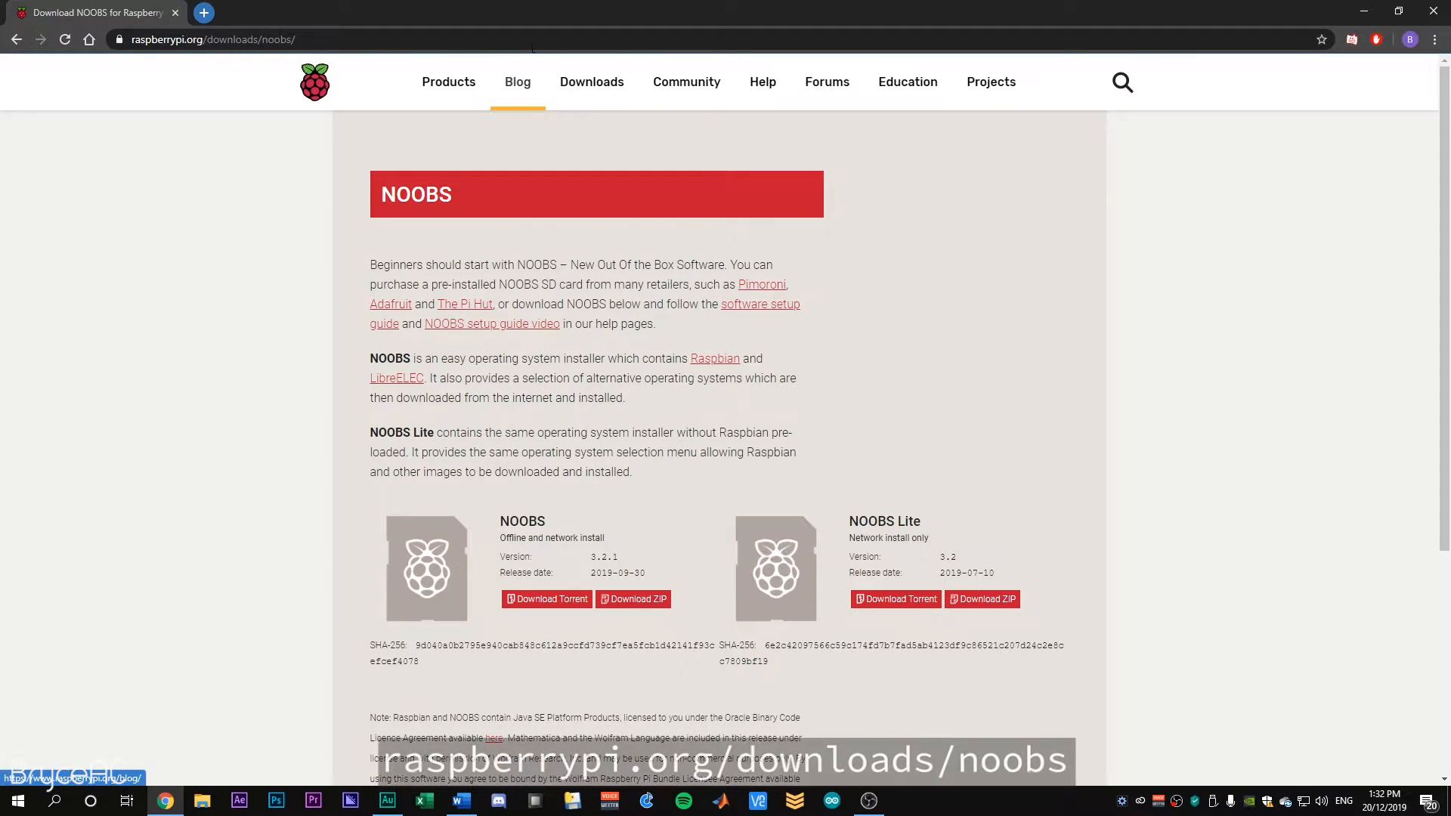
- Download the full NOOBS offline installer ZIP from raspberrypi.org and save it to Downloads
{"action": "left_click", "coordinate": [213, 38]}
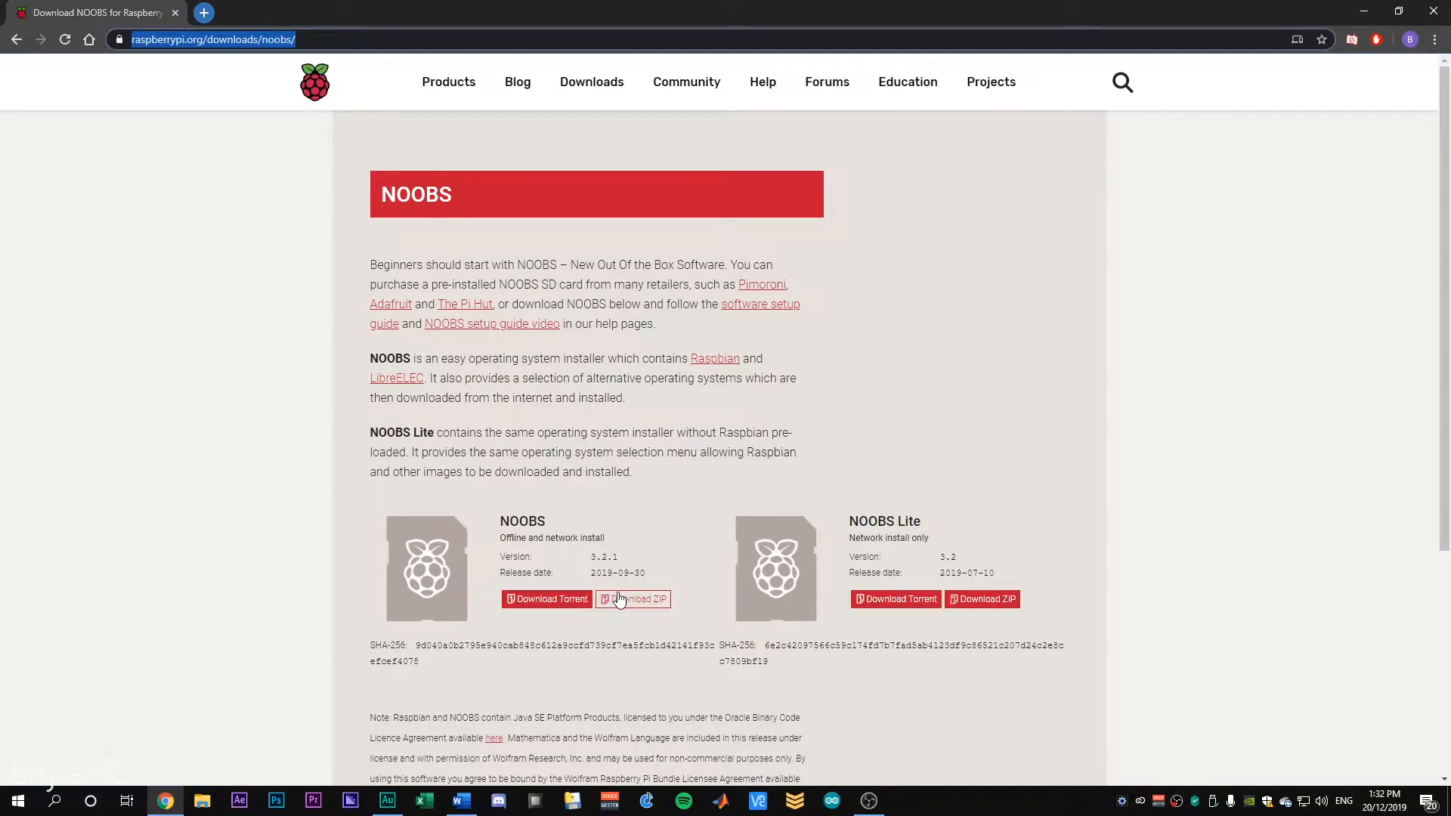
{"action": "left_click", "coordinate": [633, 599]}
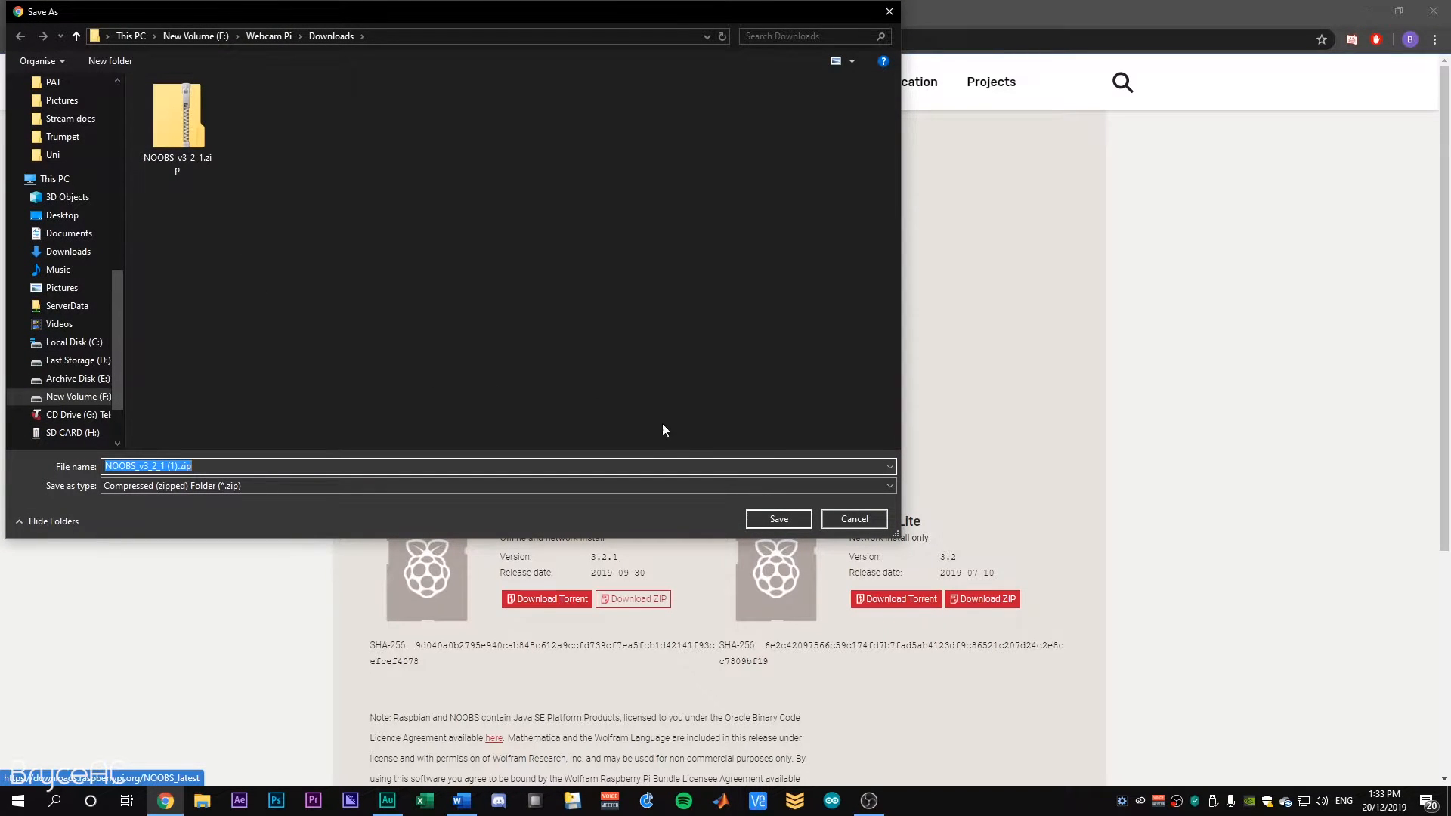
{"action": "left_click", "coordinate": [853, 518]}
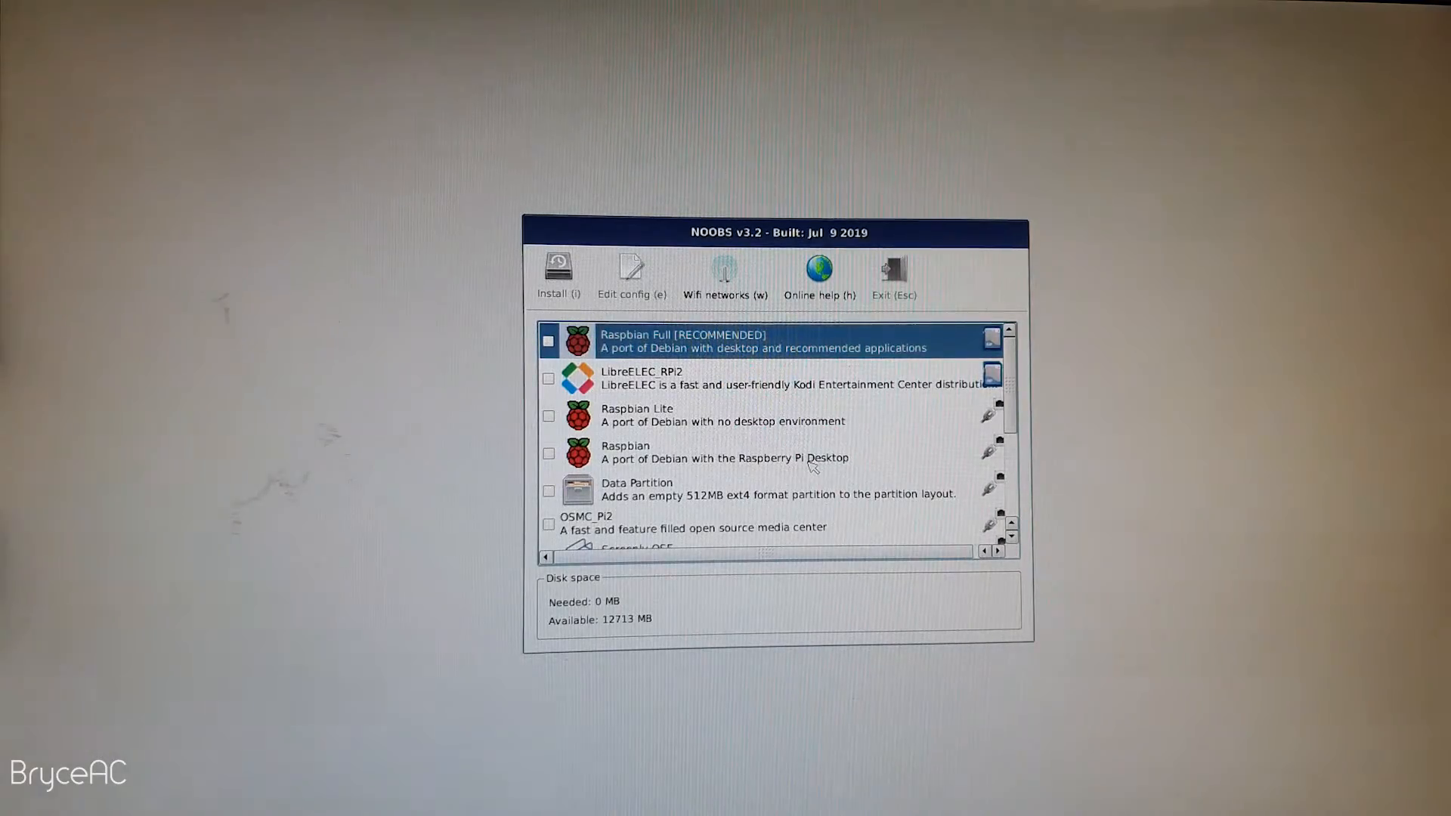
- Select Raspbian Full [RECOMMENDED], install it, and confirm overwriting the card's existing data
{"action": "scroll", "scroll_direction": "down", "scroll_amount": 3}
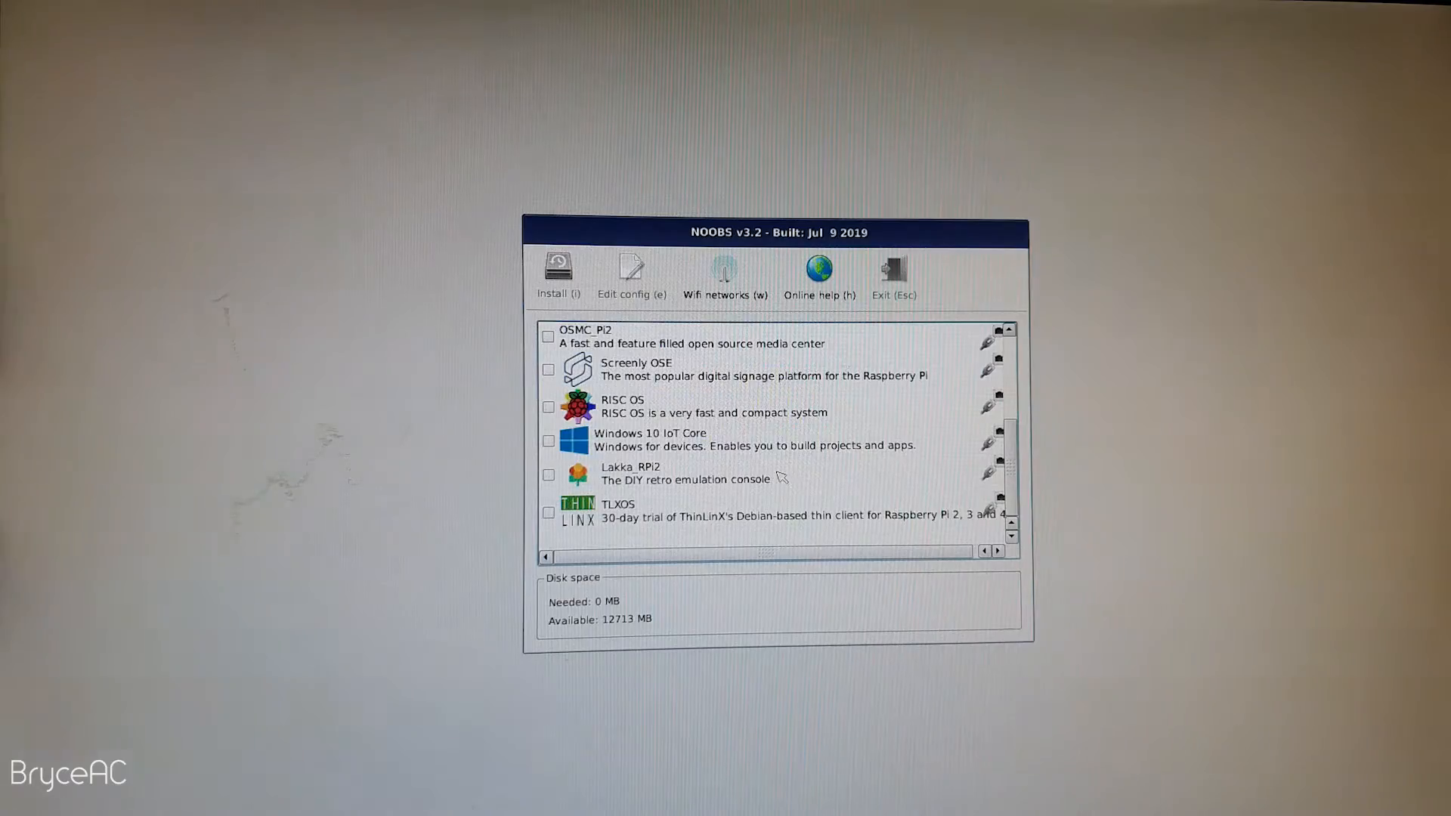
{"action": "left_click", "coordinate": [548, 343]}
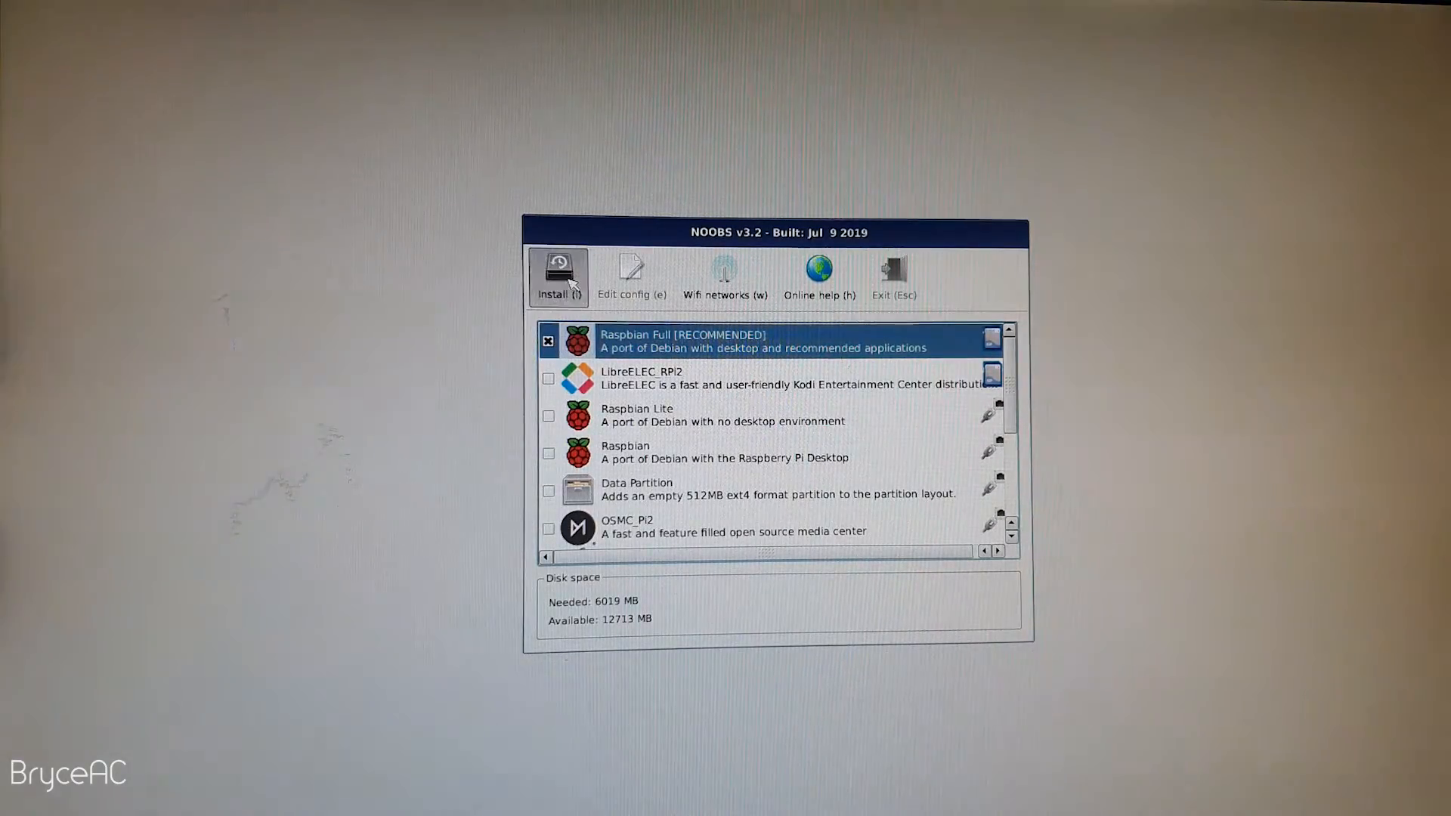
{"action": "left_click", "coordinate": [558, 275]}
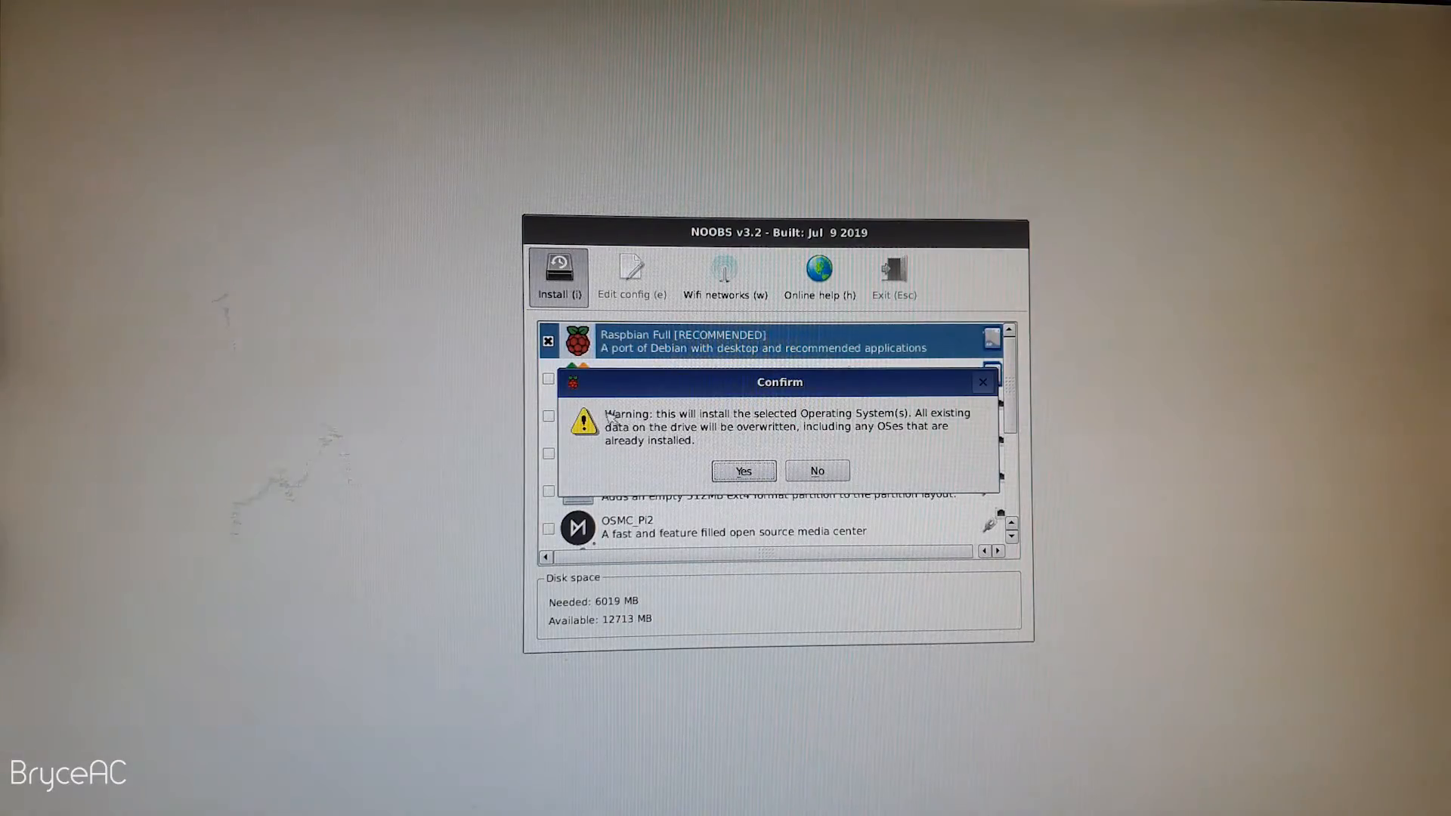
{"action": "left_click", "coordinate": [742, 471]}
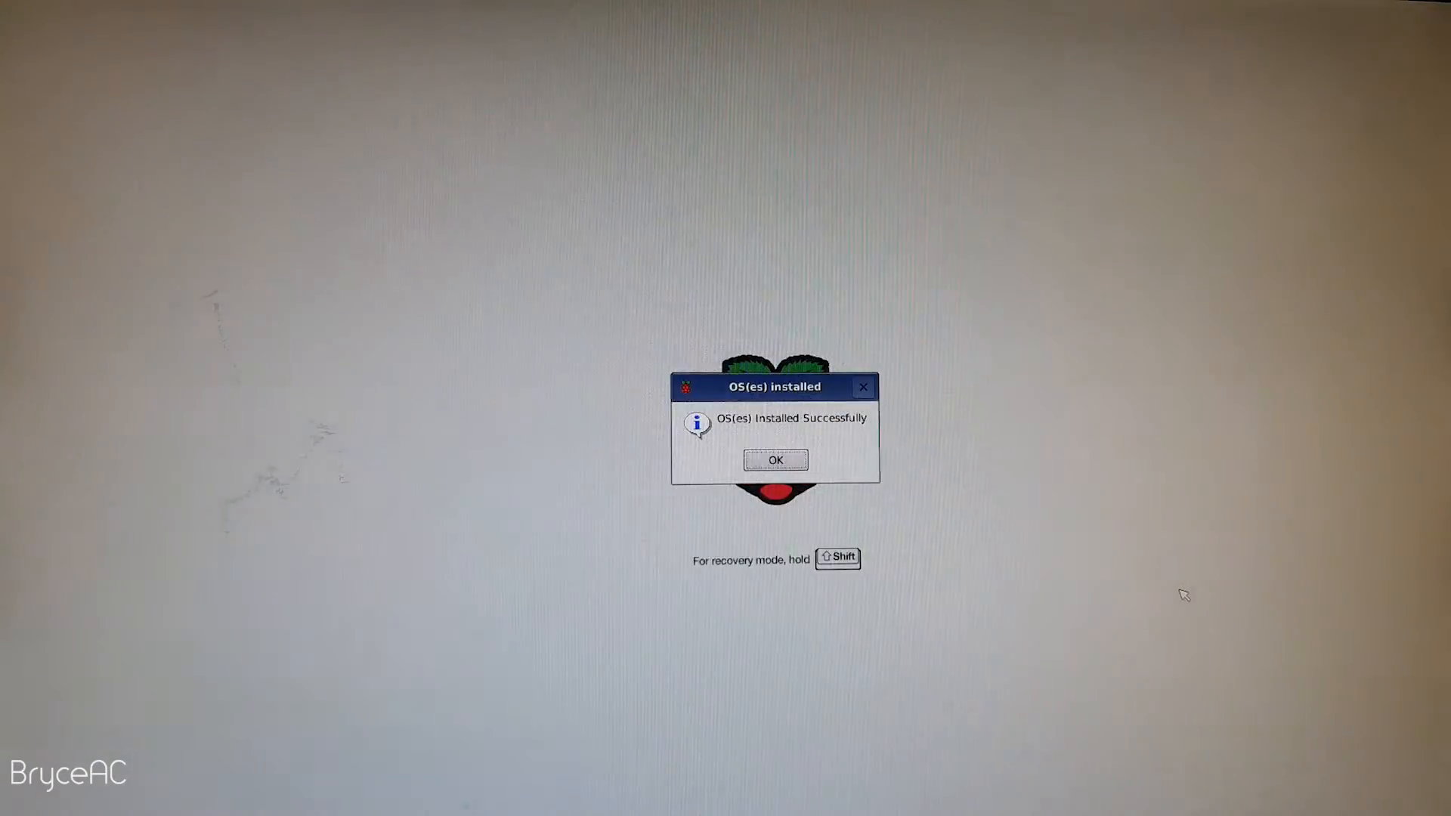
- Dismiss the install success message and set the country to Australia in the Welcome wizard
{"action": "left_click", "coordinate": [775, 460]}
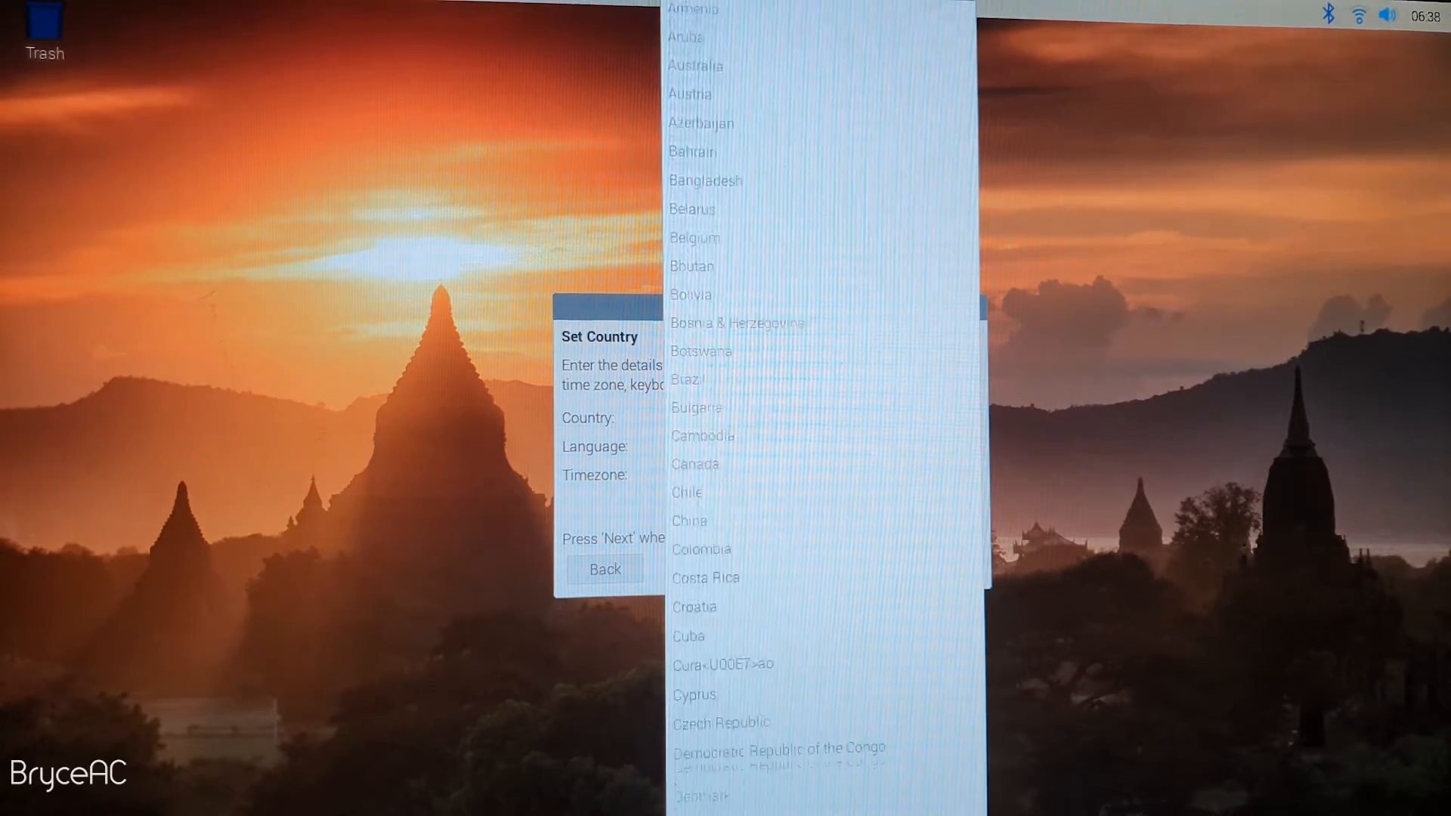
{"action": "left_click", "coordinate": [693, 65]}
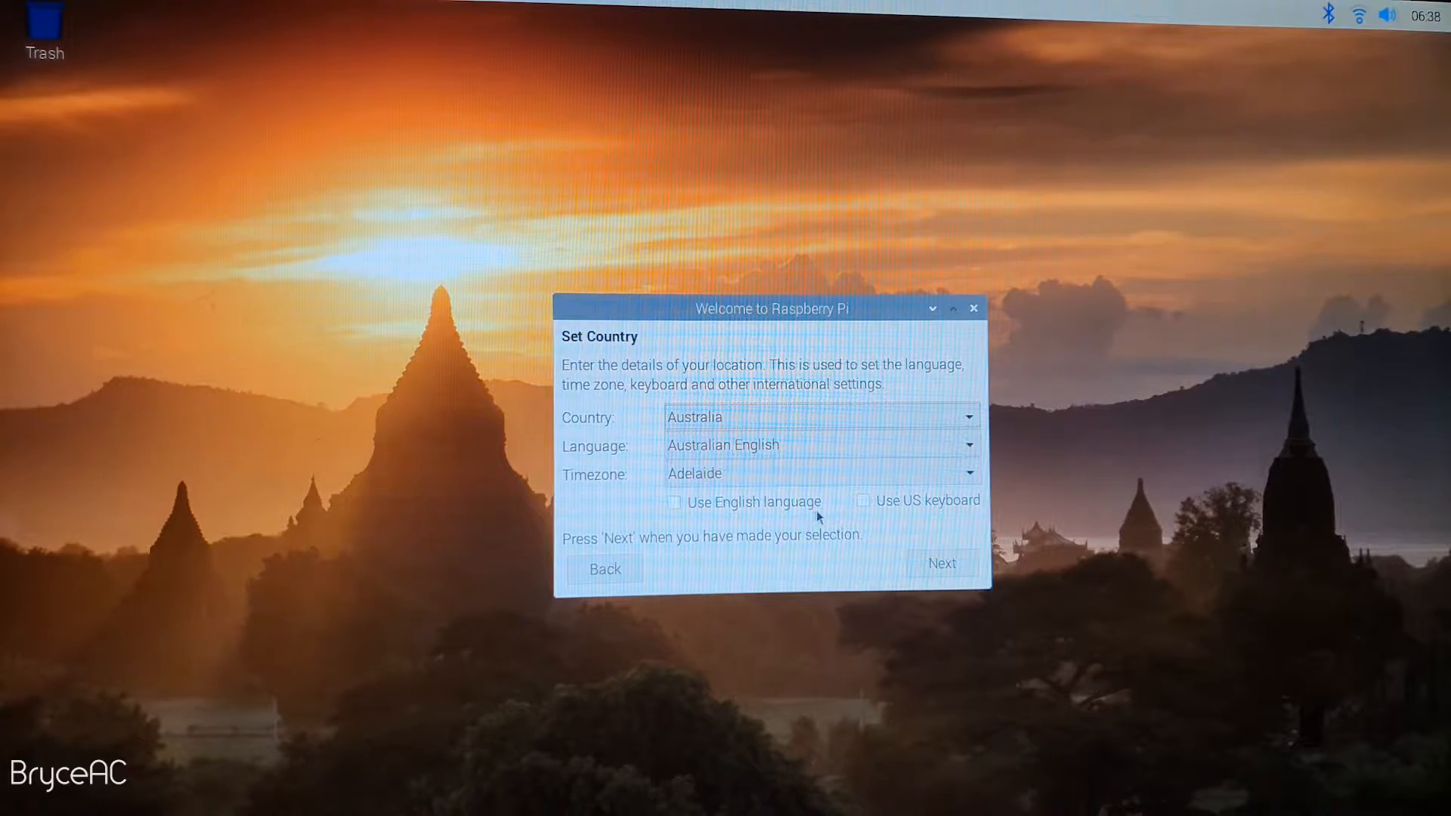
{"action": "left_click", "coordinate": [939, 564]}
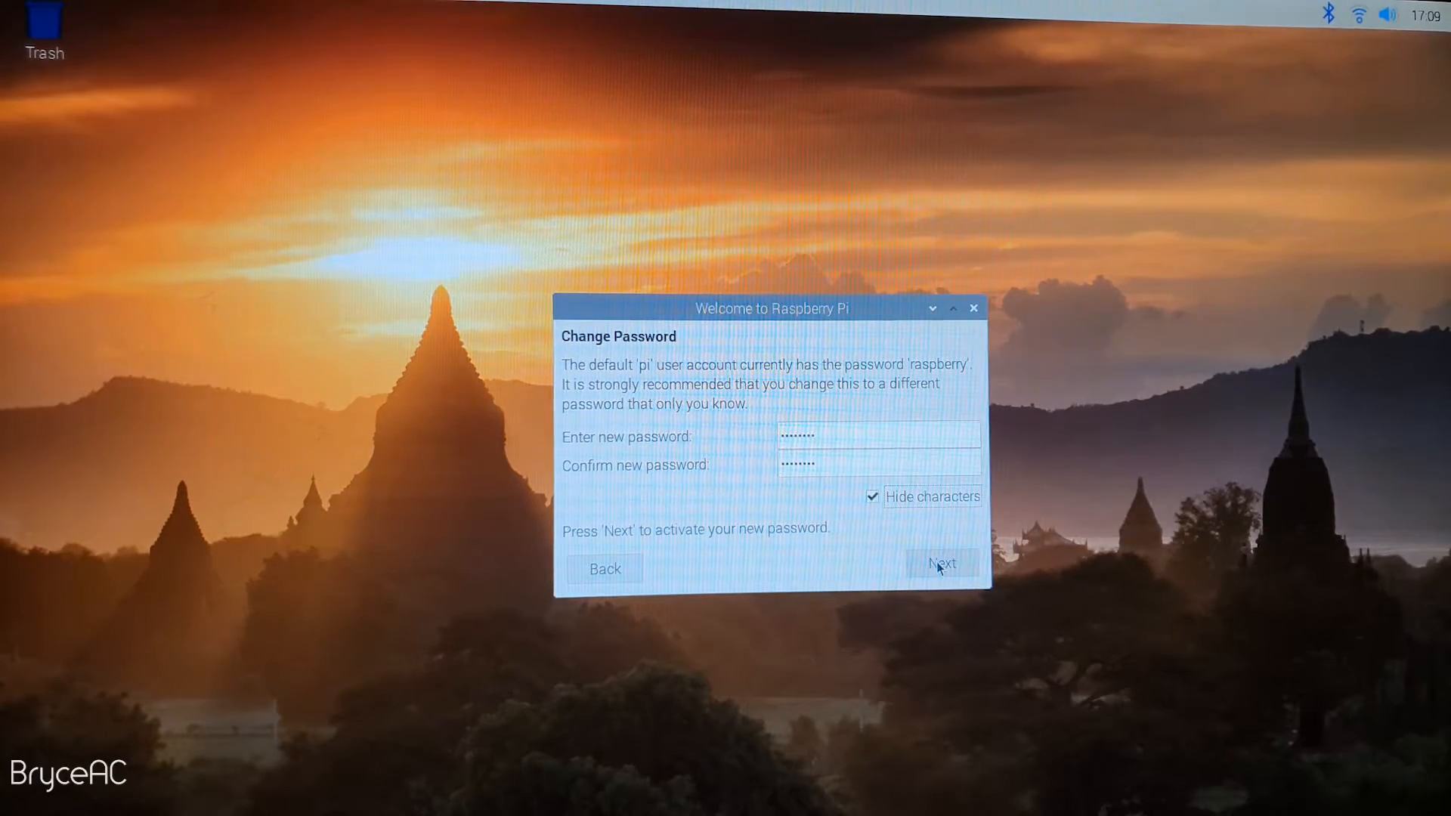
- Set the new password, skip Wi-Fi and software updates, and restart the Pi
{"action": "left_click", "coordinate": [940, 563]}
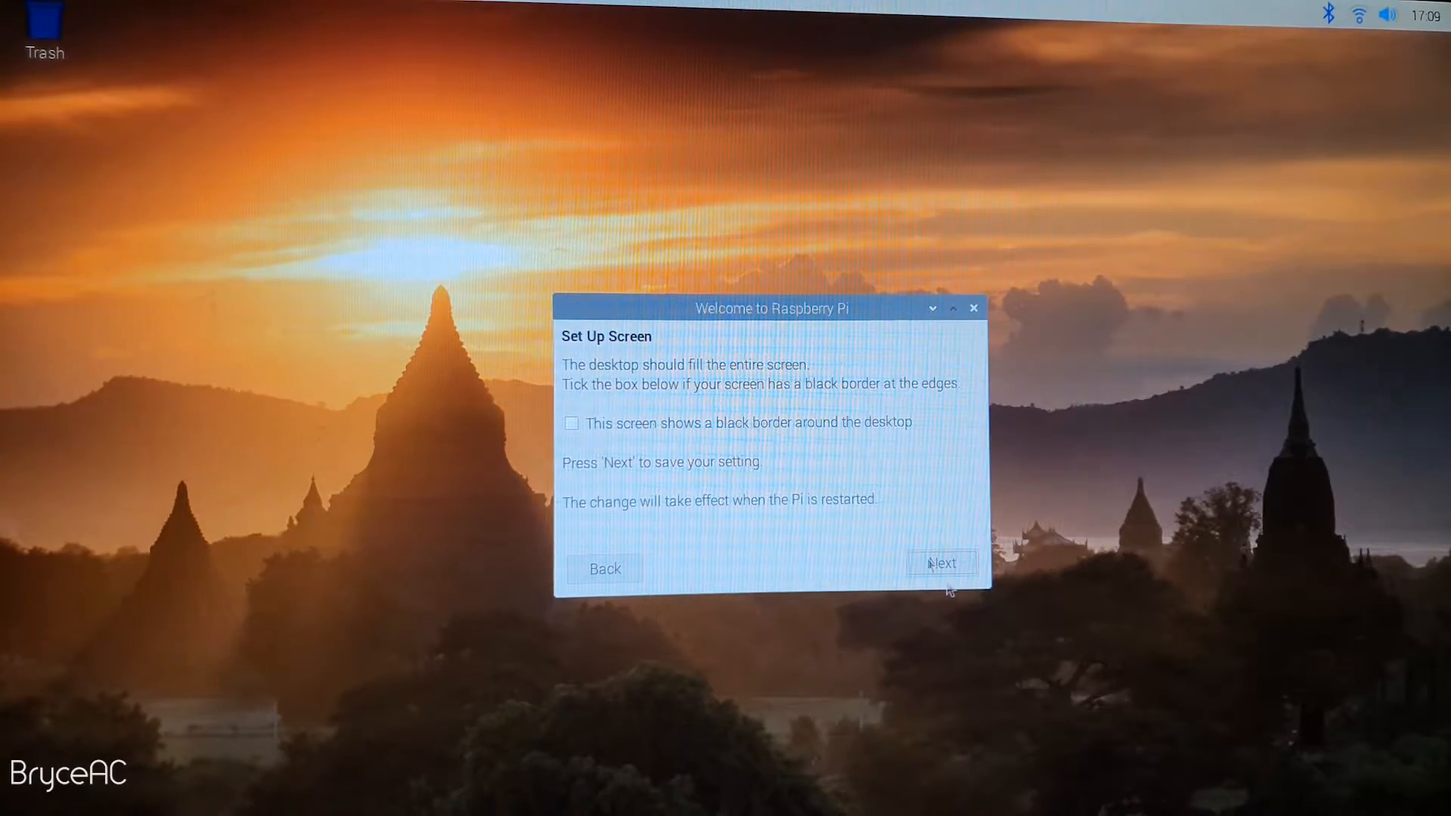
{"action": "left_click", "coordinate": [940, 562]}
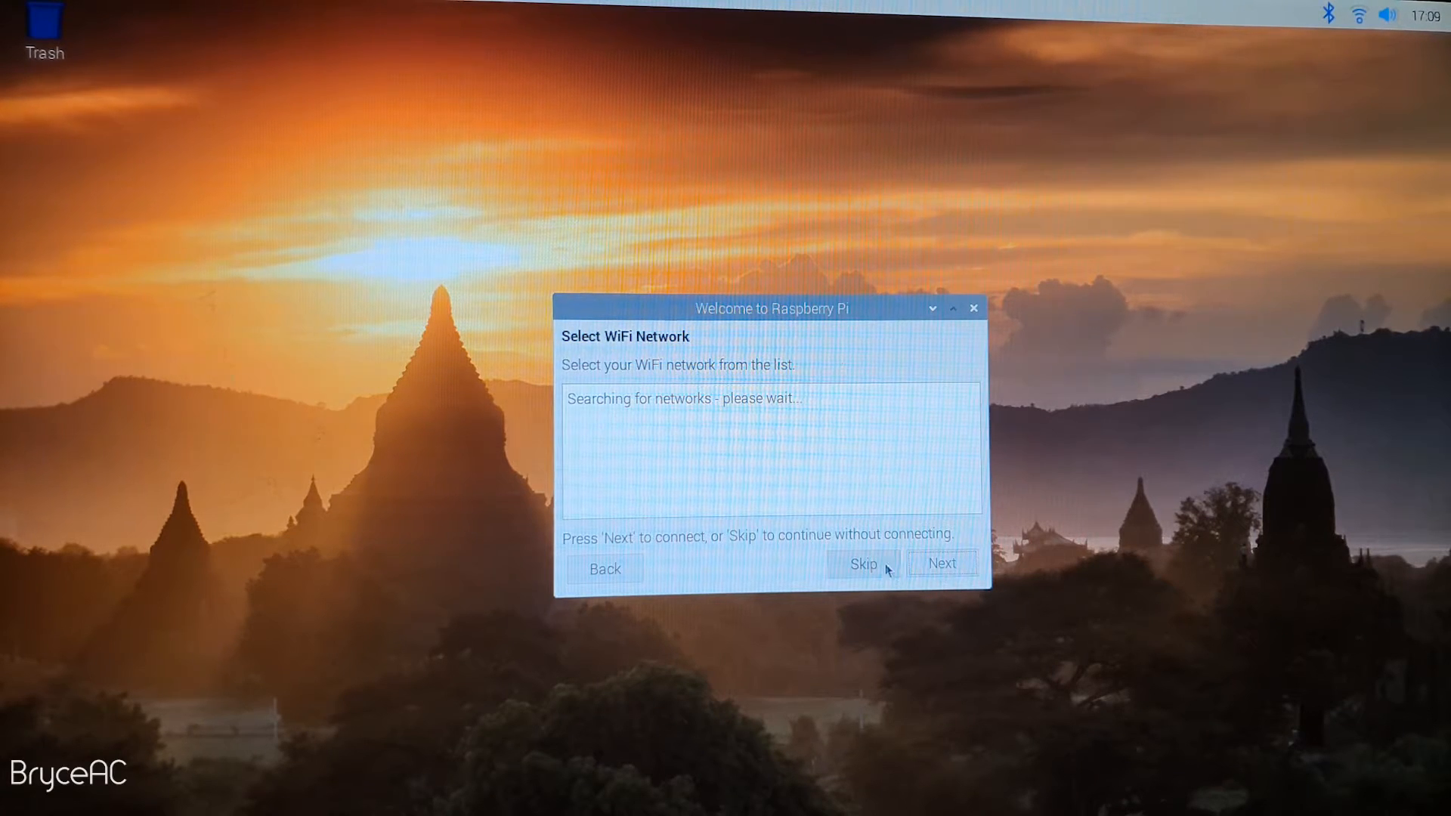
{"action": "left_click", "coordinate": [863, 564]}
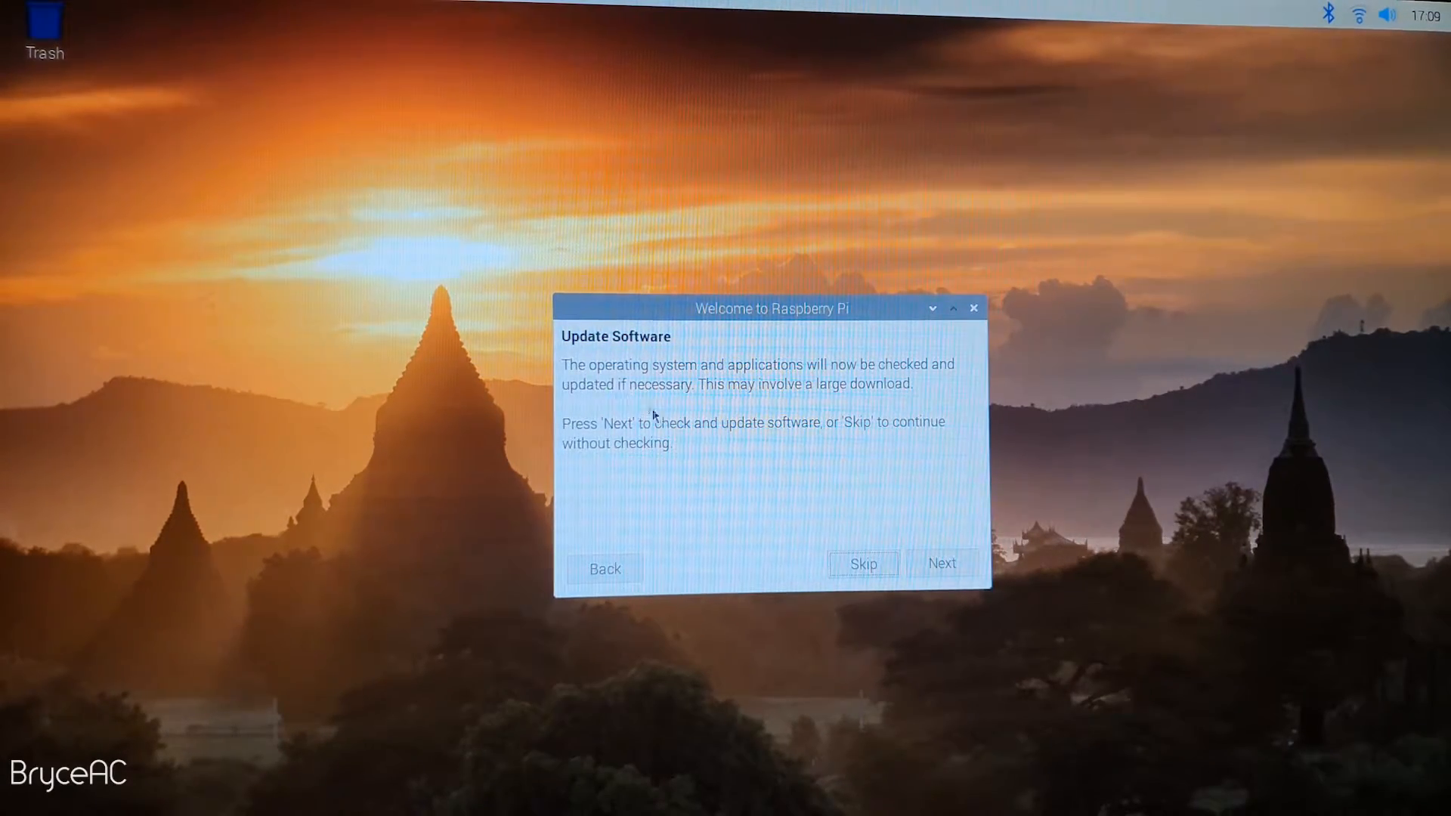
{"action": "left_click", "coordinate": [862, 564]}
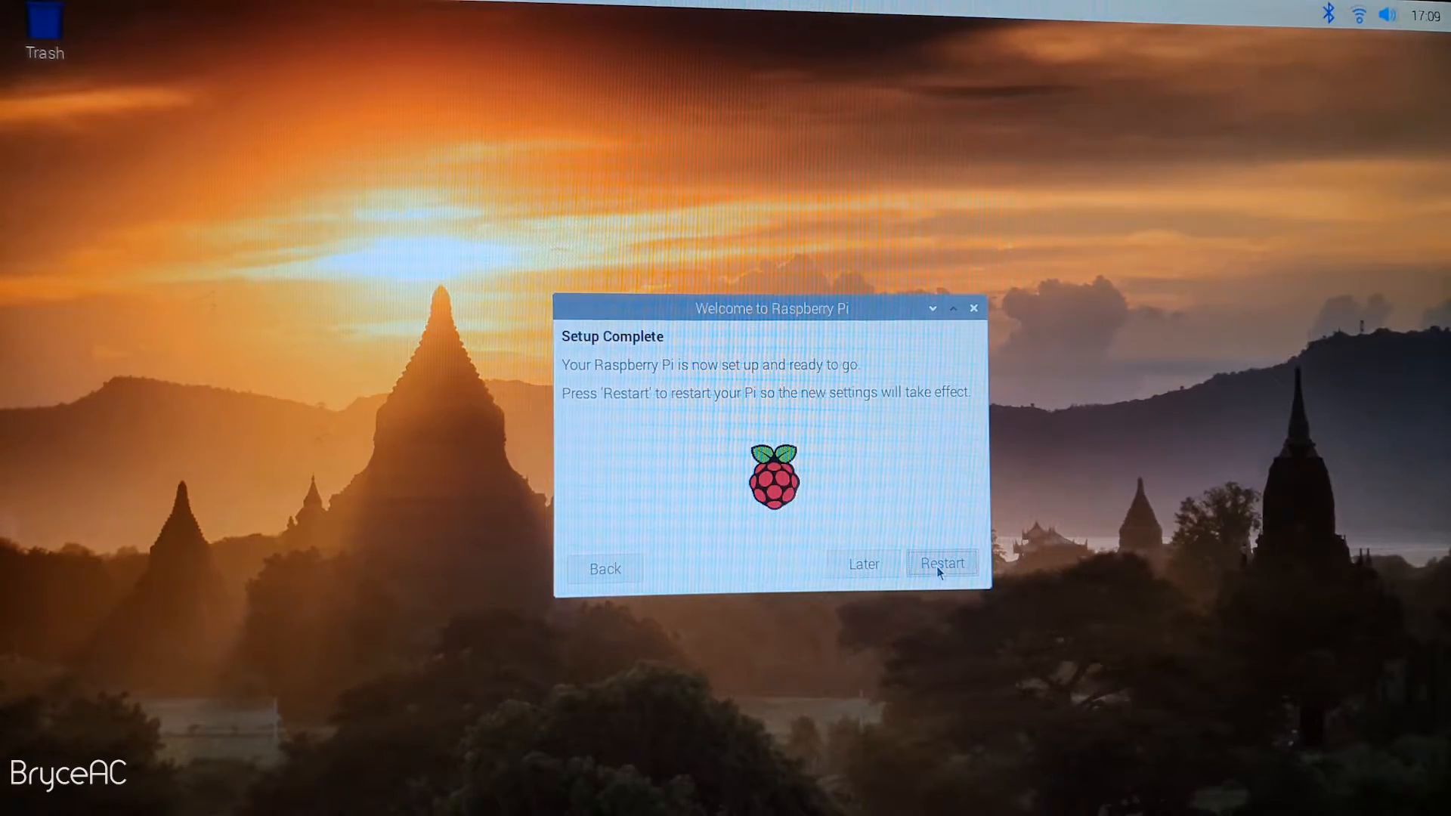
{"action": "left_click", "coordinate": [941, 562]}
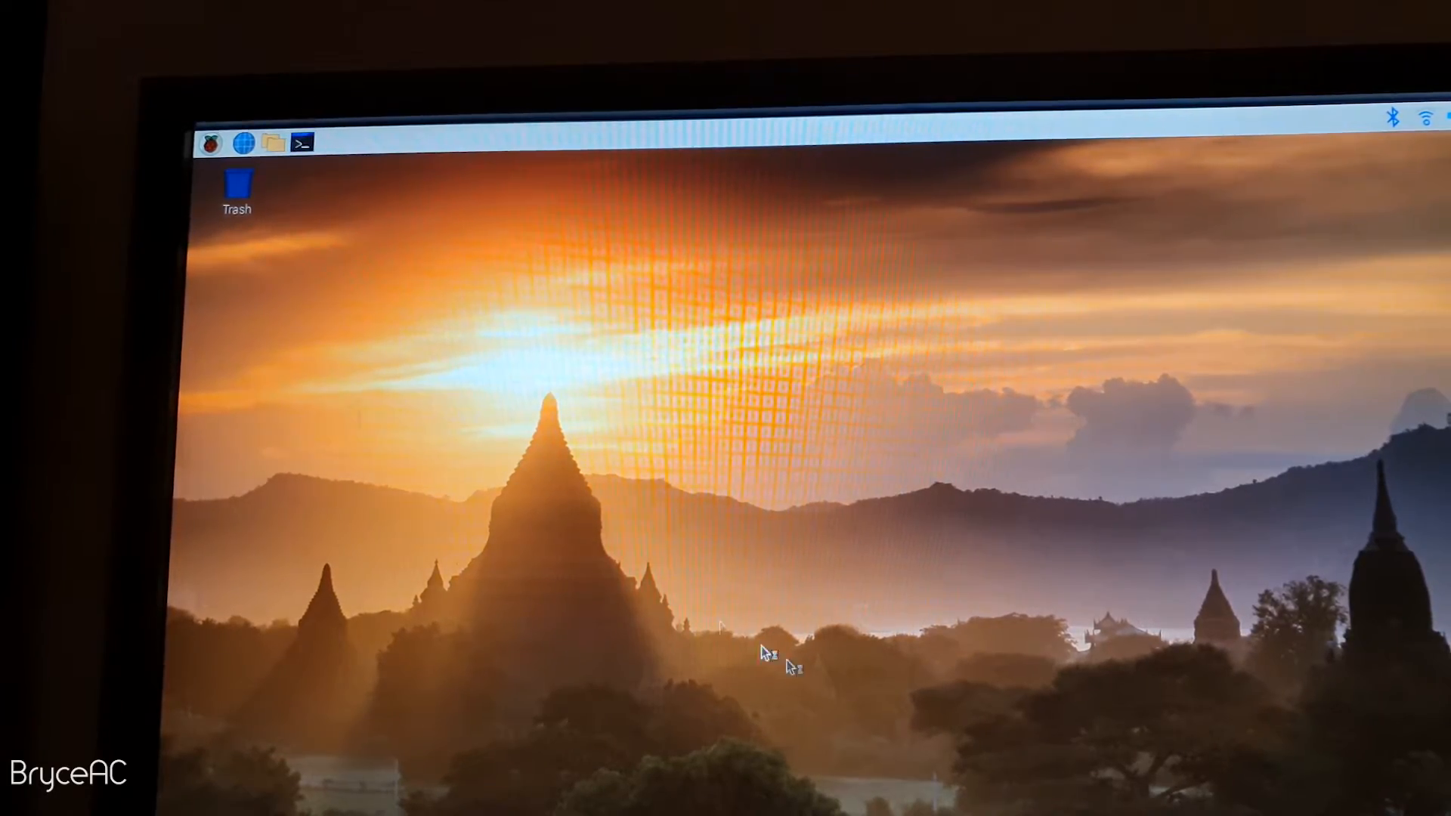
- Run sudo raspi-config in a terminal and enable VNC under Interfacing Options > P3 VNC
{"action": "left_click", "coordinate": [301, 143]}
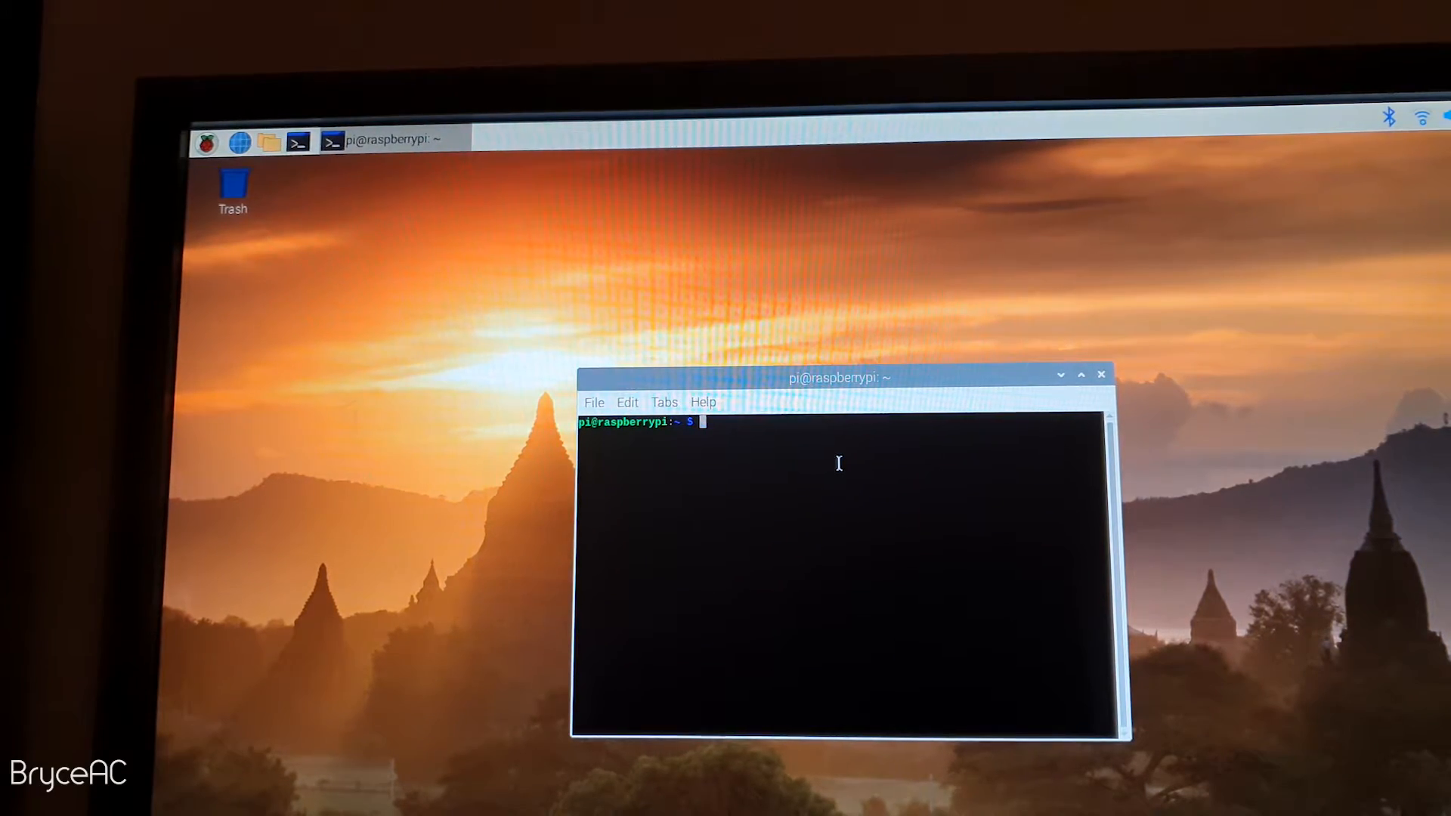
{"action": "type", "text": "sudo"}
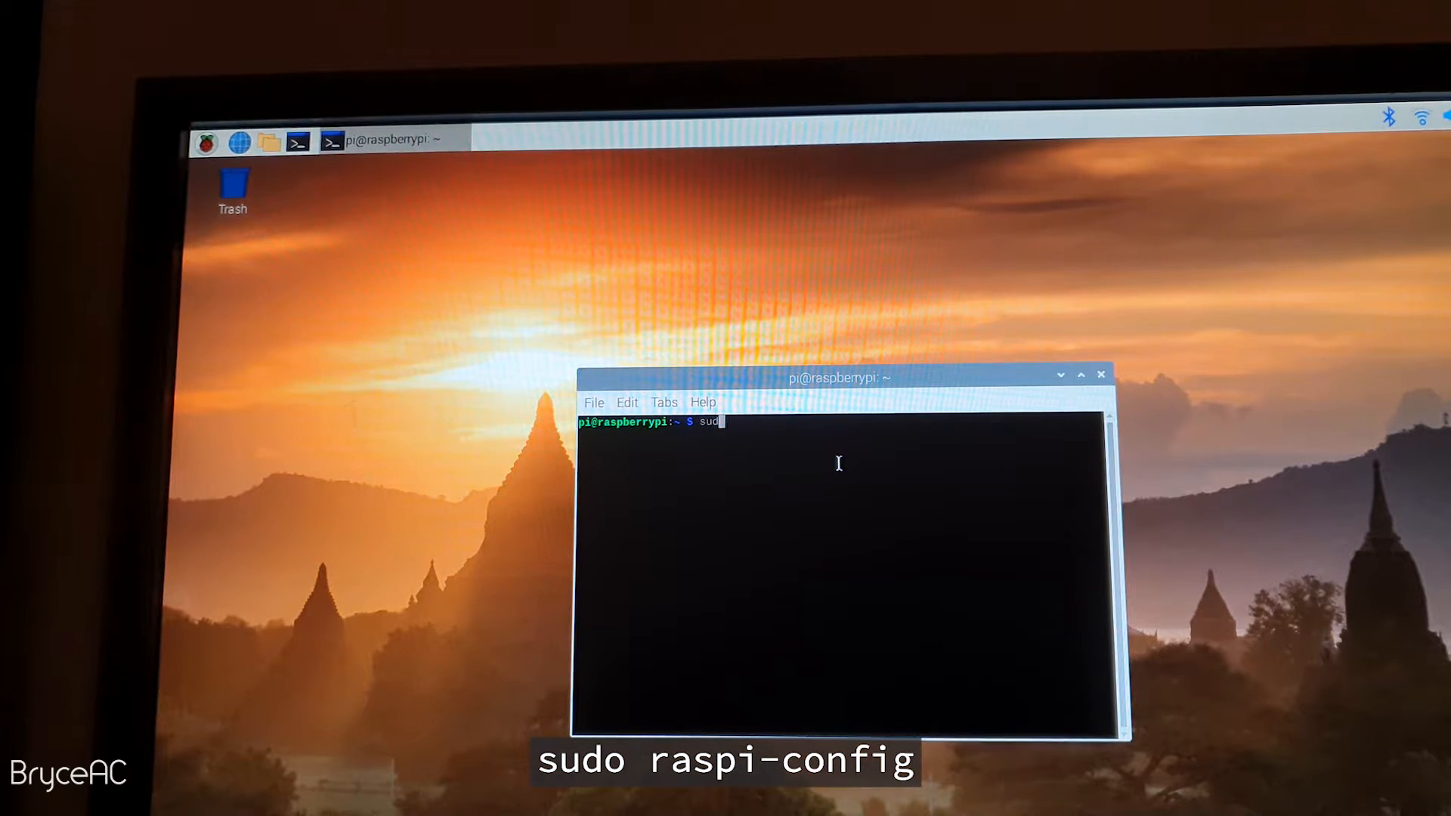
{"action": "type", "text": "raspi"}
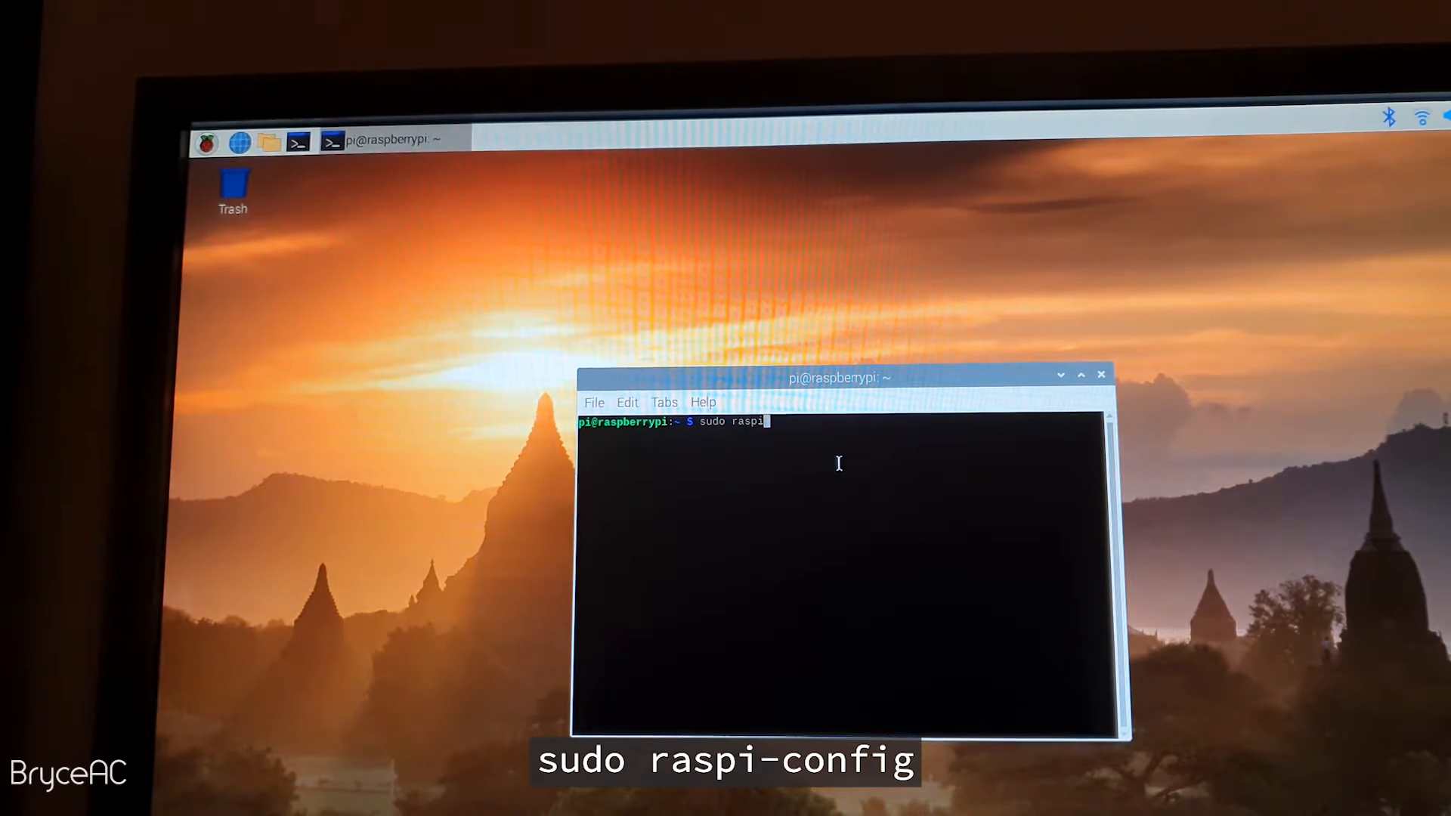
{"action": "type", "text": "-cnf"}
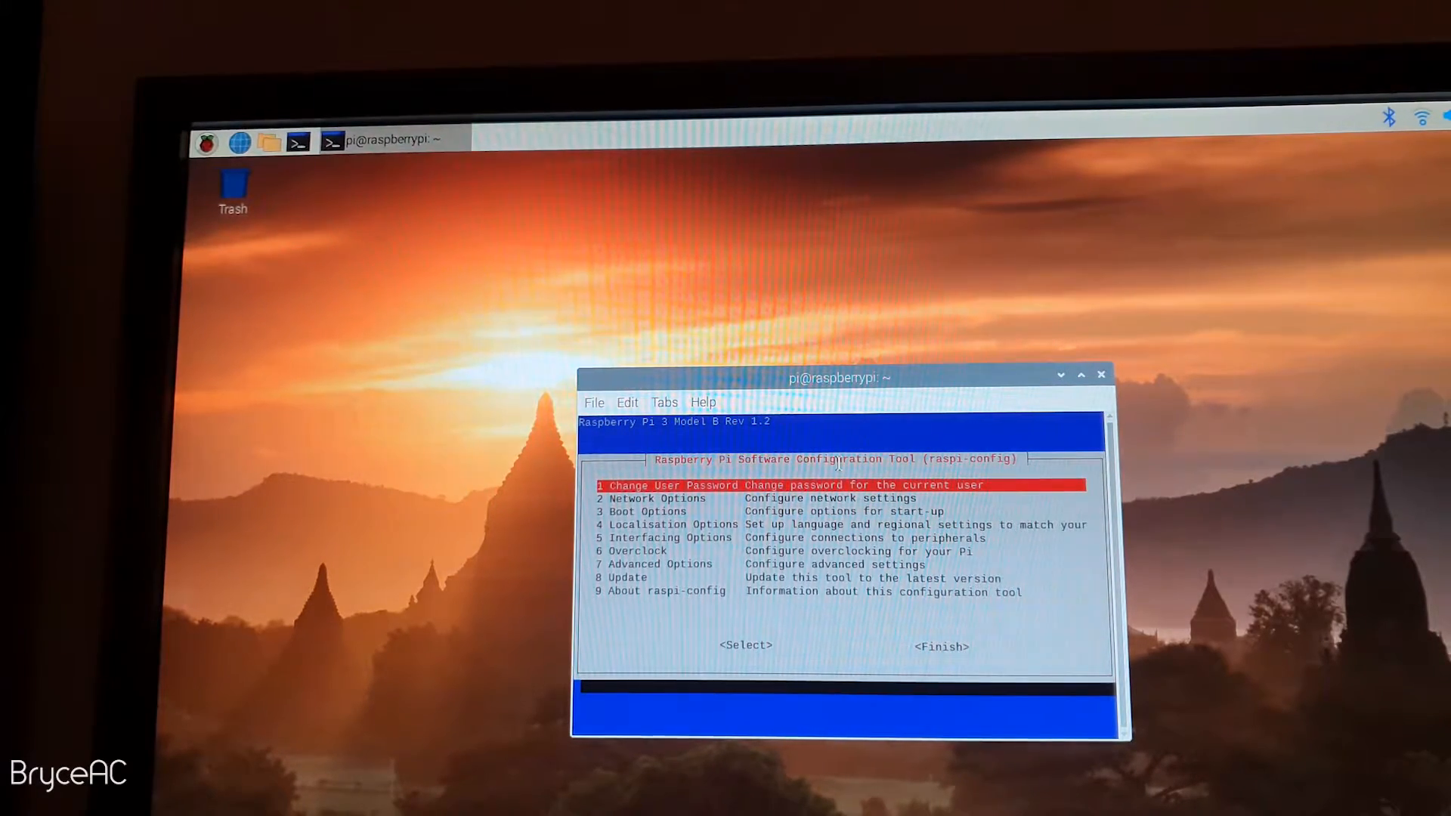
{"action": "key", "text": "Down"}
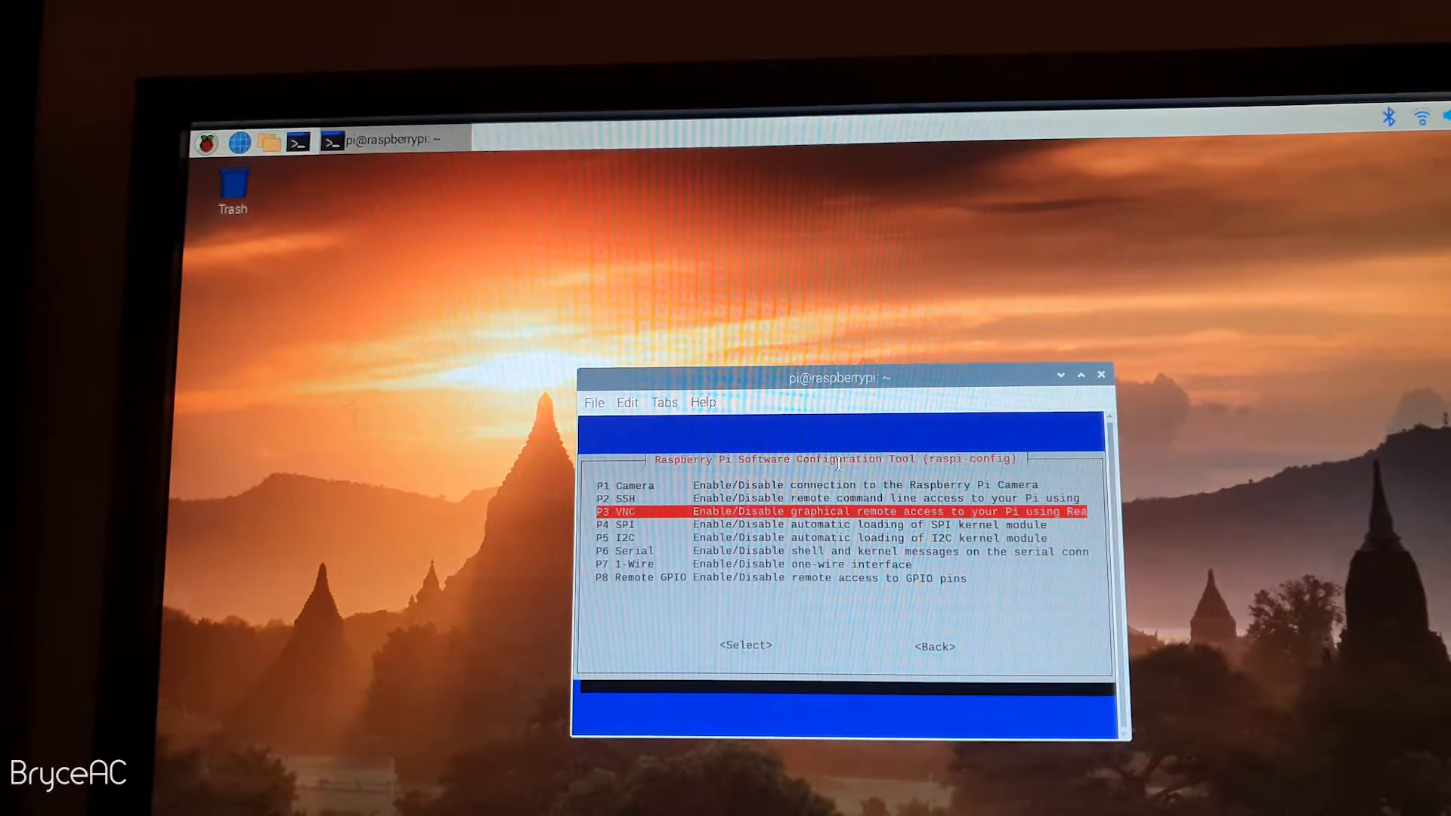
{"action": "left_click", "coordinate": [743, 645]}
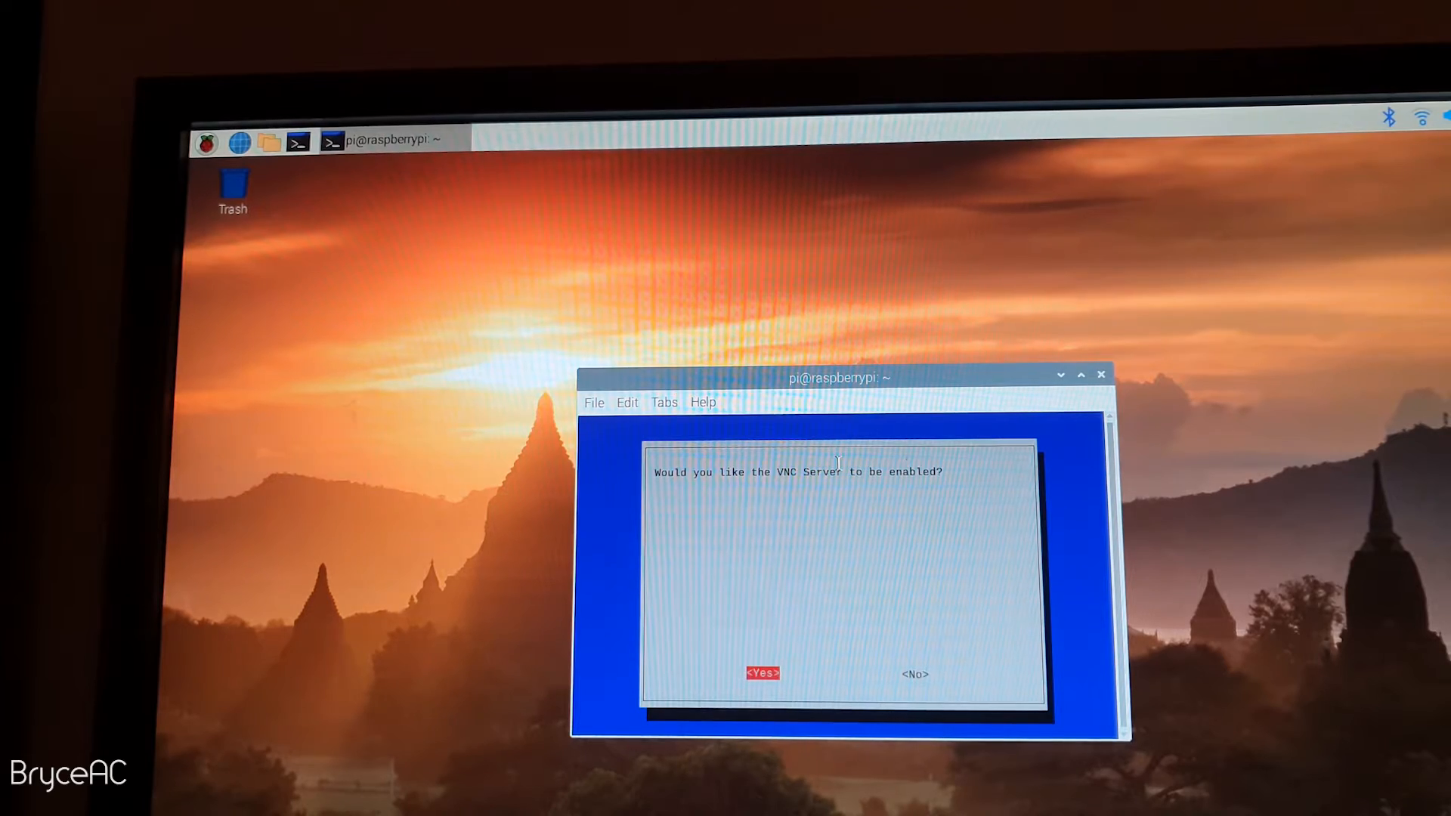
{"action": "left_click", "coordinate": [762, 673]}
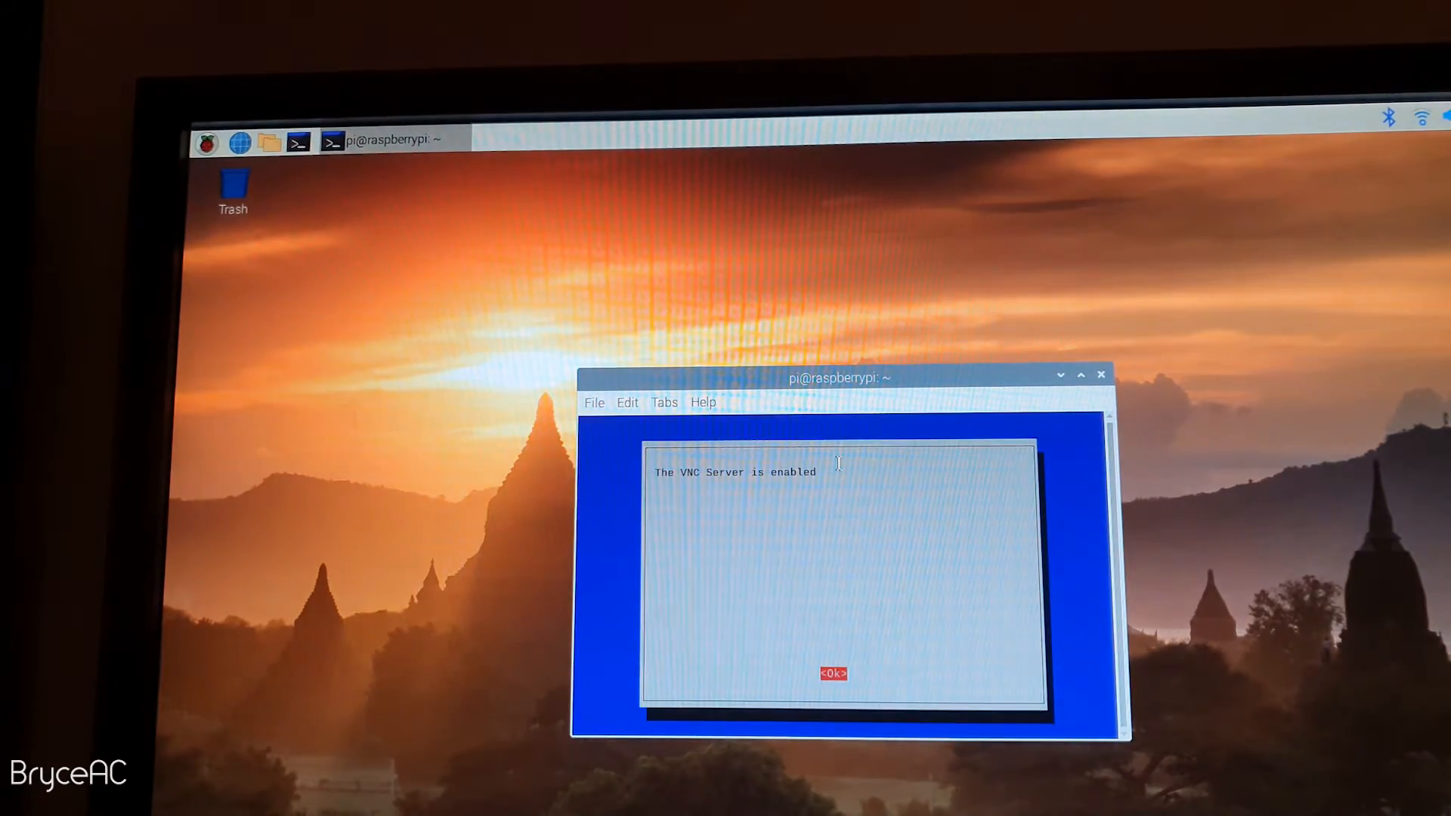
- Set the boot option to B2 Console Autologin and exit raspi-config
{"action": "left_click", "coordinate": [832, 672]}
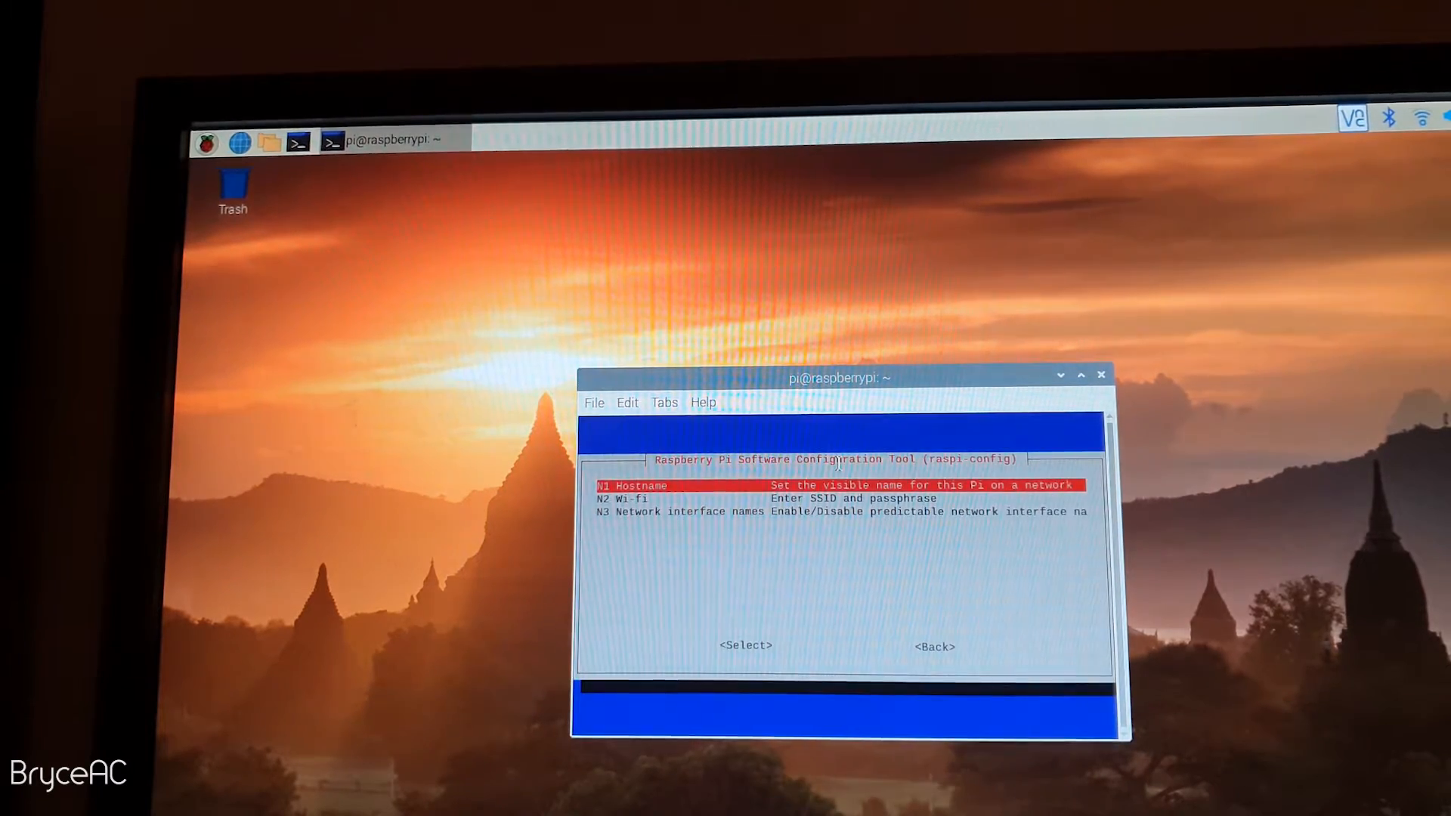
{"action": "left_click", "coordinate": [744, 644]}
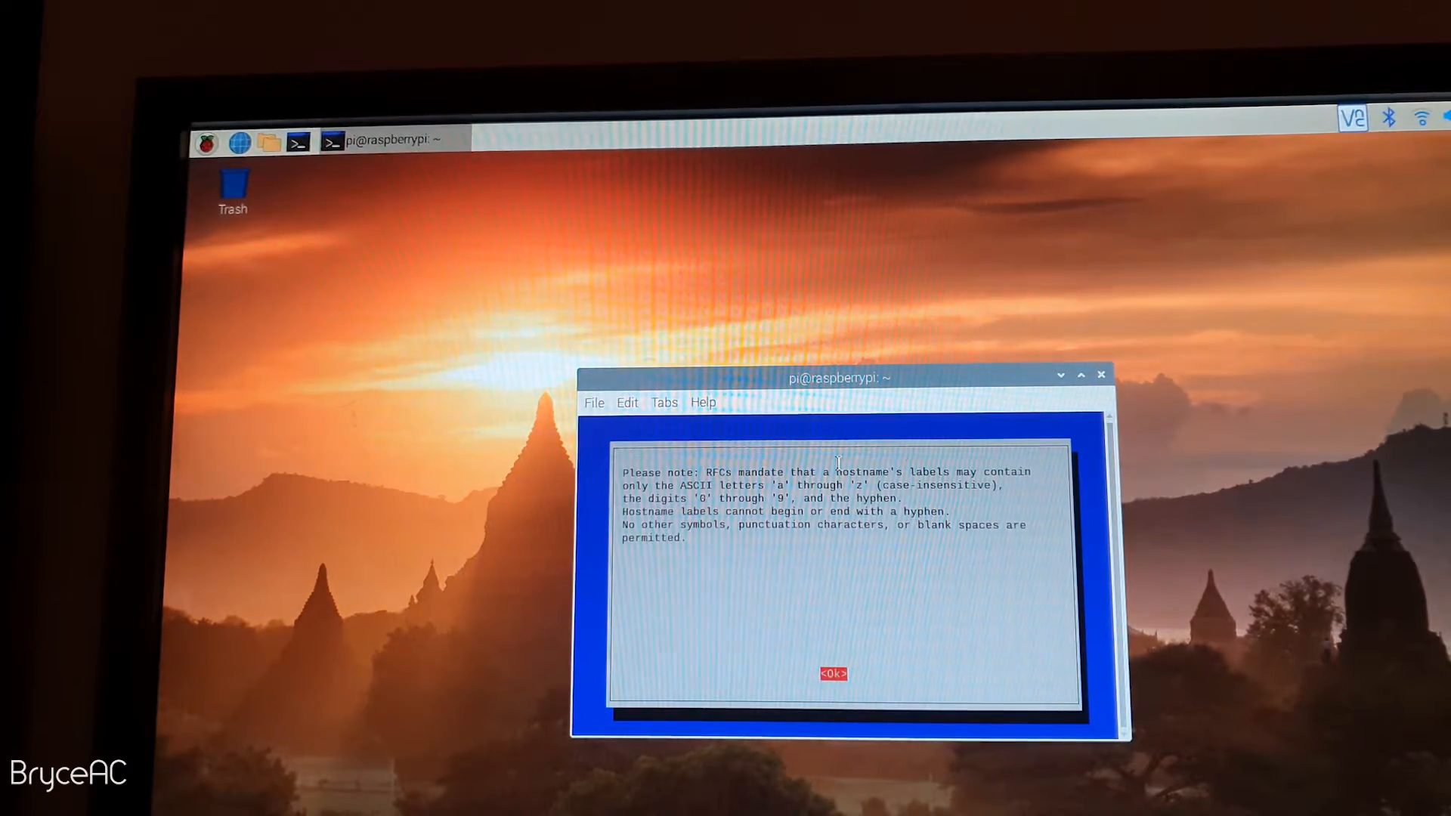
{"action": "left_click", "coordinate": [831, 673]}
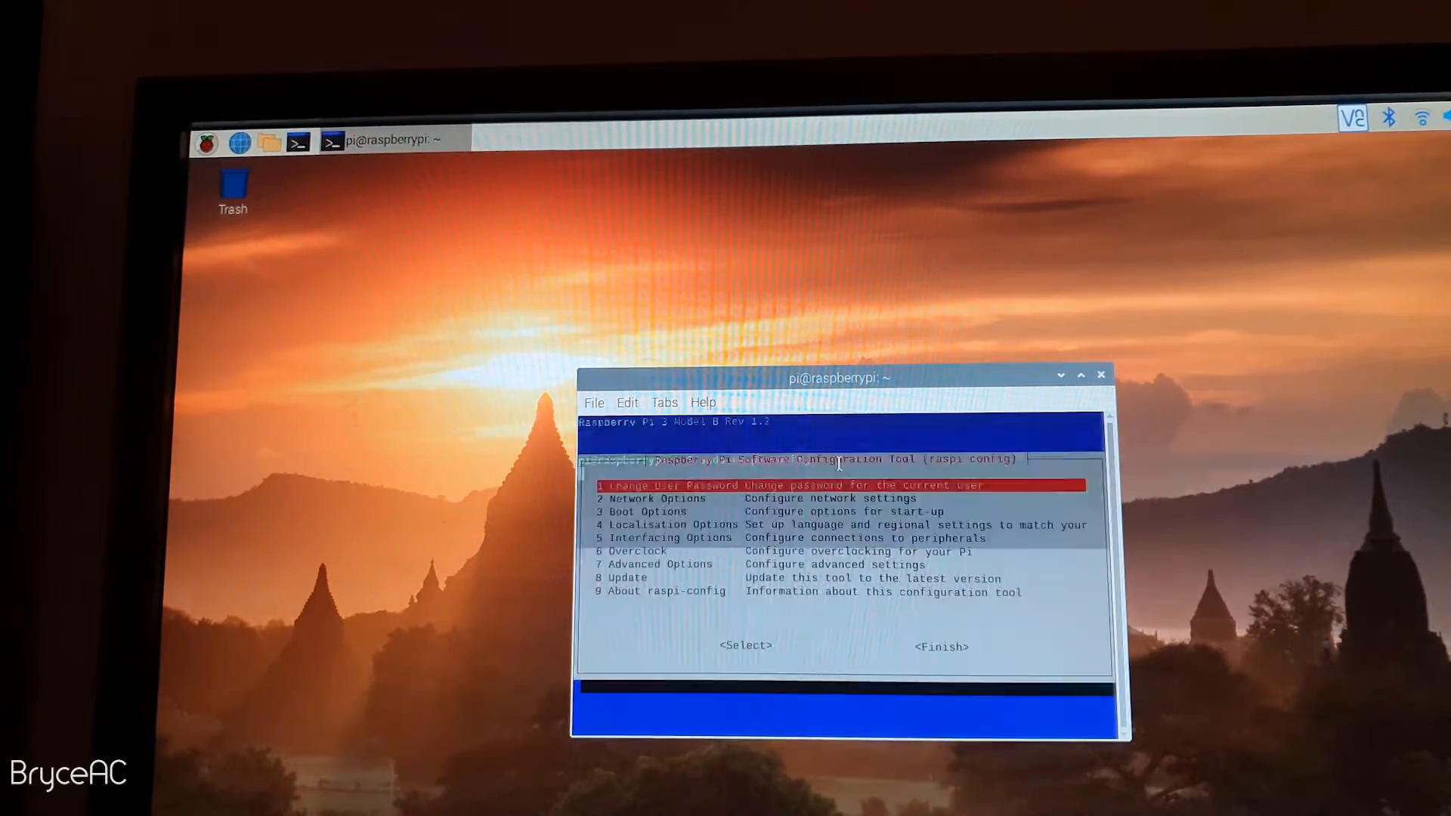
{"action": "key", "text": "Down"}
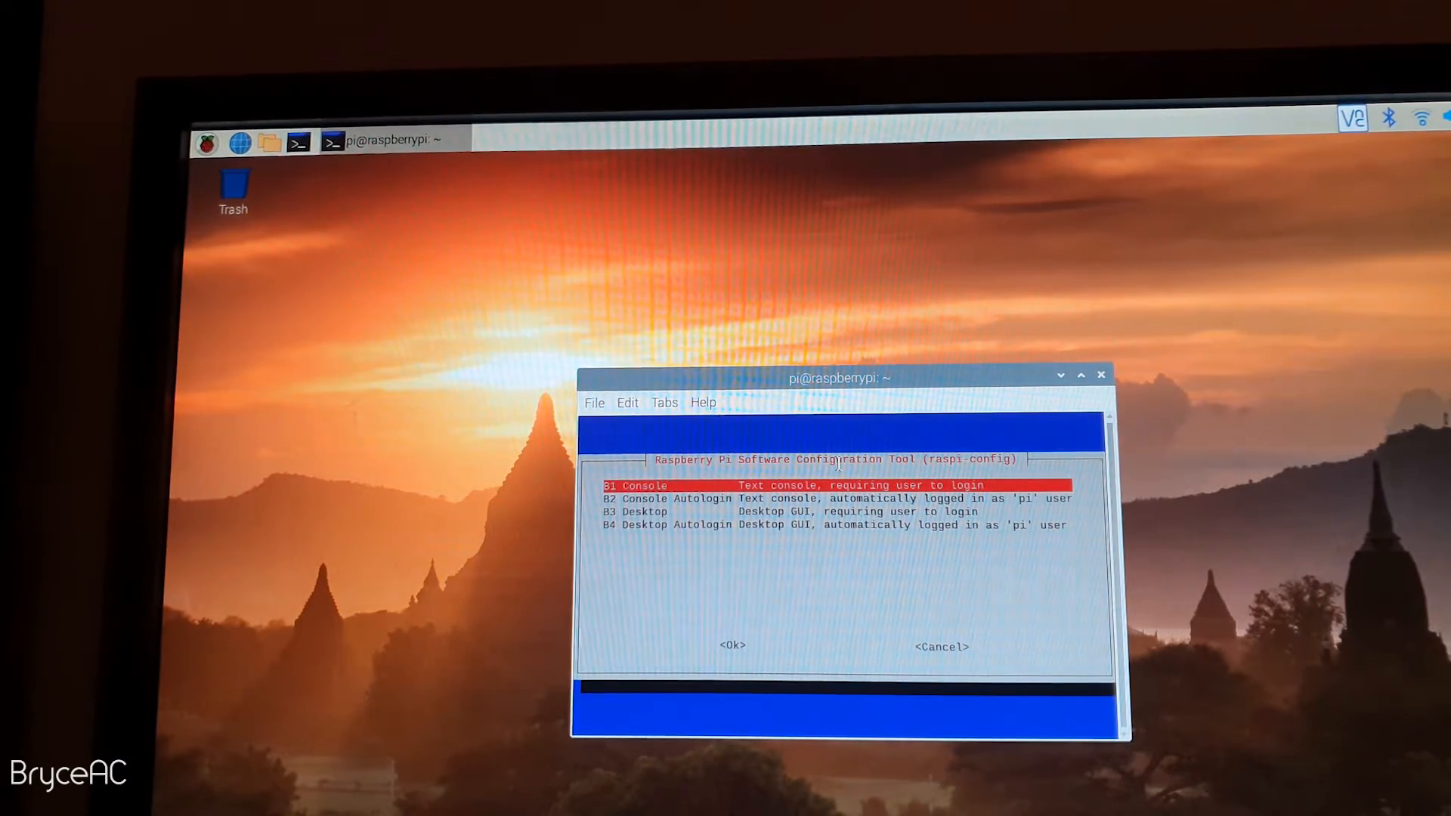
{"action": "key", "text": "Down"}
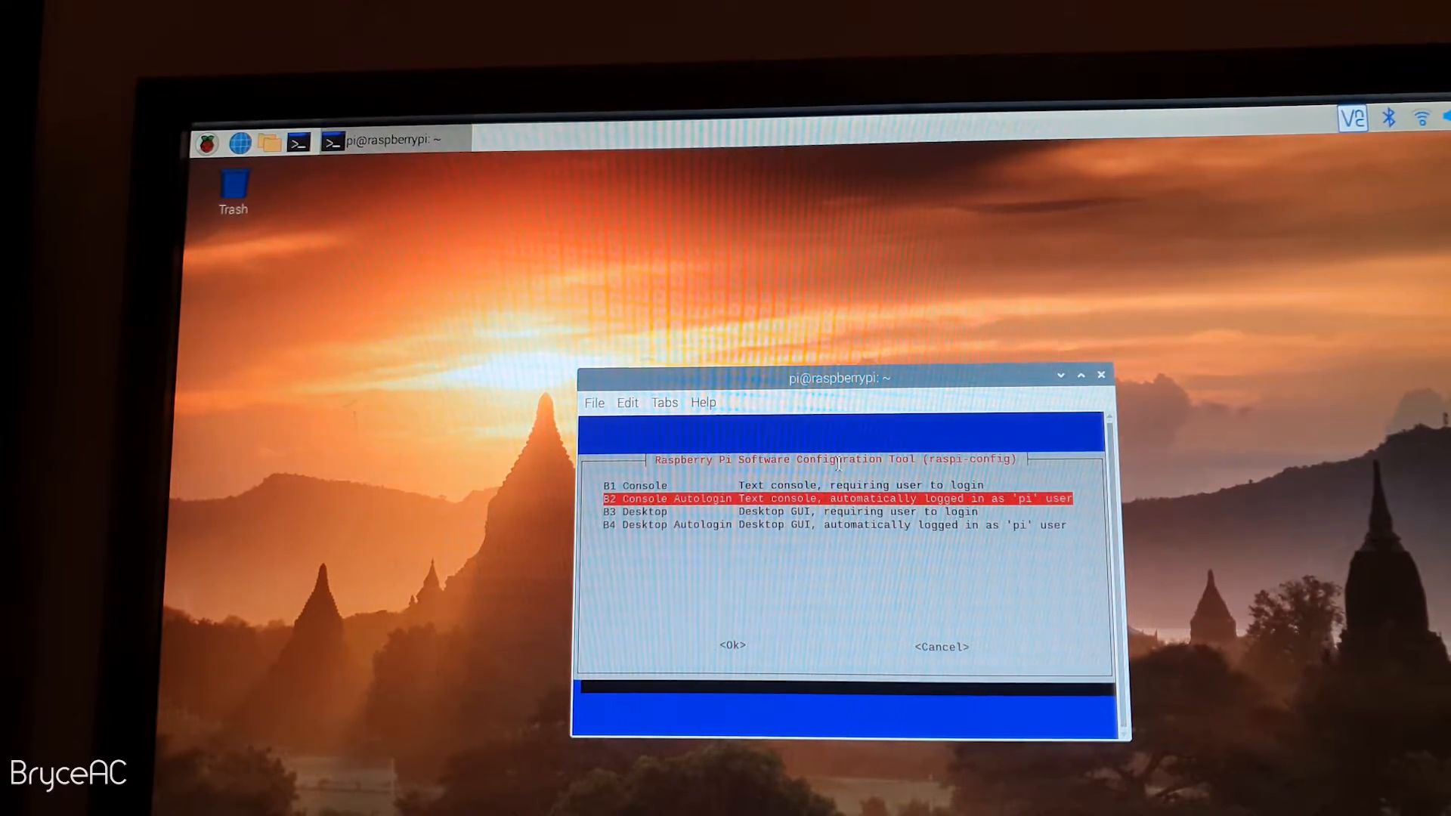
{"action": "key", "text": "Escape"}
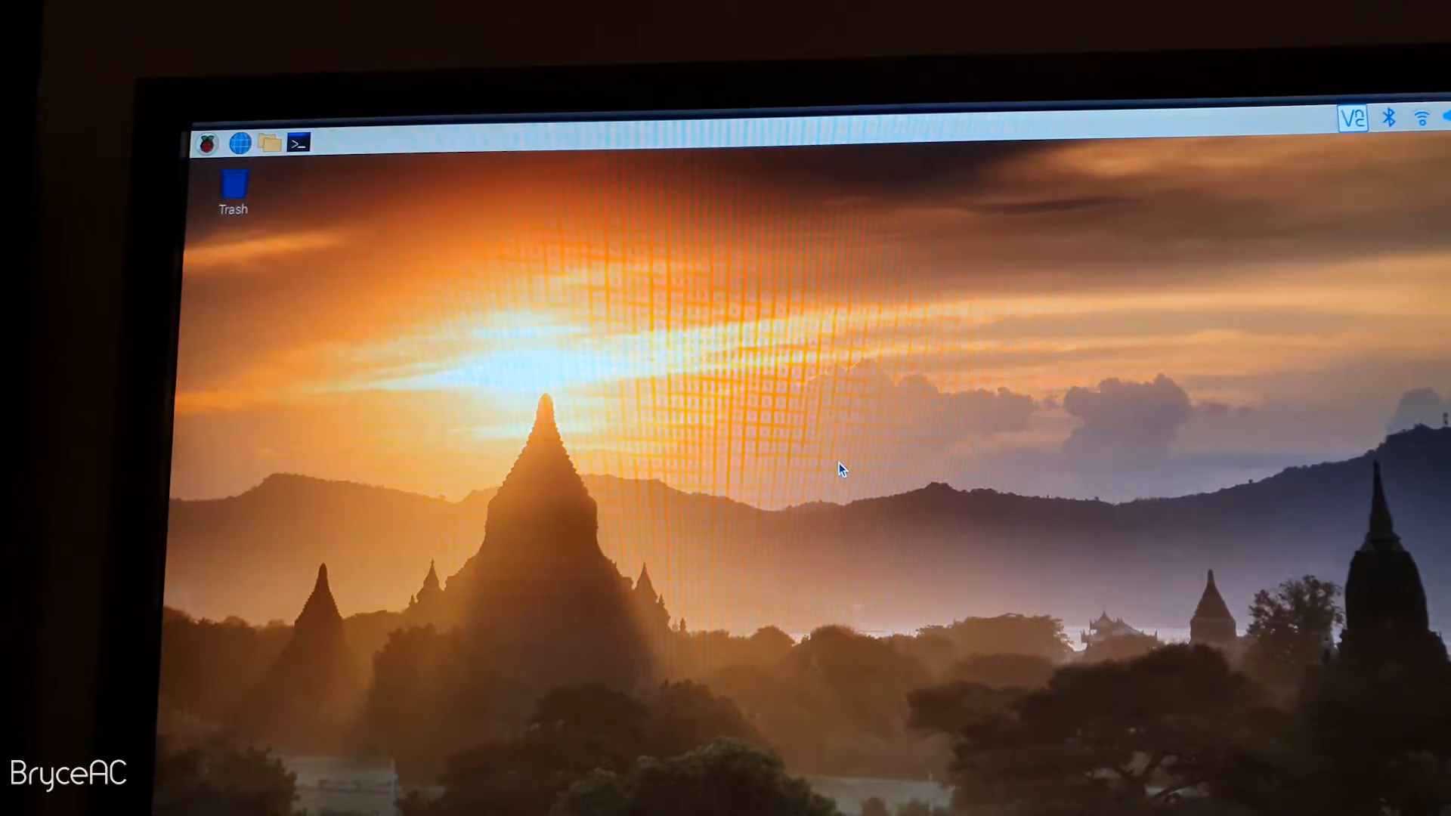
- Reboot the Pi into the auto-logged-in console and run startx
{"action": "left_click", "coordinate": [206, 144]}
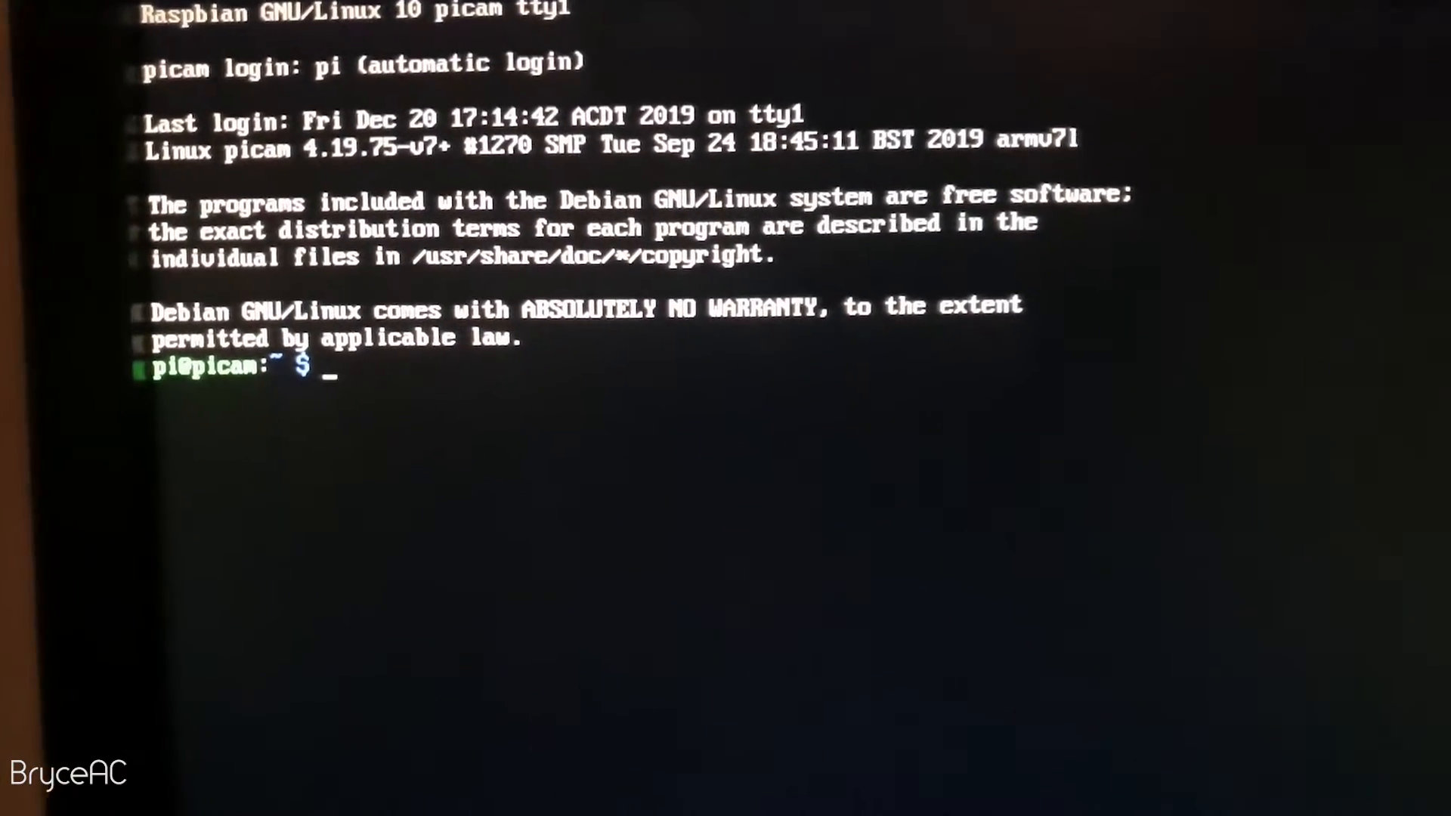
{"action": "type", "text": "startx"}
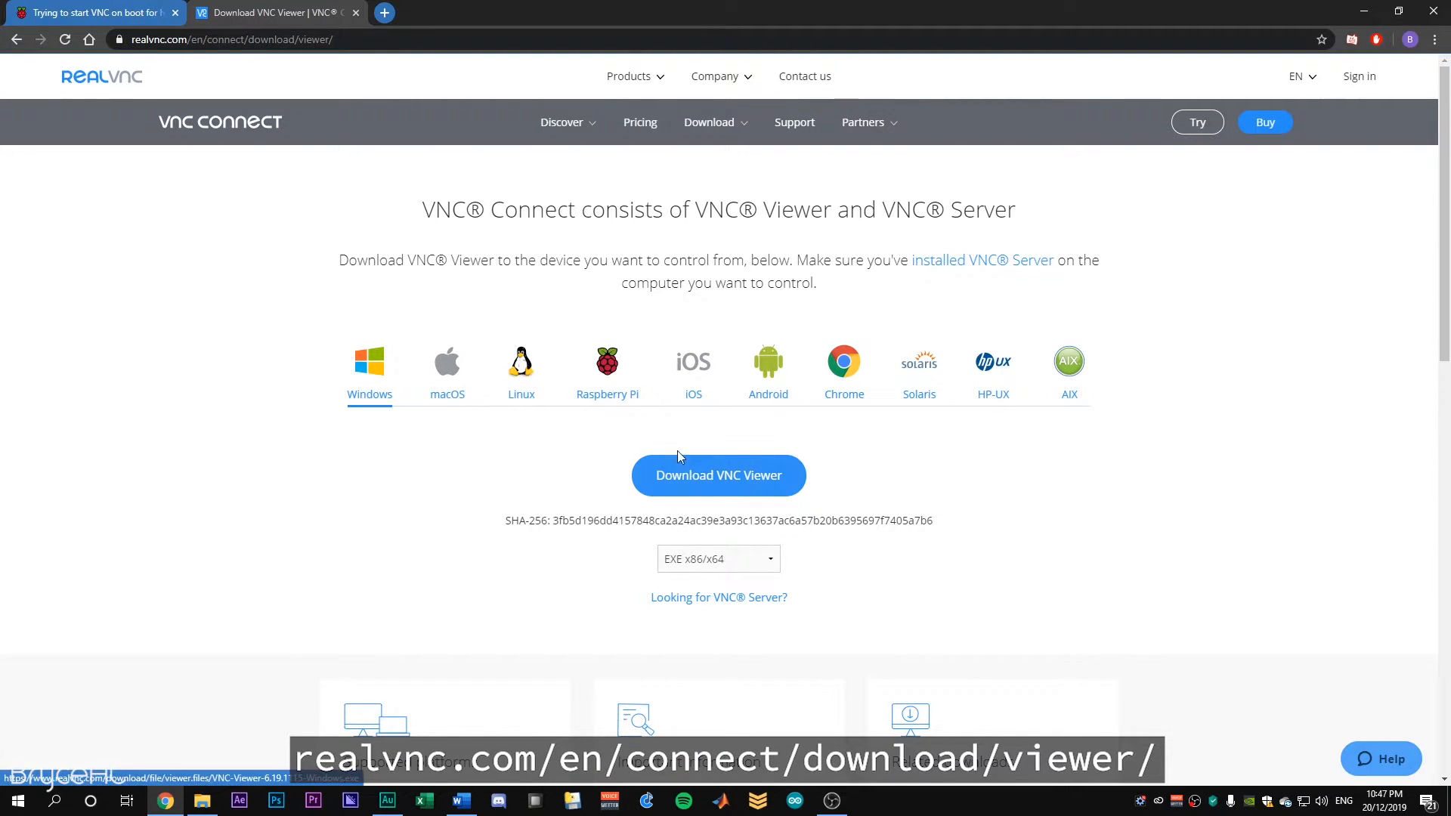
- Download, install and launch VNC Viewer on the Windows PC from realvnc.com
{"action": "left_click", "coordinate": [717, 475]}
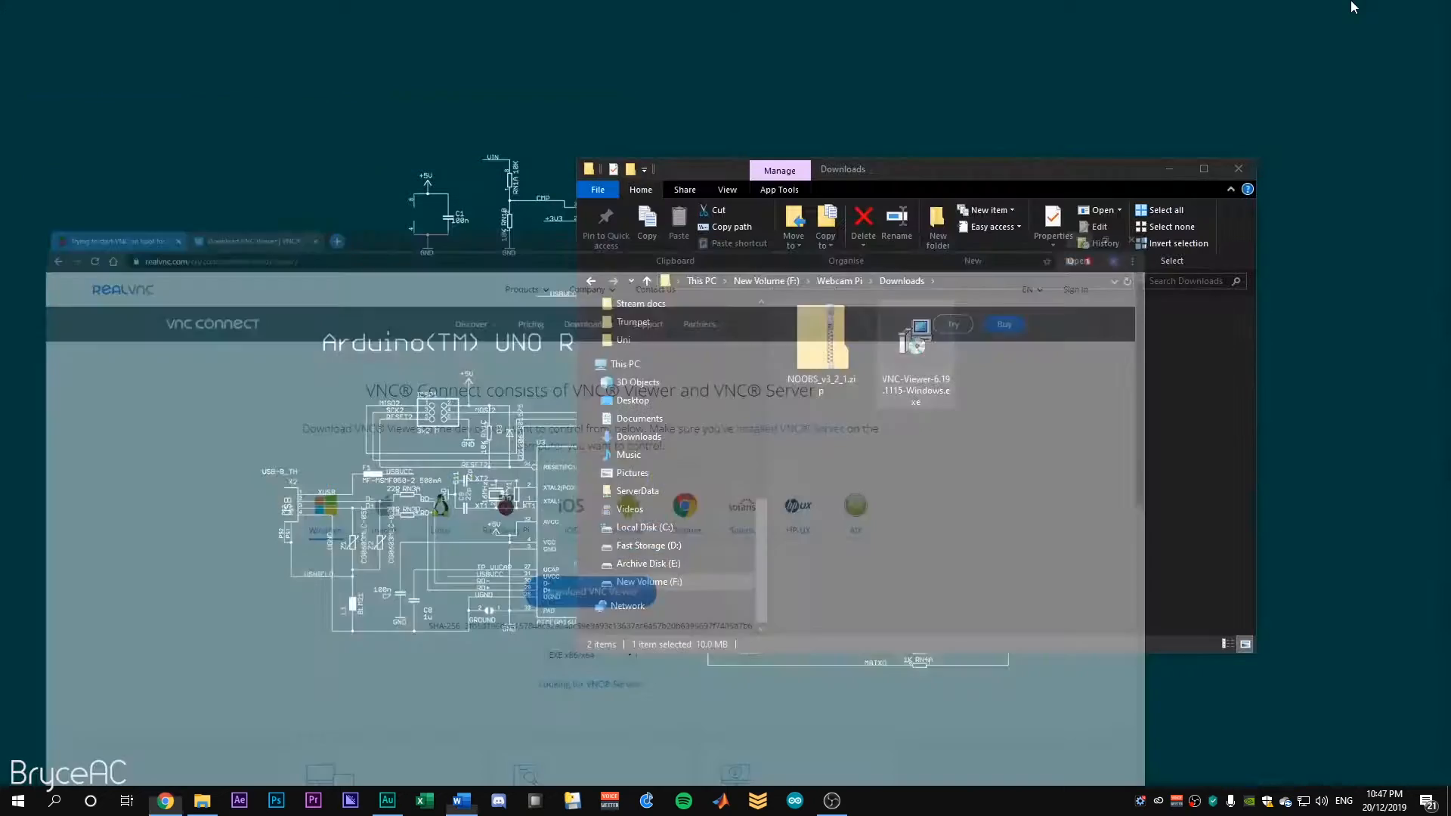
{"action": "double_click", "coordinate": [914, 333]}
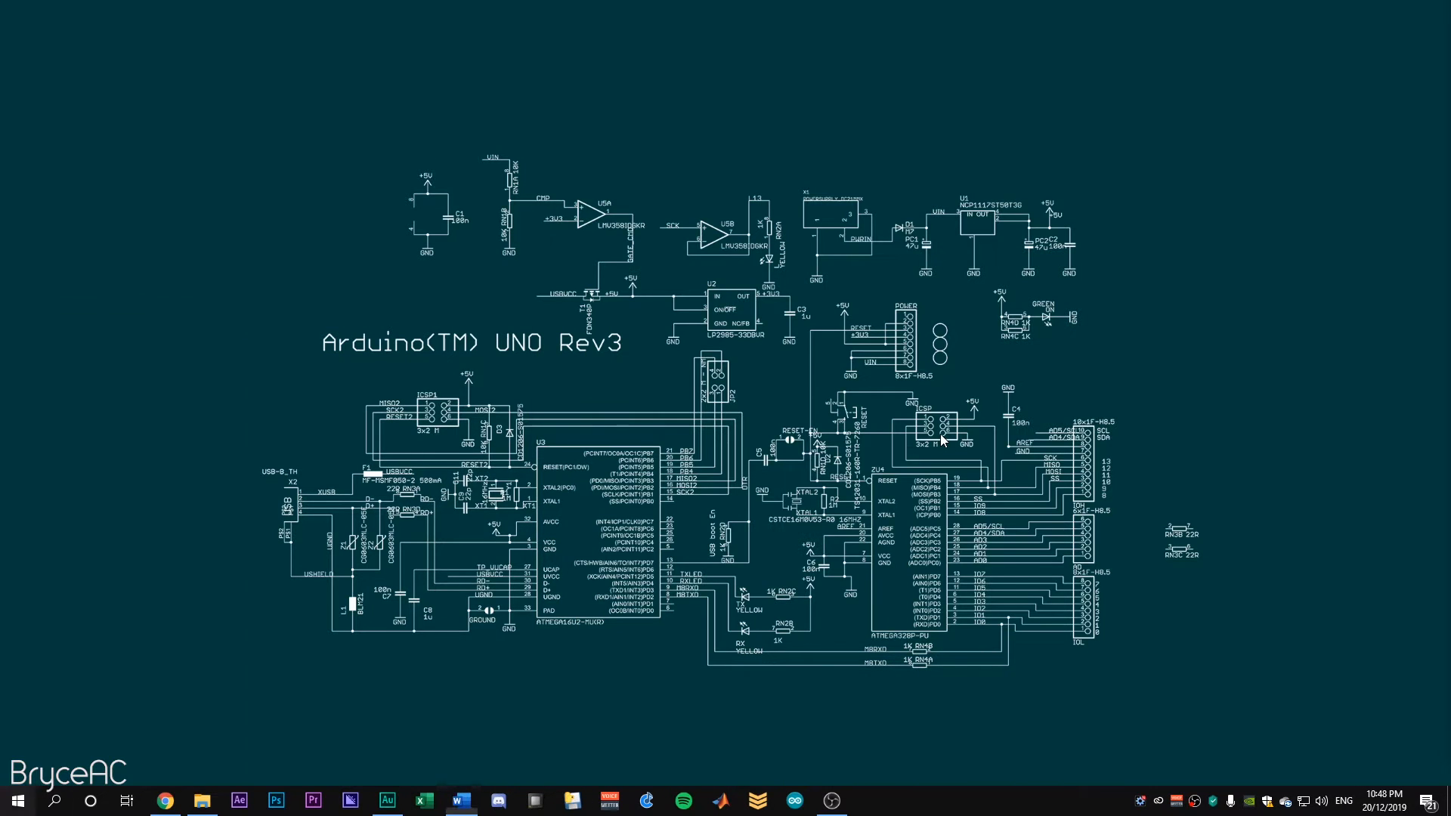
{"action": "left_click", "coordinate": [867, 800]}
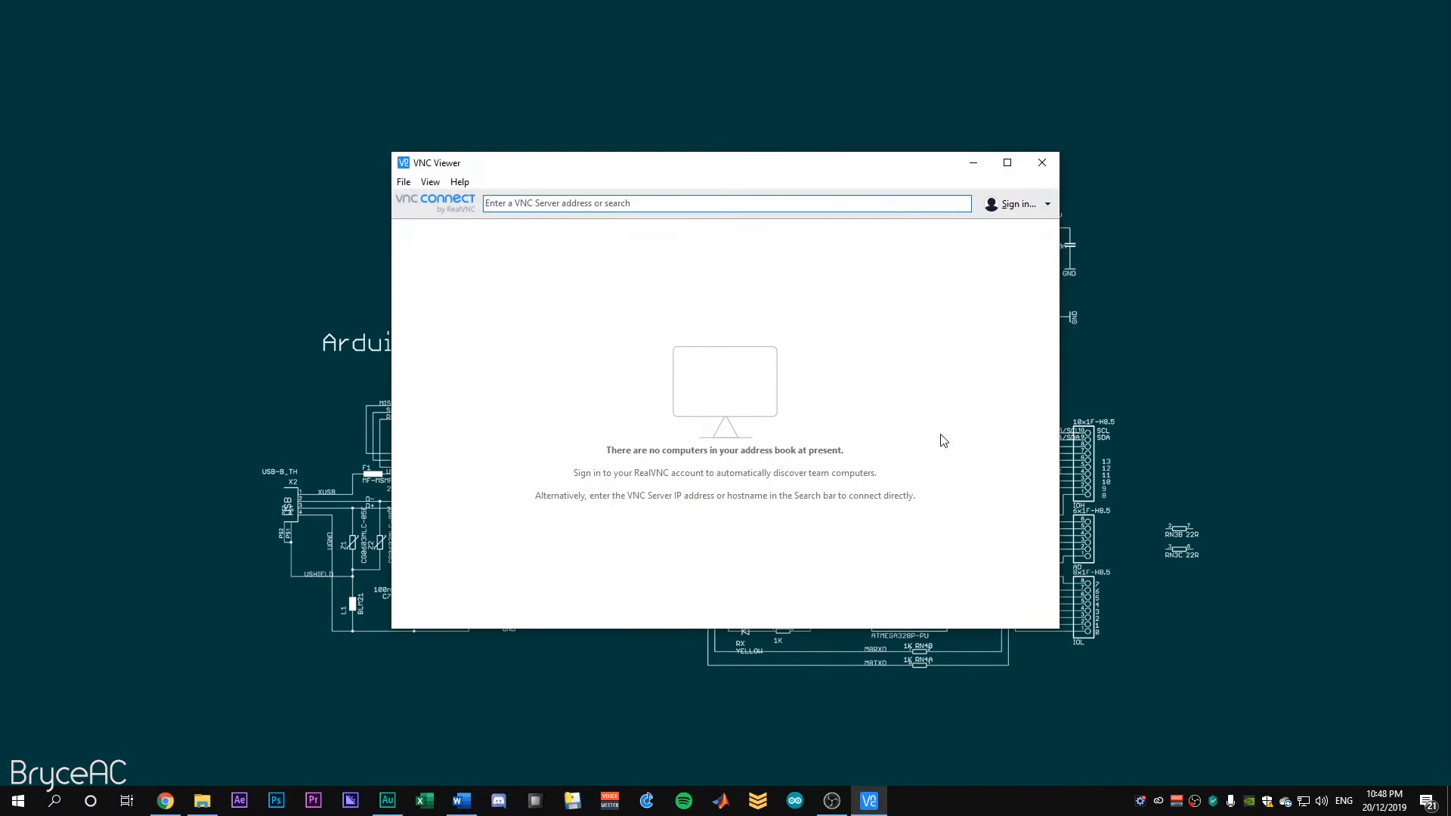
{"action": "left_click", "coordinate": [403, 182]}
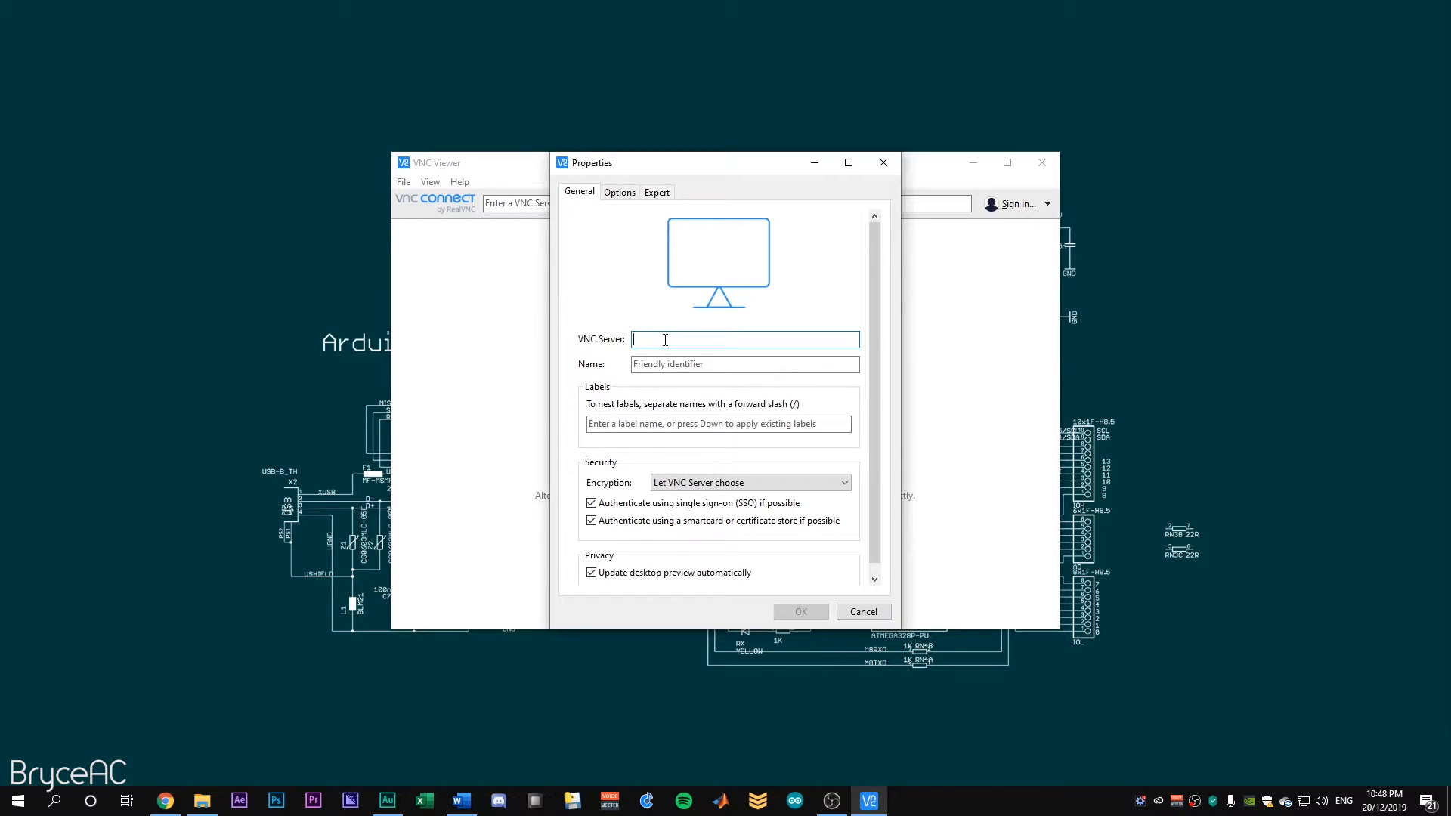
- Enter 192.168.122.105 as the VNC Server address and save the connection
{"action": "type", "text": "1"}
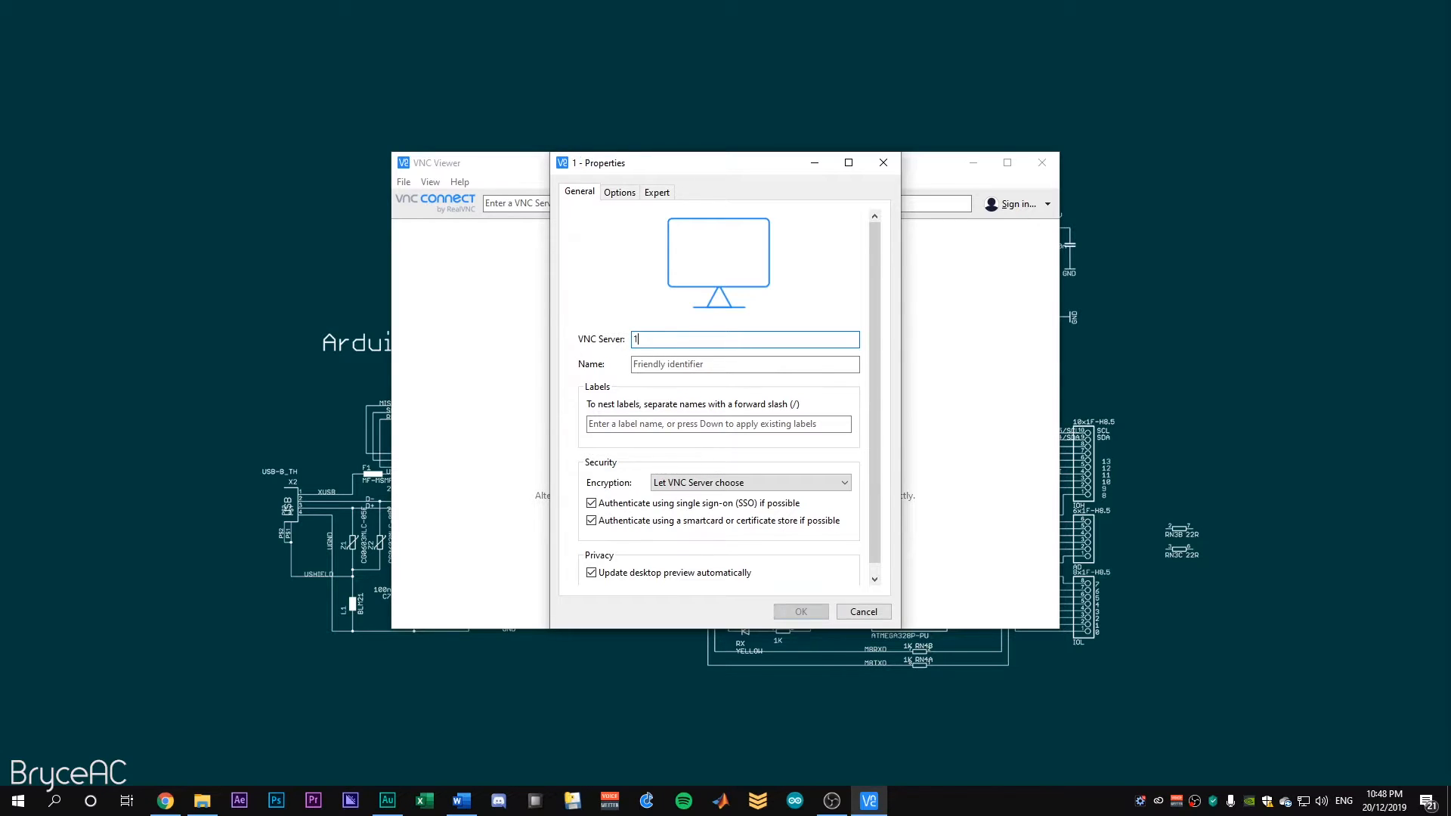
{"action": "type", "text": "92.168.122.105"}
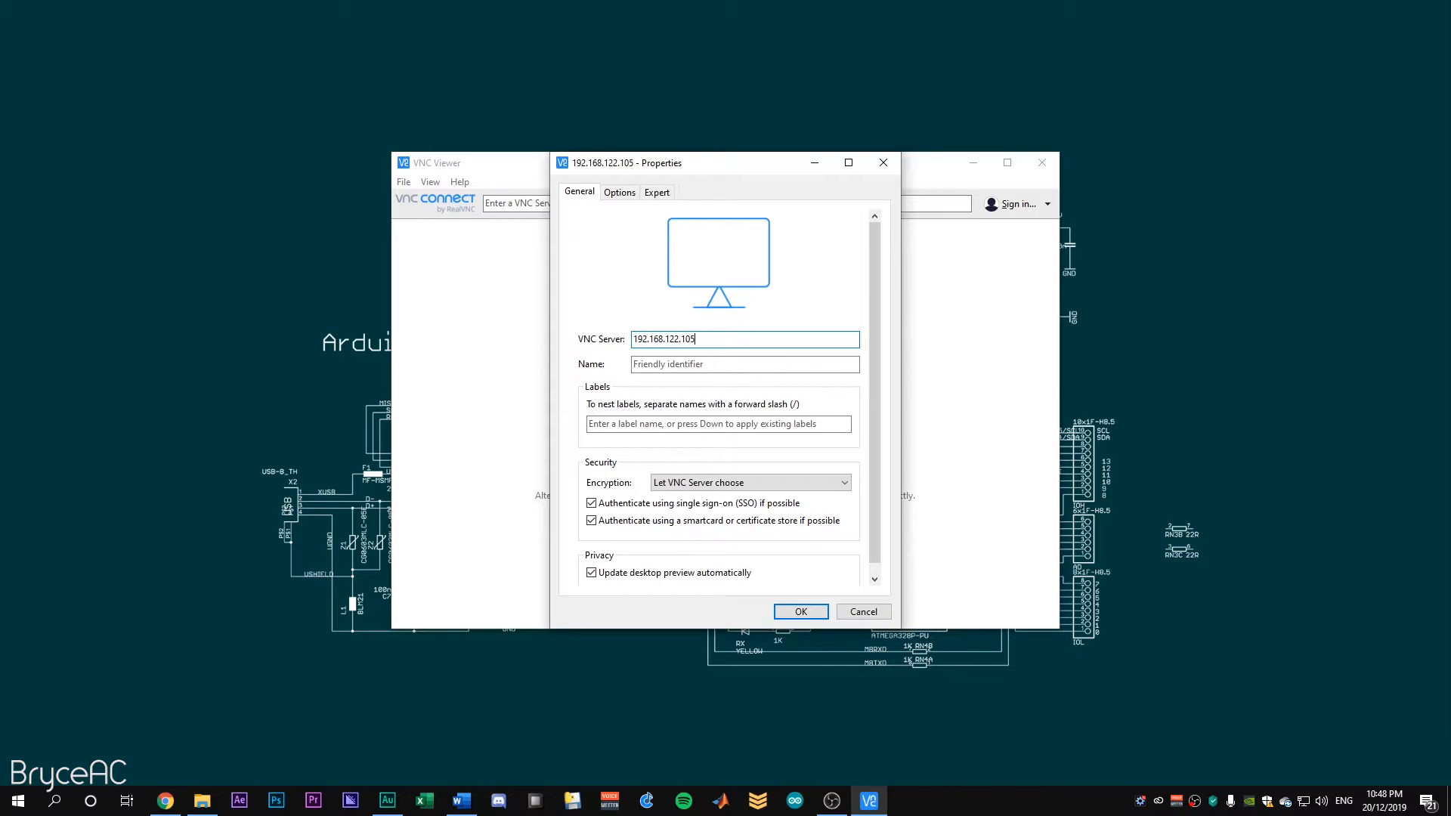
{"action": "left_click", "coordinate": [800, 611]}
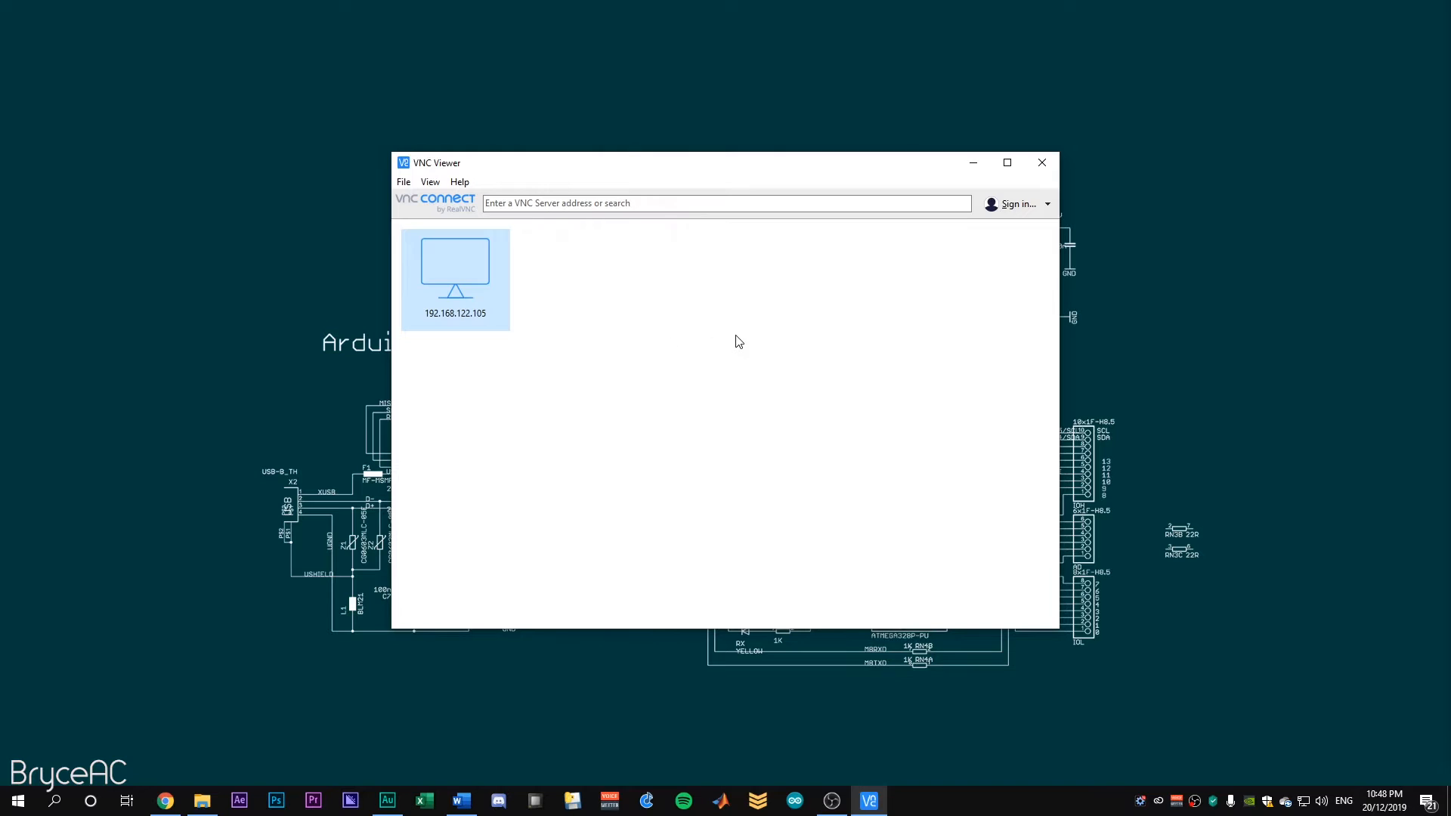
- Open the 192.168.122.105 connection and log in as user pi
{"action": "double_click", "coordinate": [454, 266]}
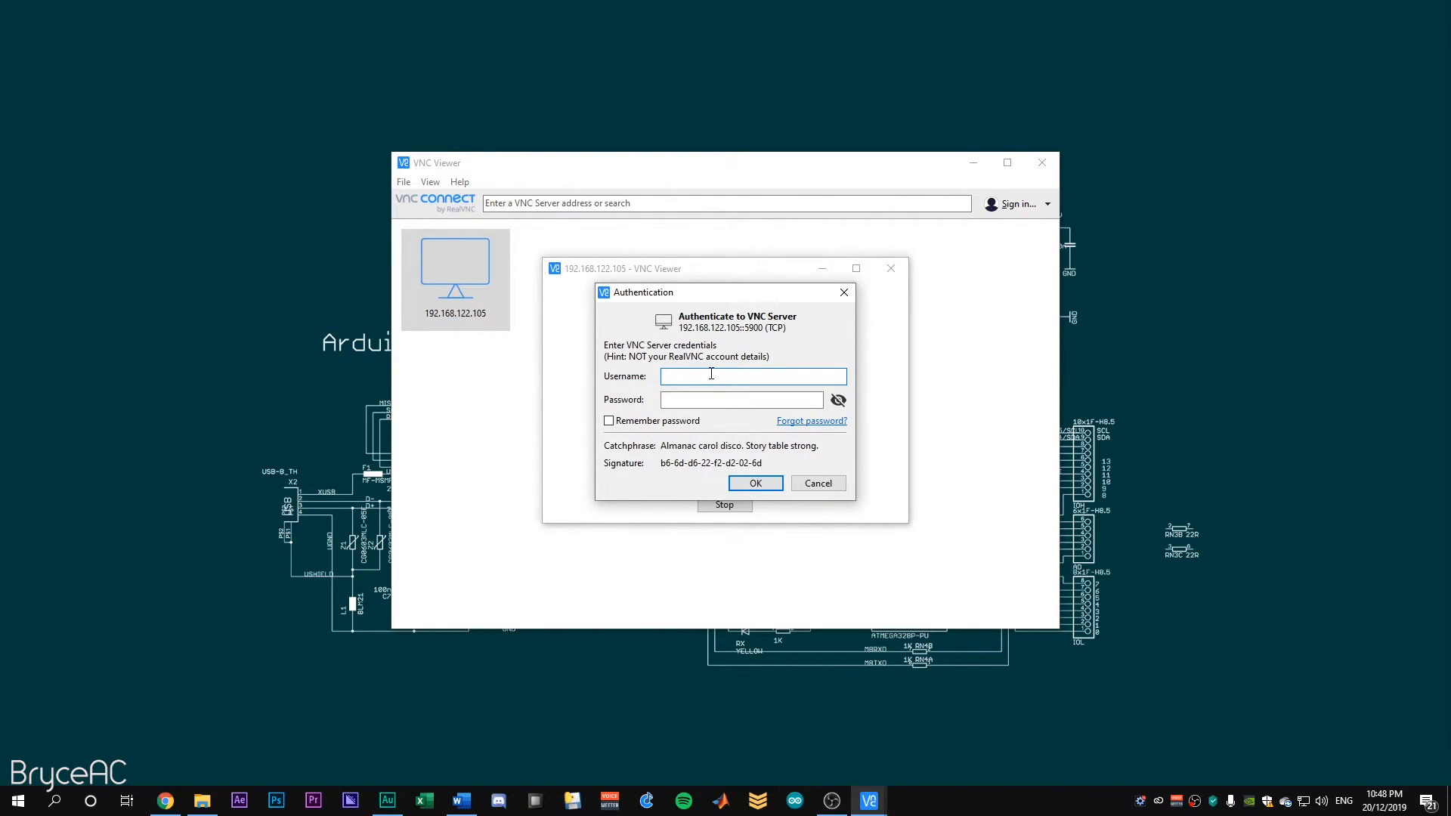
{"action": "type", "text": "pi"}
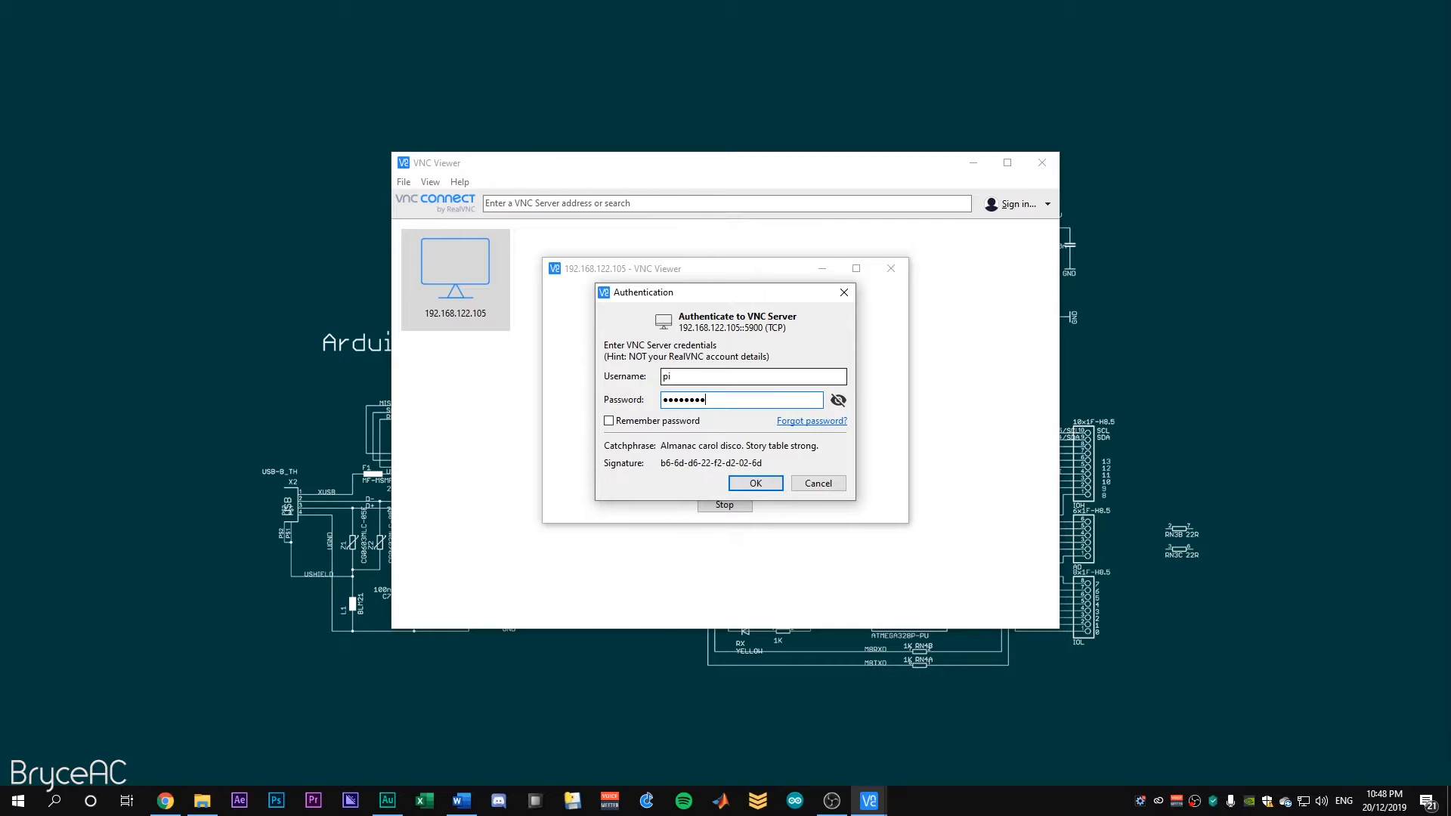
{"action": "left_click", "coordinate": [754, 482]}
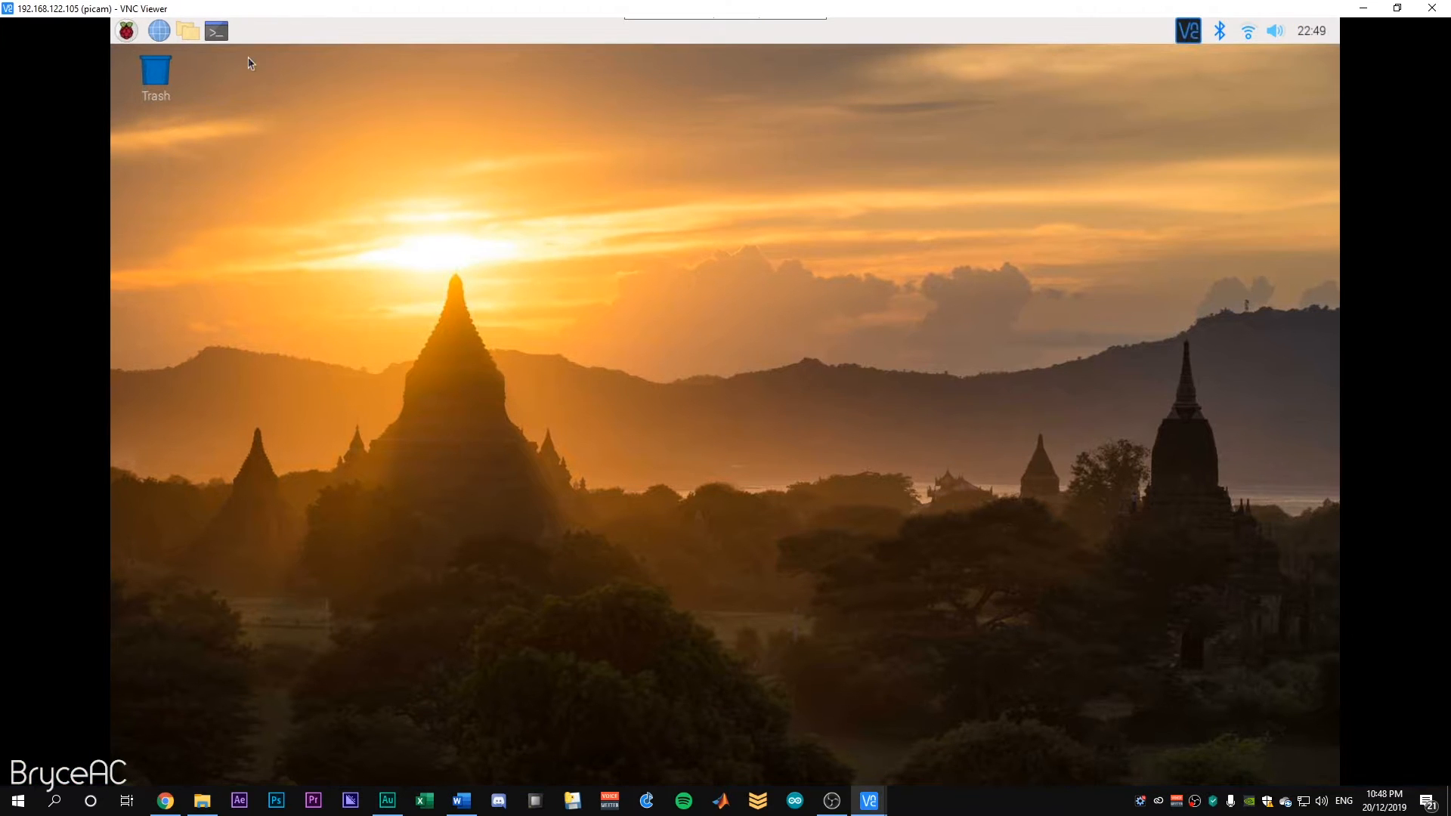
- Open a terminal on the Pi and run sudo apt-get update
{"action": "left_click", "coordinate": [215, 30]}
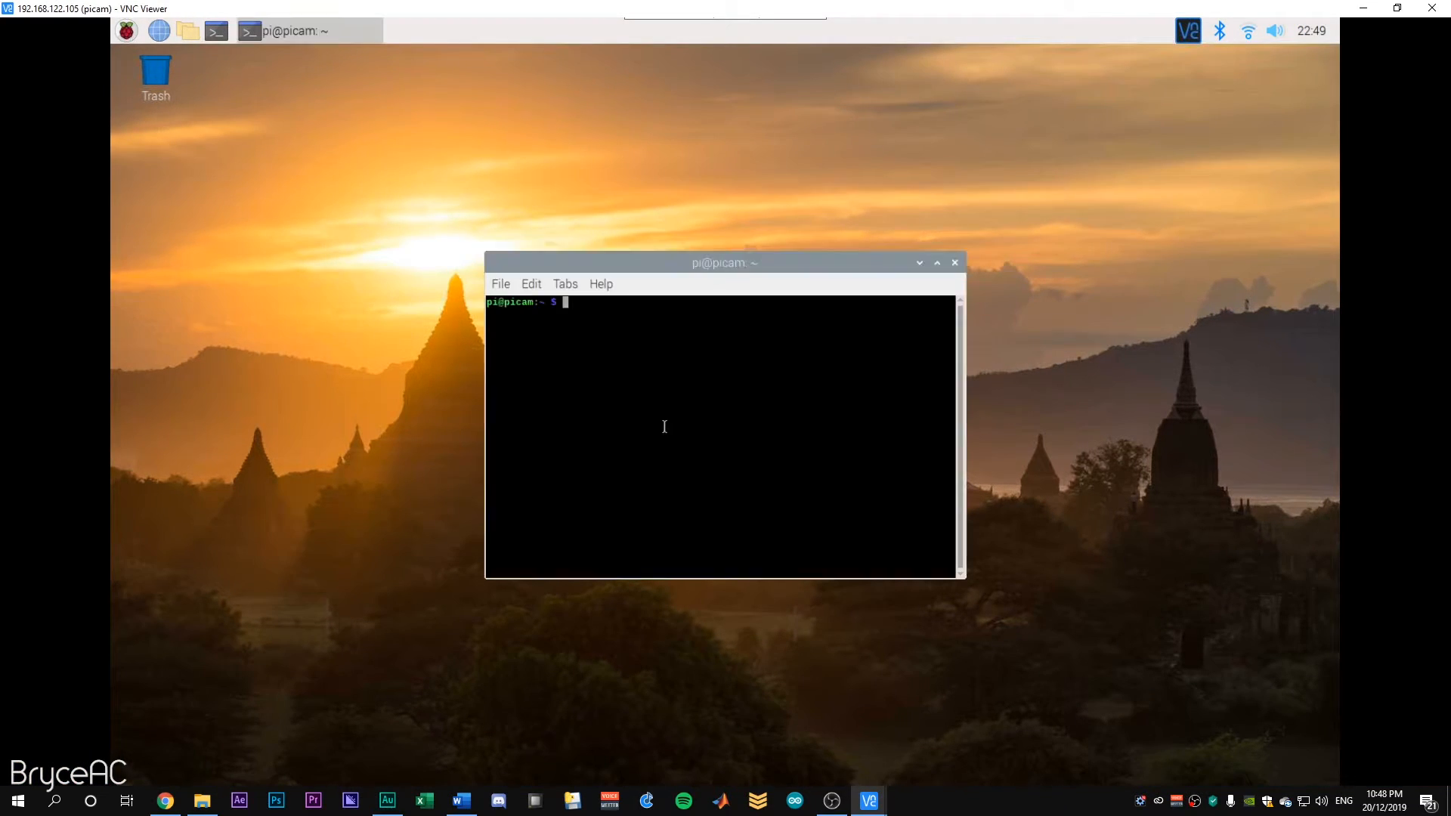
{"action": "mouse_move", "coordinate": [714, 393]}
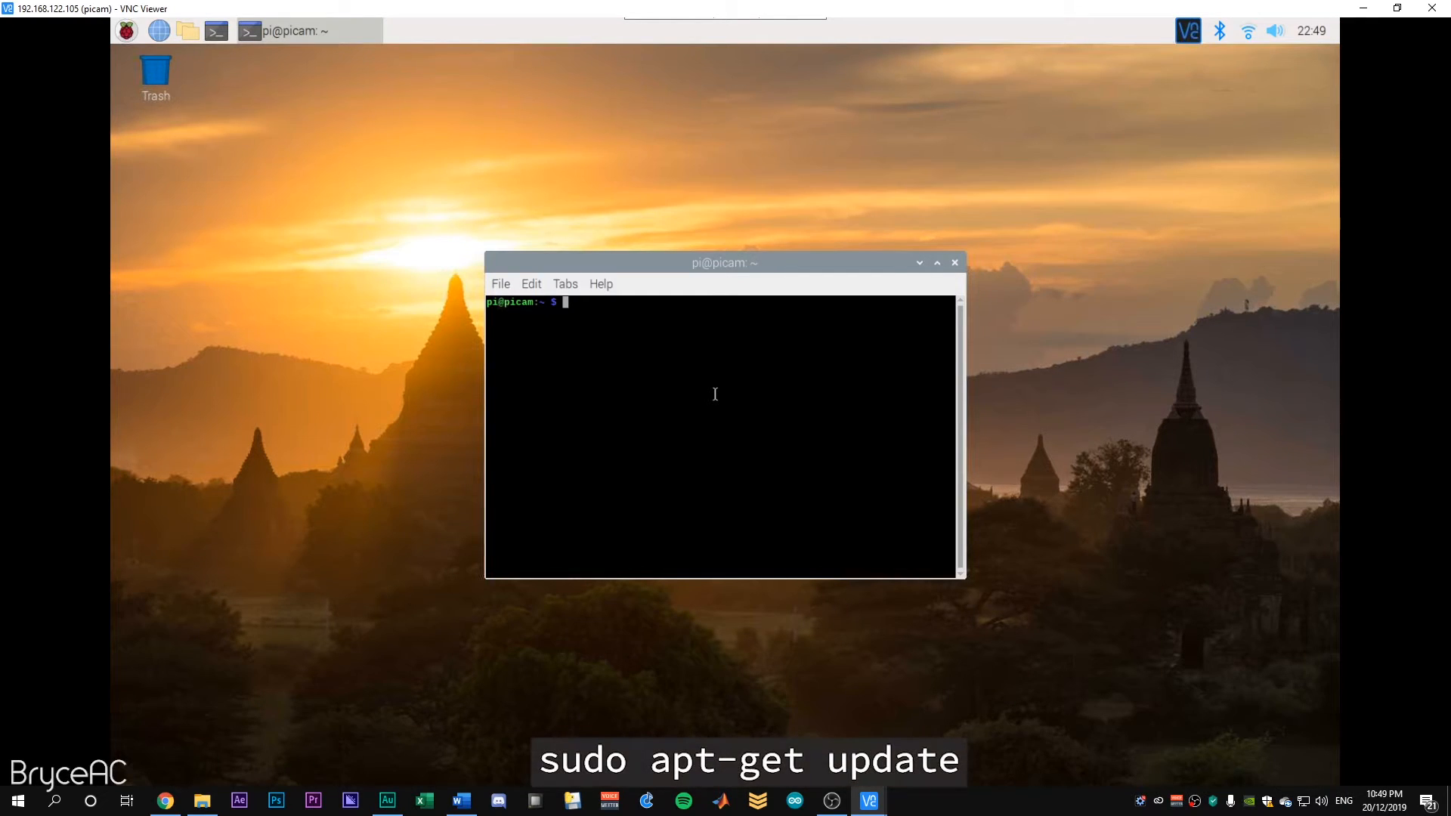
{"action": "type", "text": "sudo"}
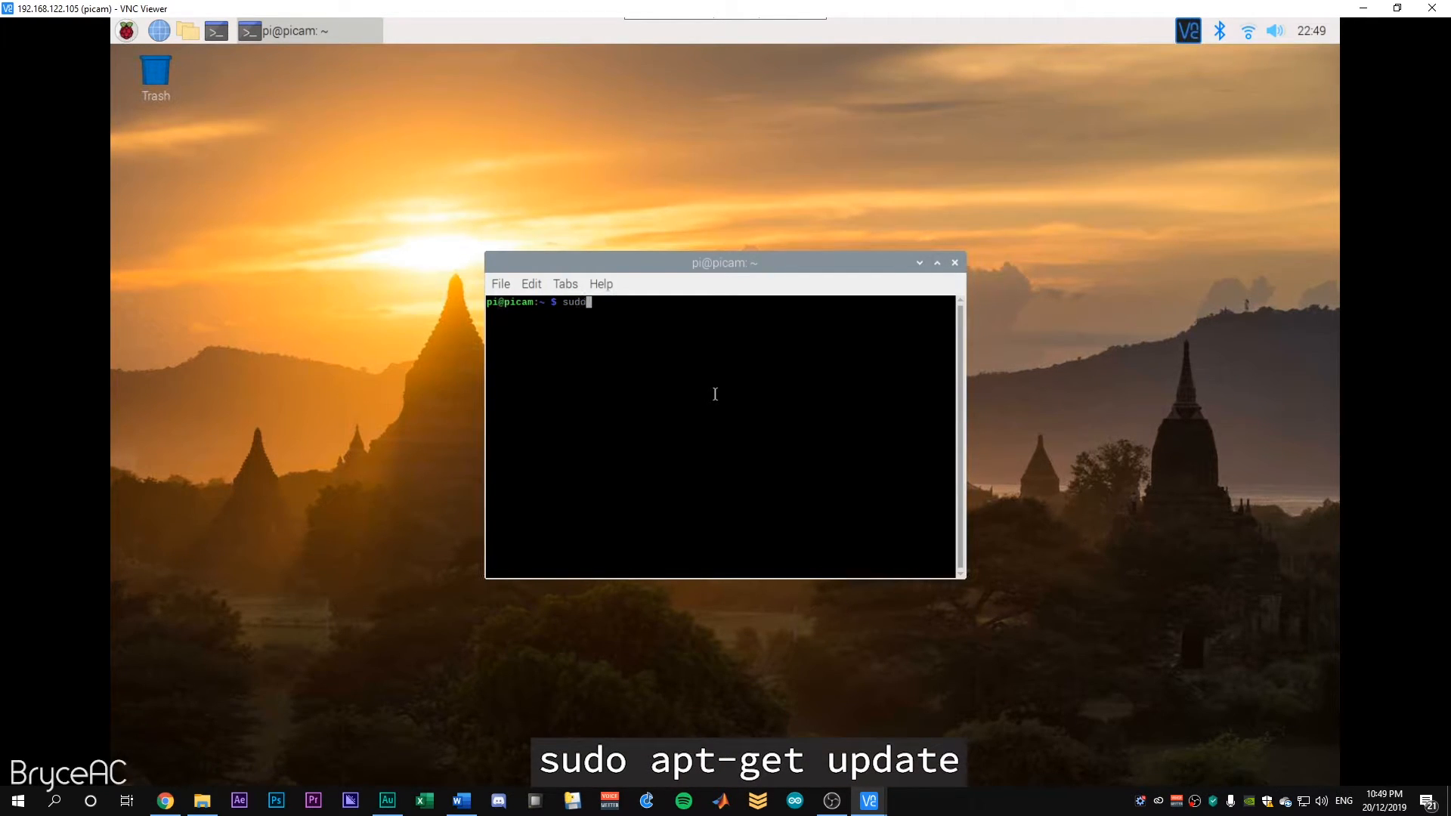
{"action": "type", "text": "apt-get"}
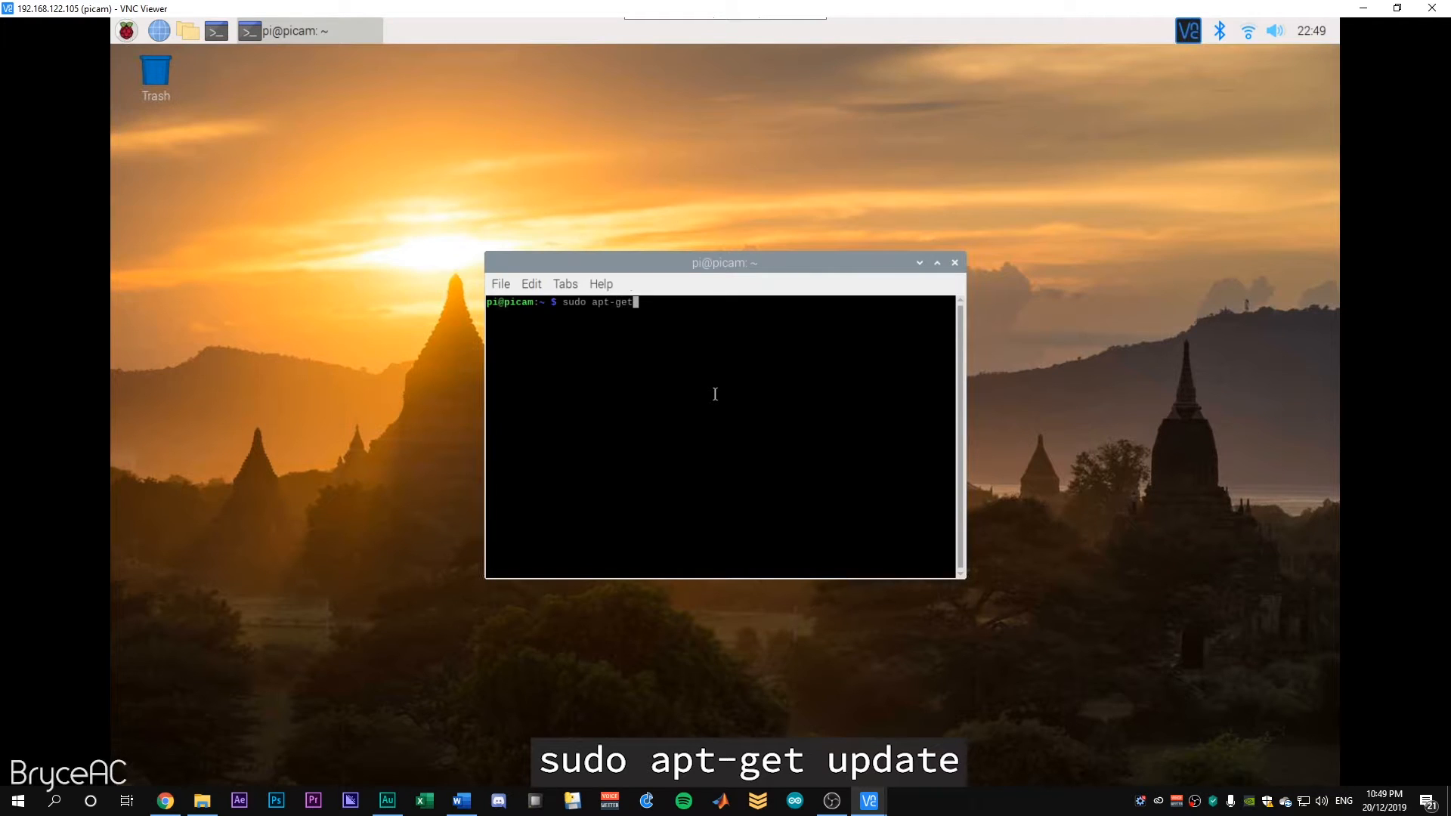
{"action": "type", "text": "upda"}
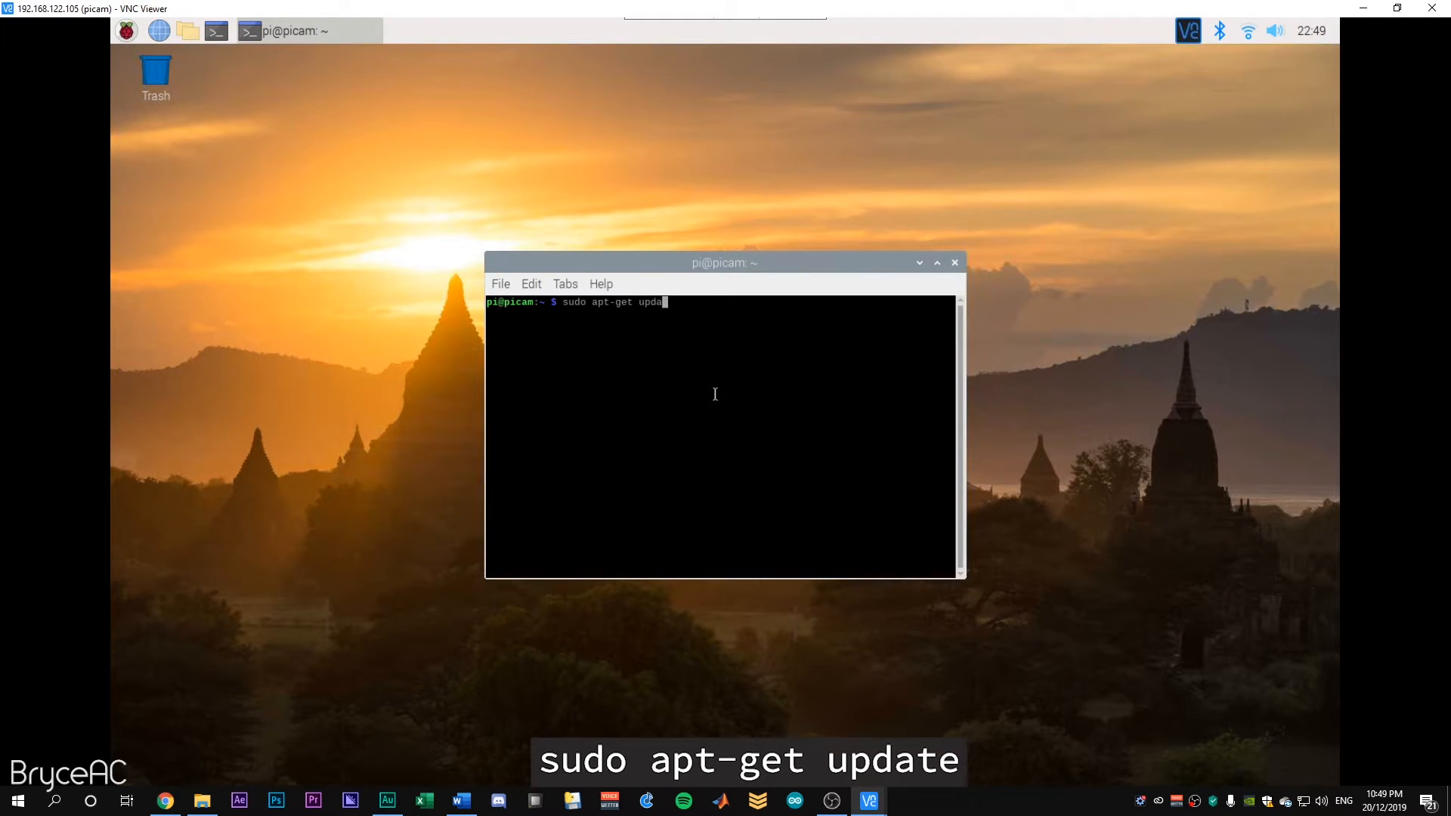
{"action": "key", "text": "Return"}
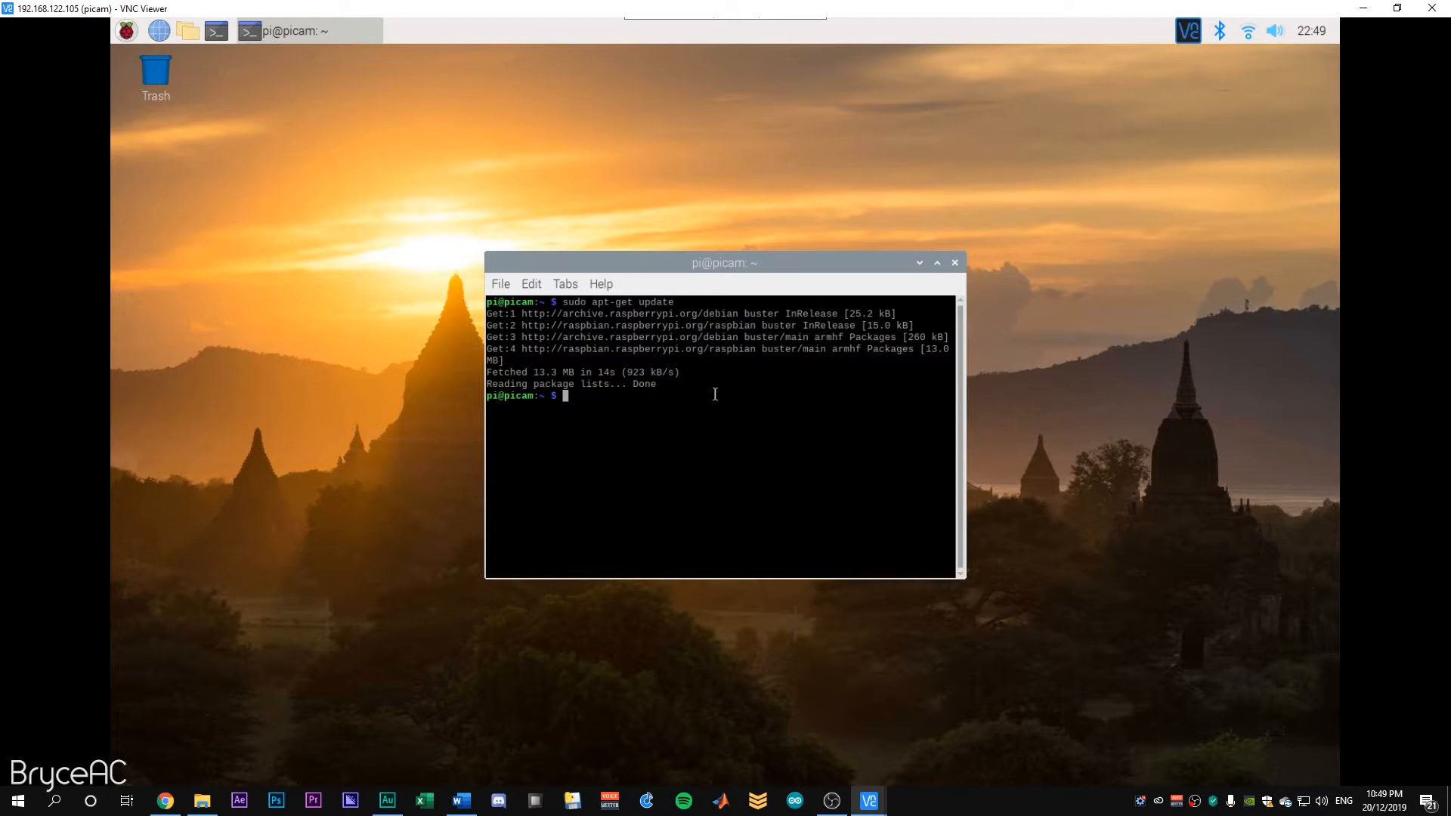
- Run sudo apt-get upgrade and answer y to install the 171 upgraded packages
{"action": "type", "text": "s"}
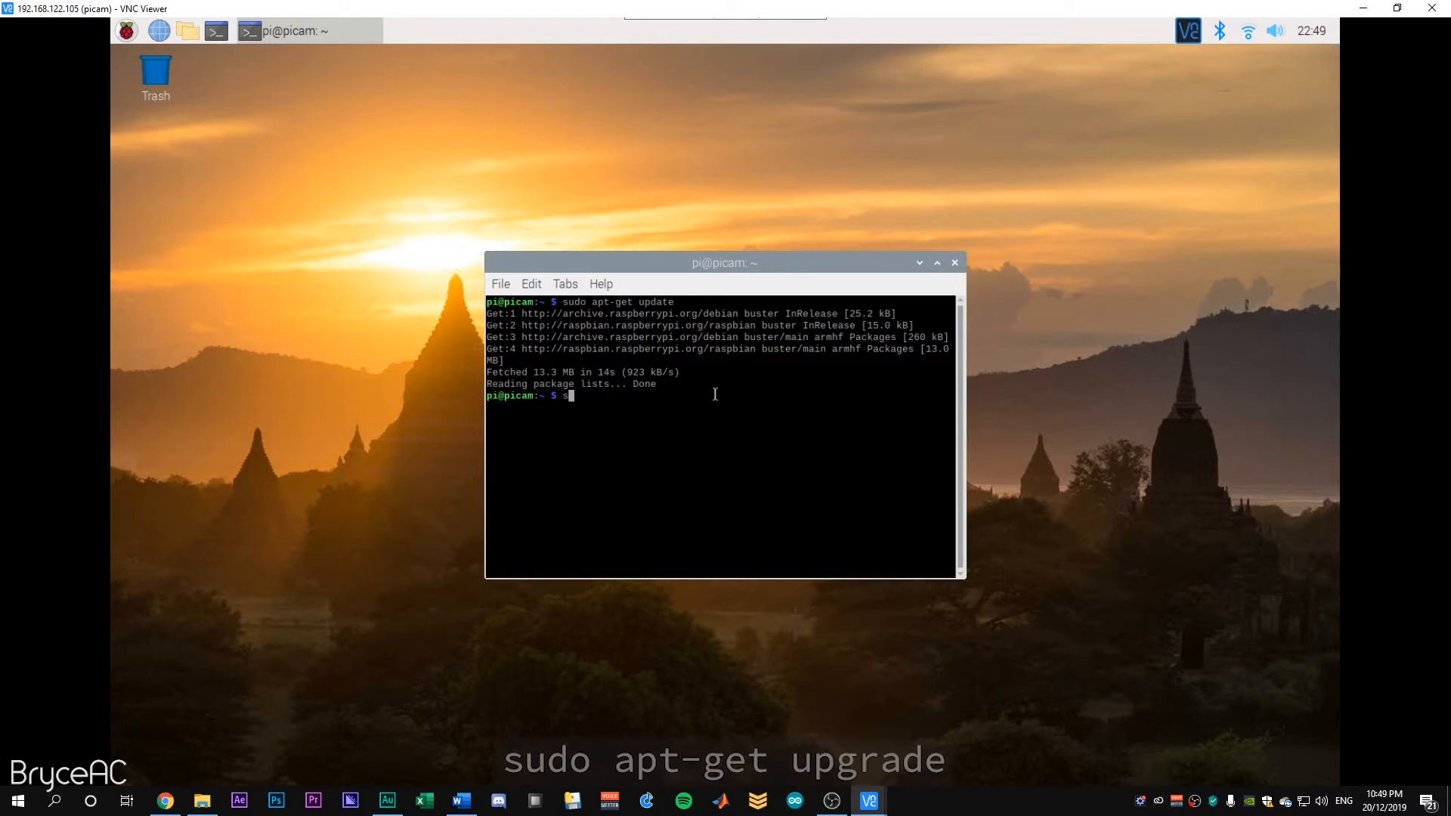
{"action": "type", "text": "sudo apt-get"}
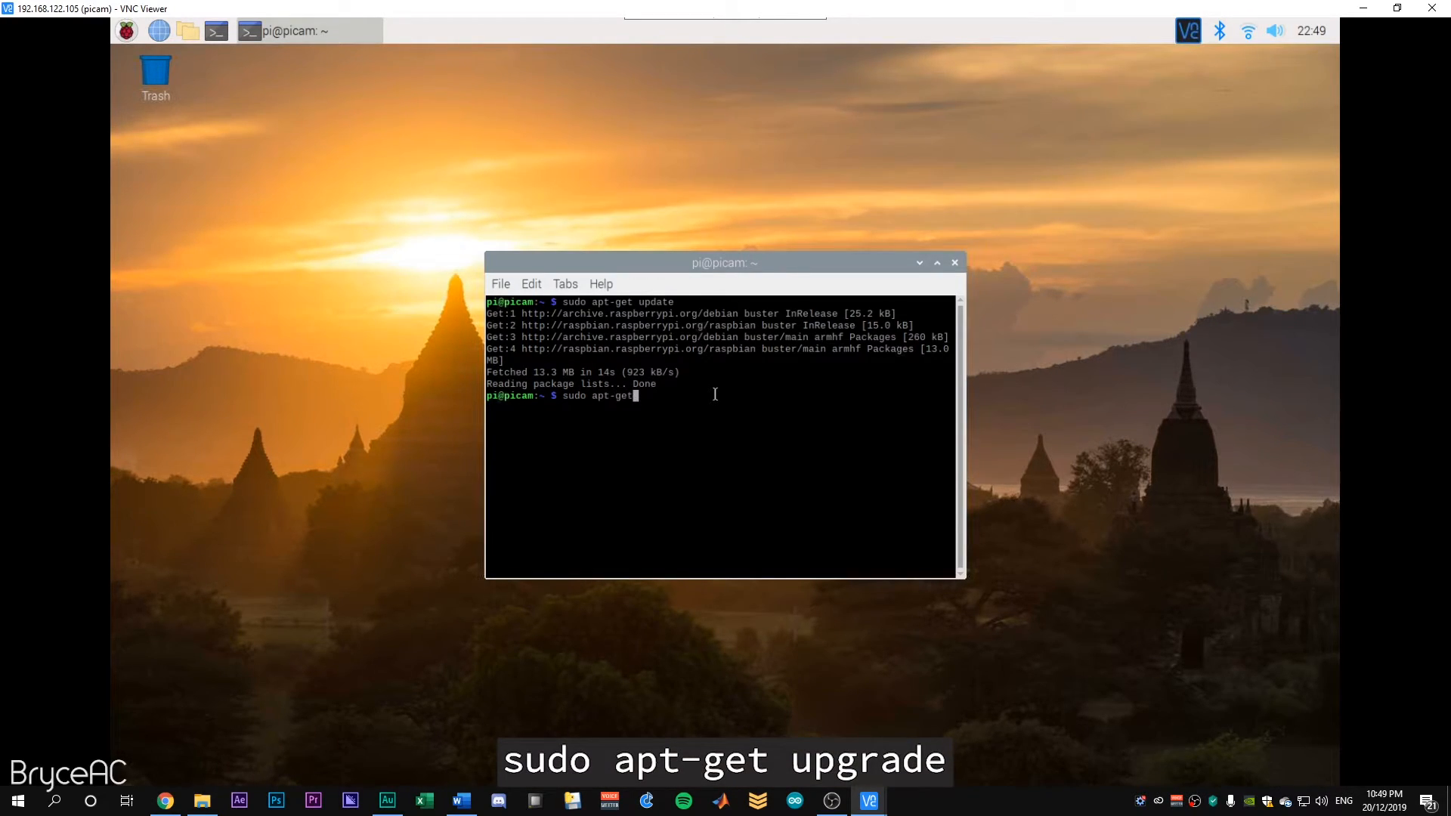
{"action": "type", "text": "upda"}
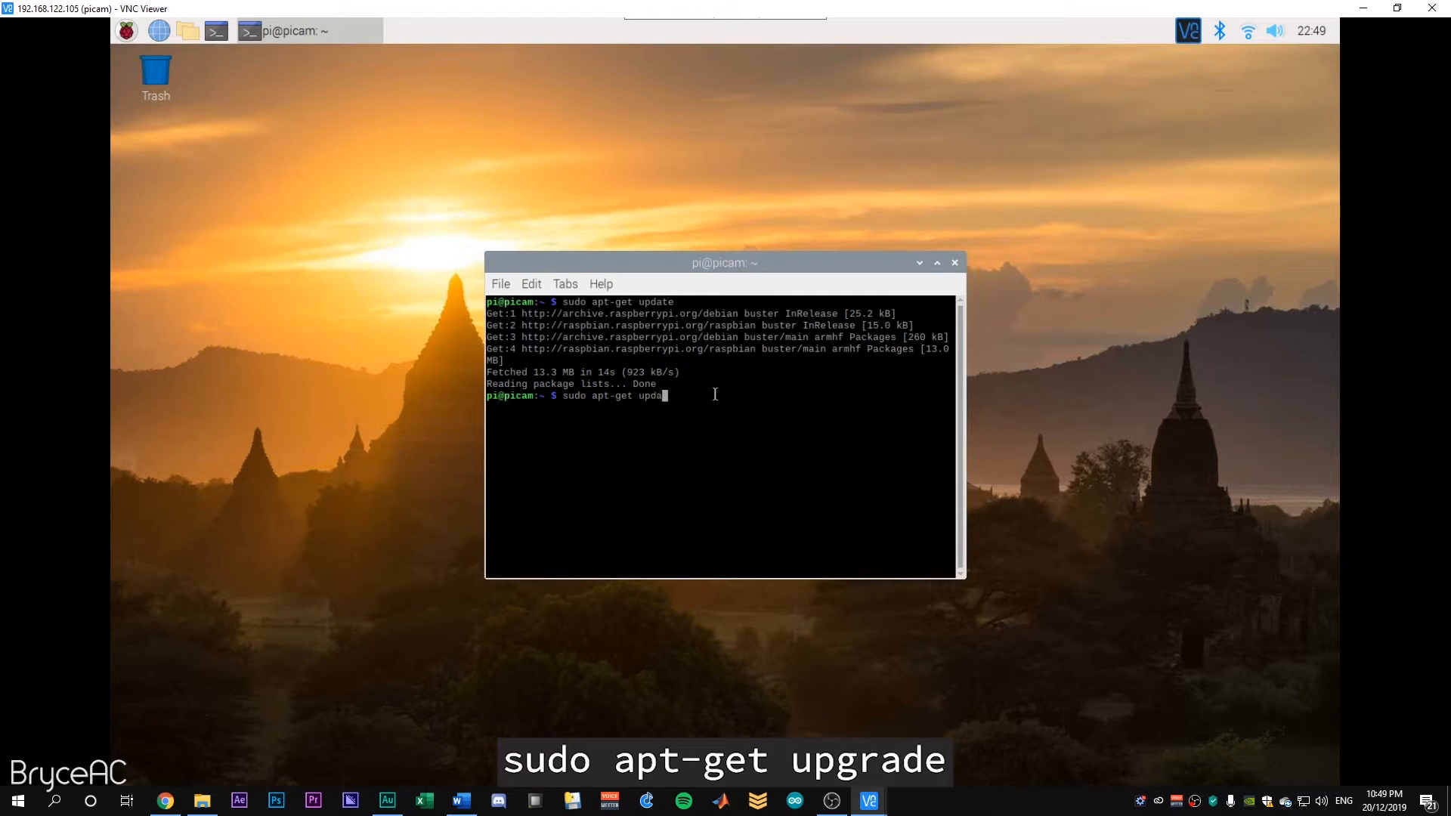
{"action": "type", "text": "grad"}
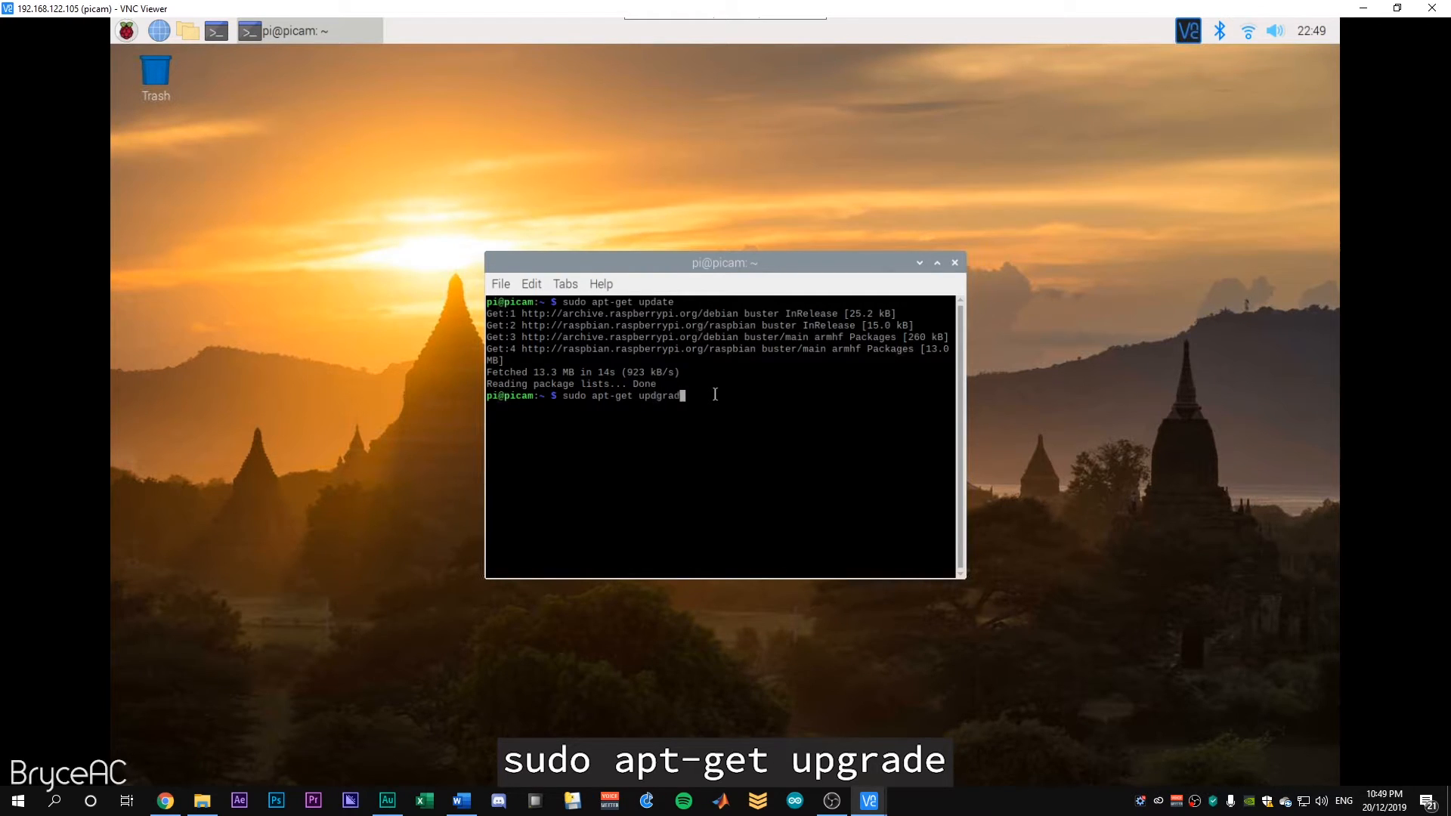
{"action": "type", "text": "upgrade"}
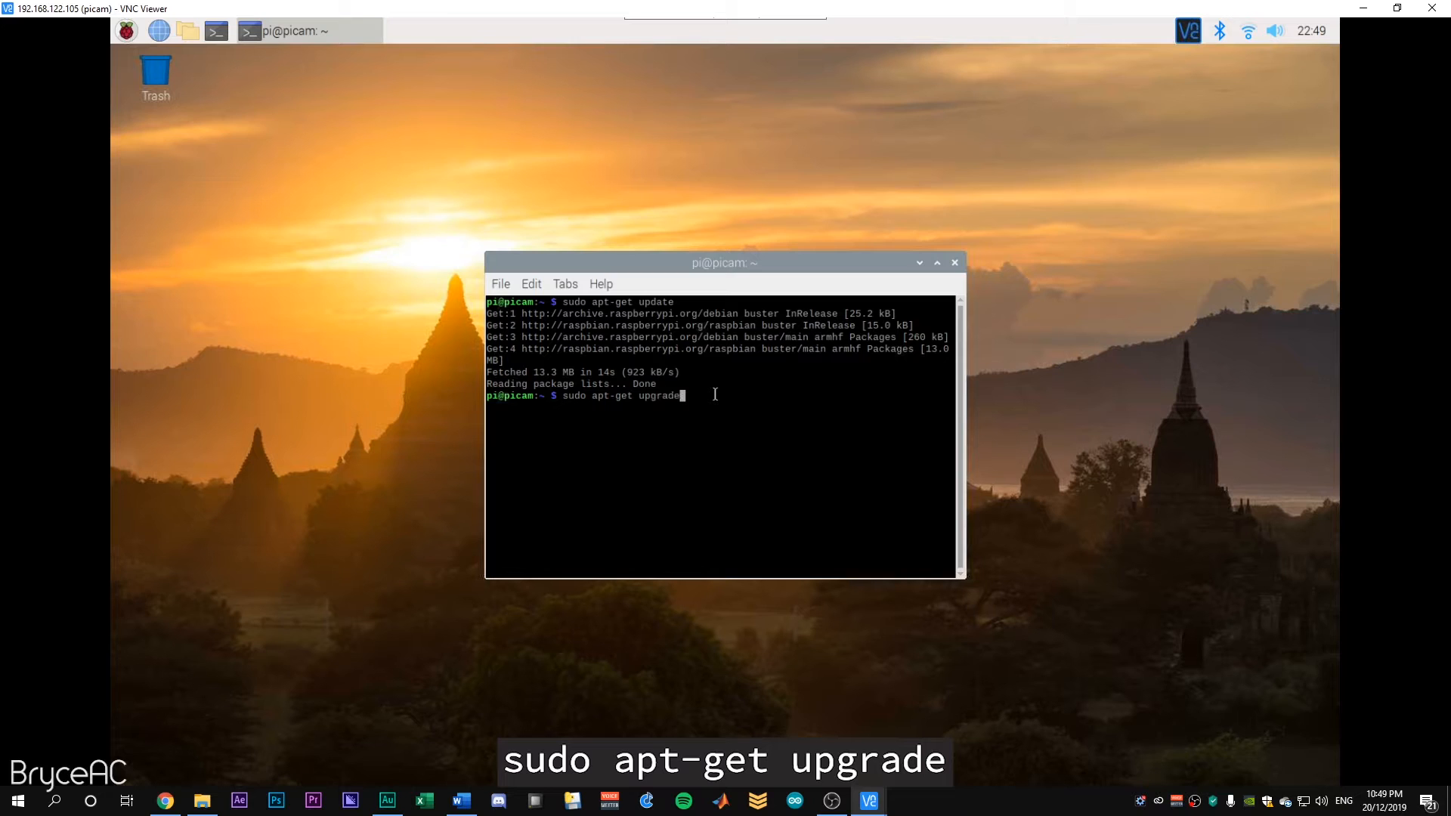
{"action": "key", "text": "Return"}
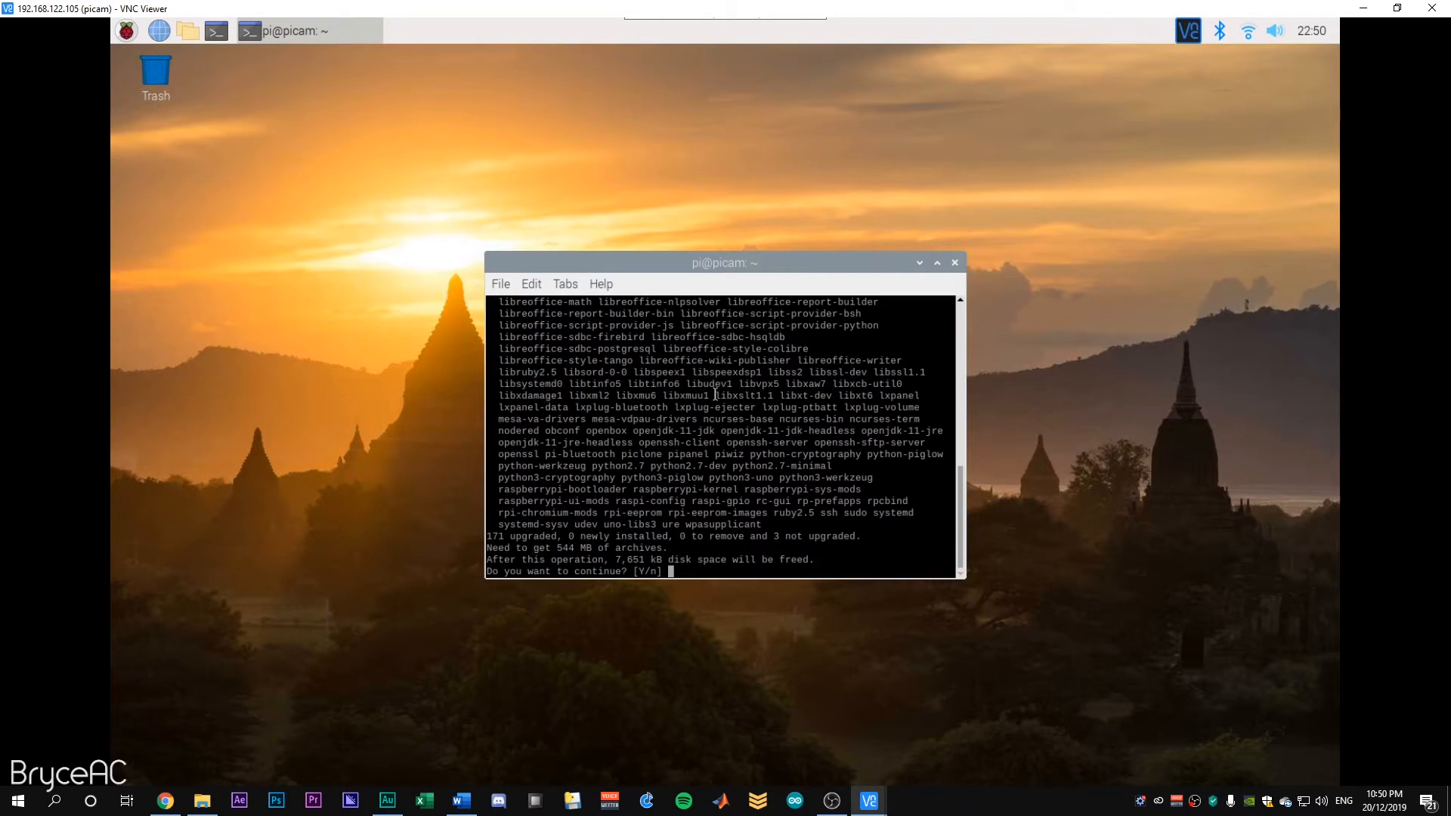
{"action": "type", "text": "y"}
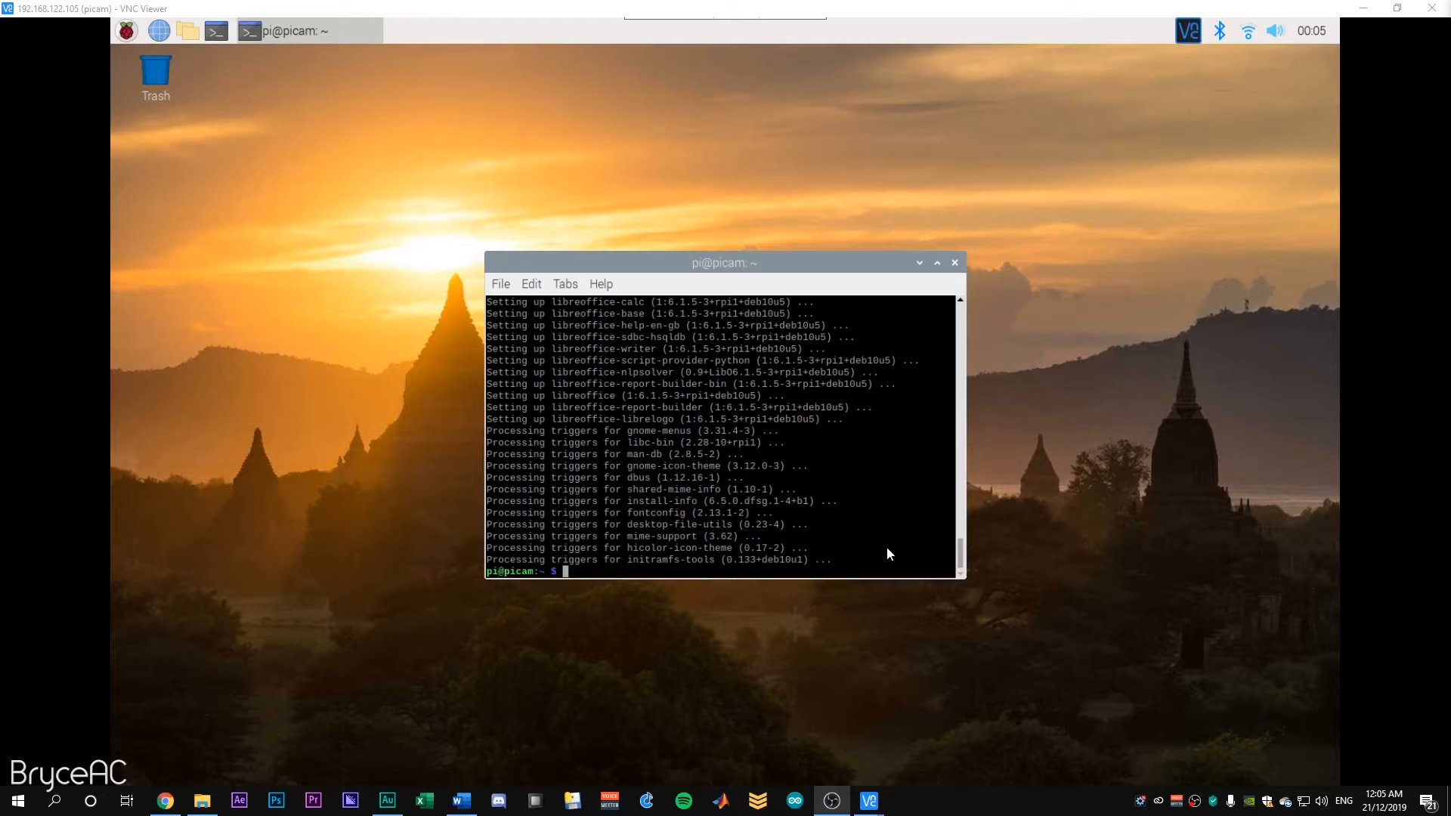
{"action": "mouse_move", "coordinate": [697, 541]}
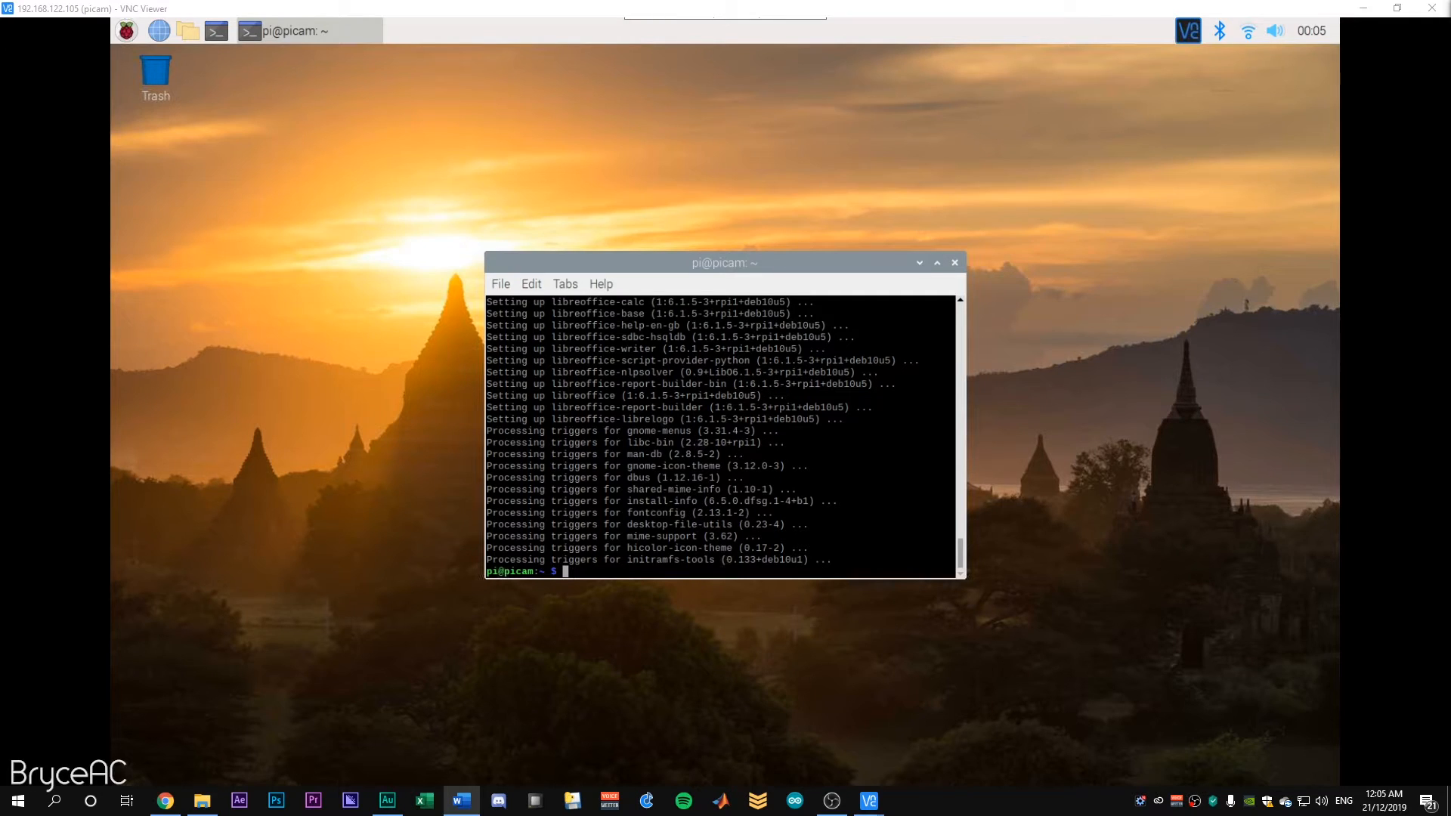
{"action": "mouse_move", "coordinate": [729, 531]}
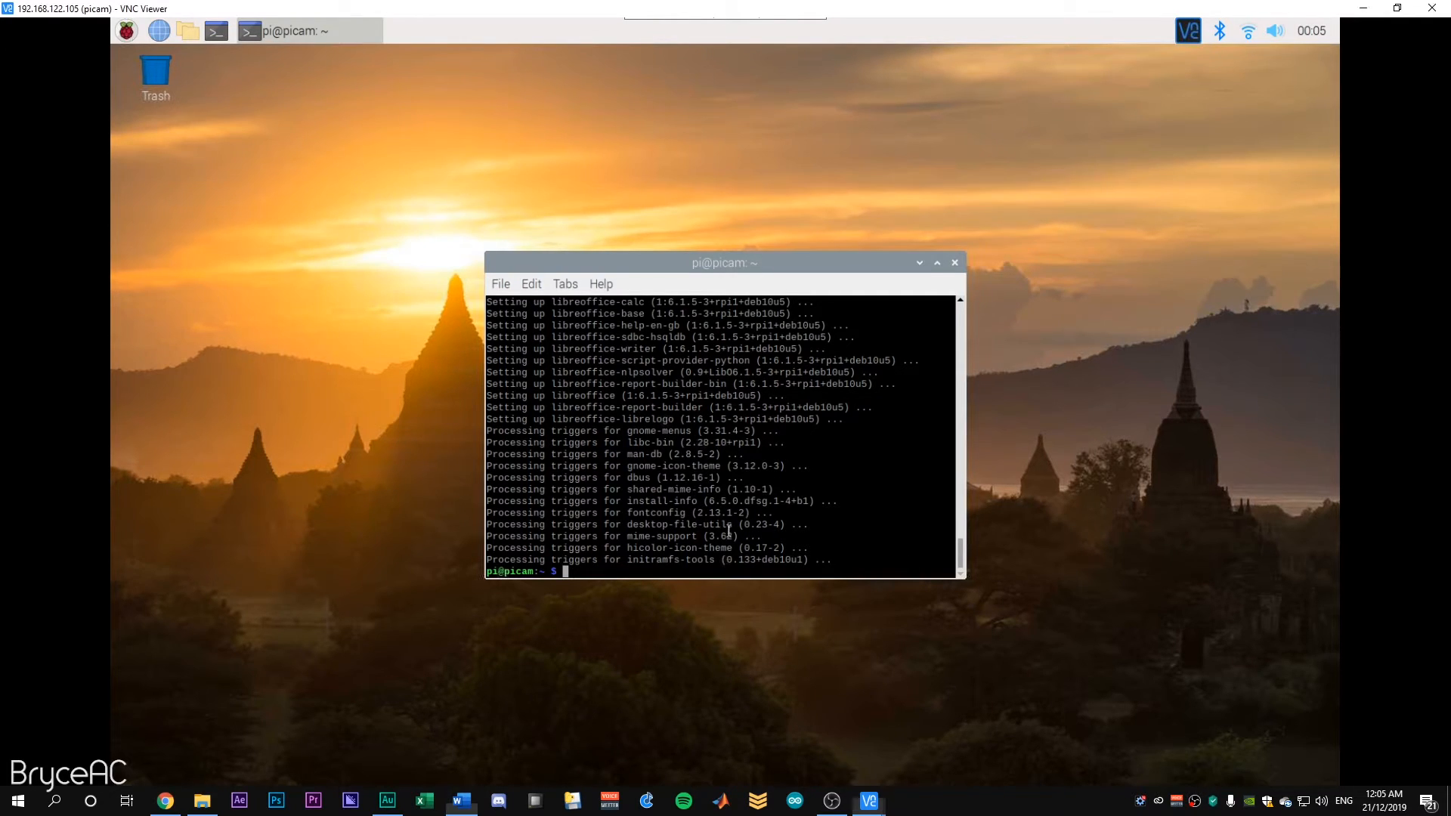
{"action": "type", "text": "cle"}
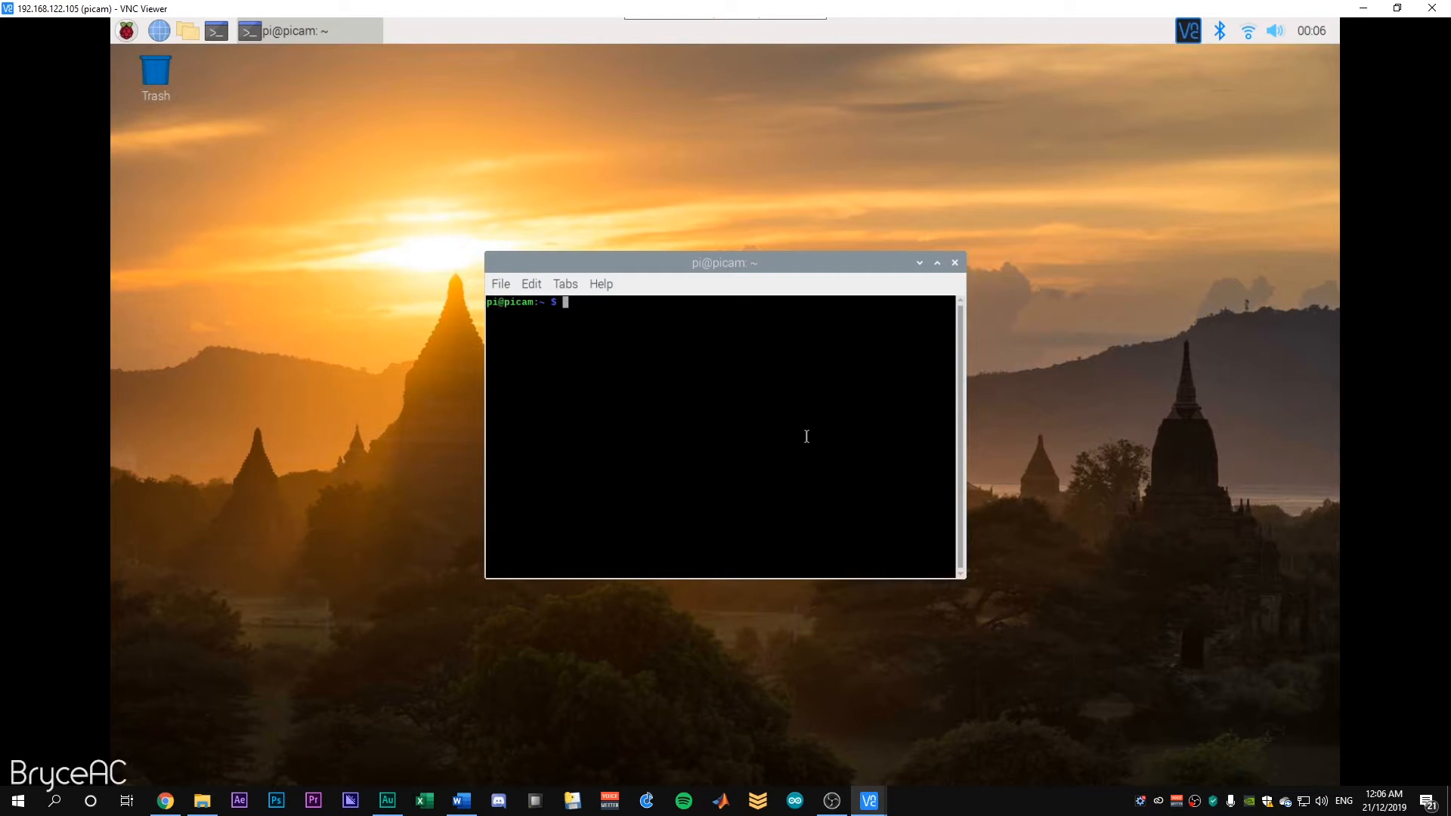
{"action": "type", "text": "git"}
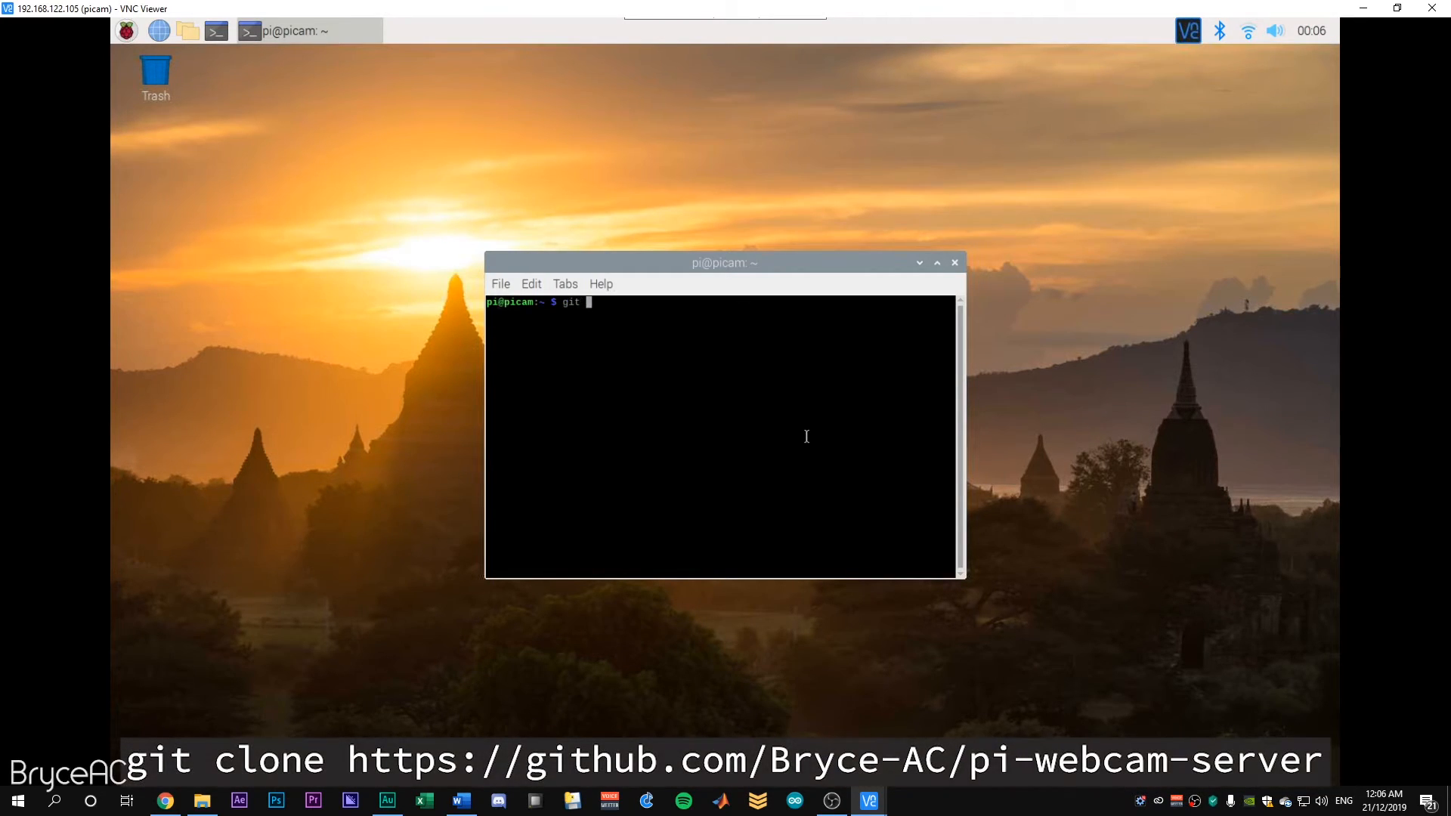
{"action": "type", "text": "clone"}
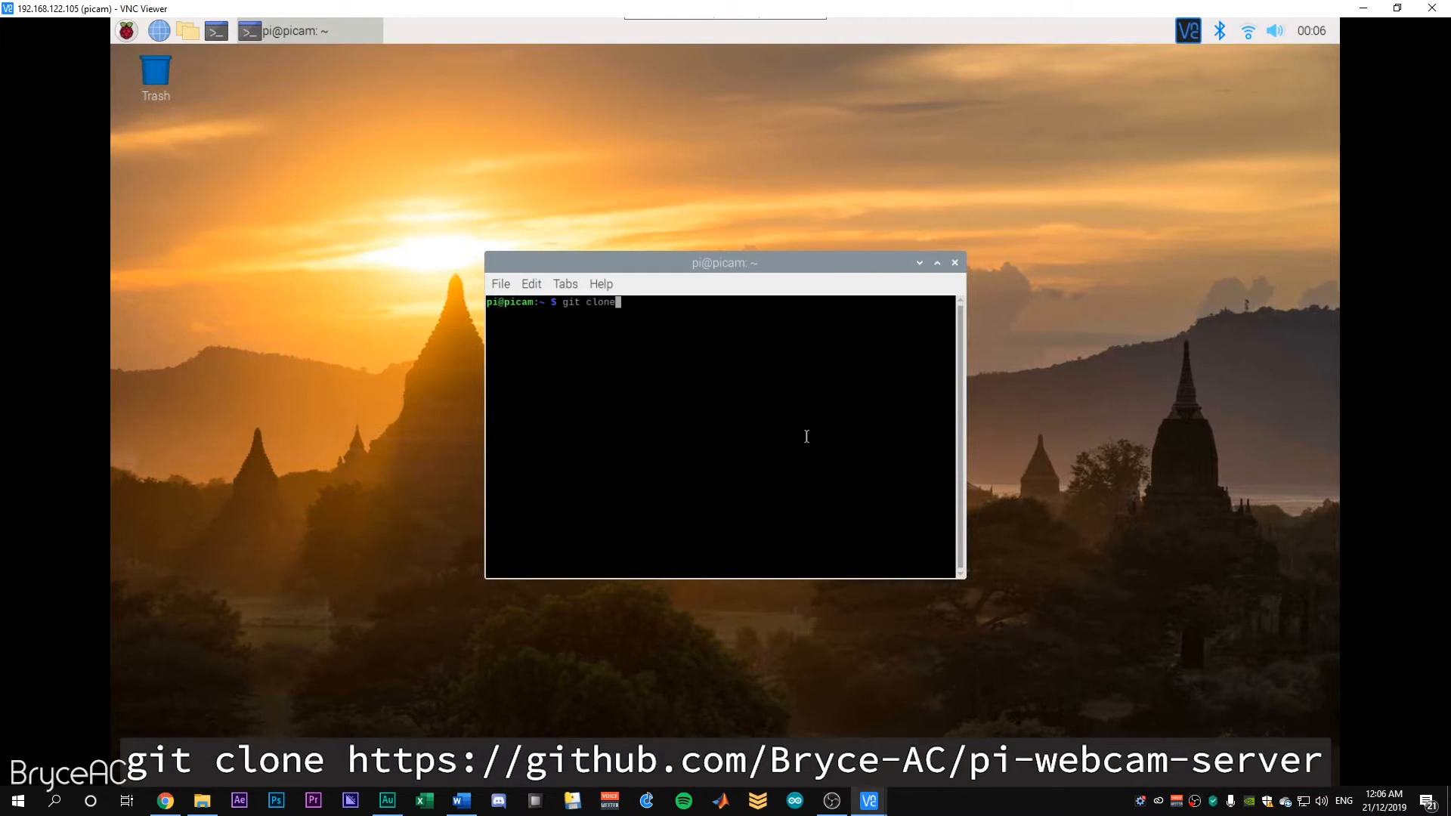
{"action": "type", "text": "https://g"}
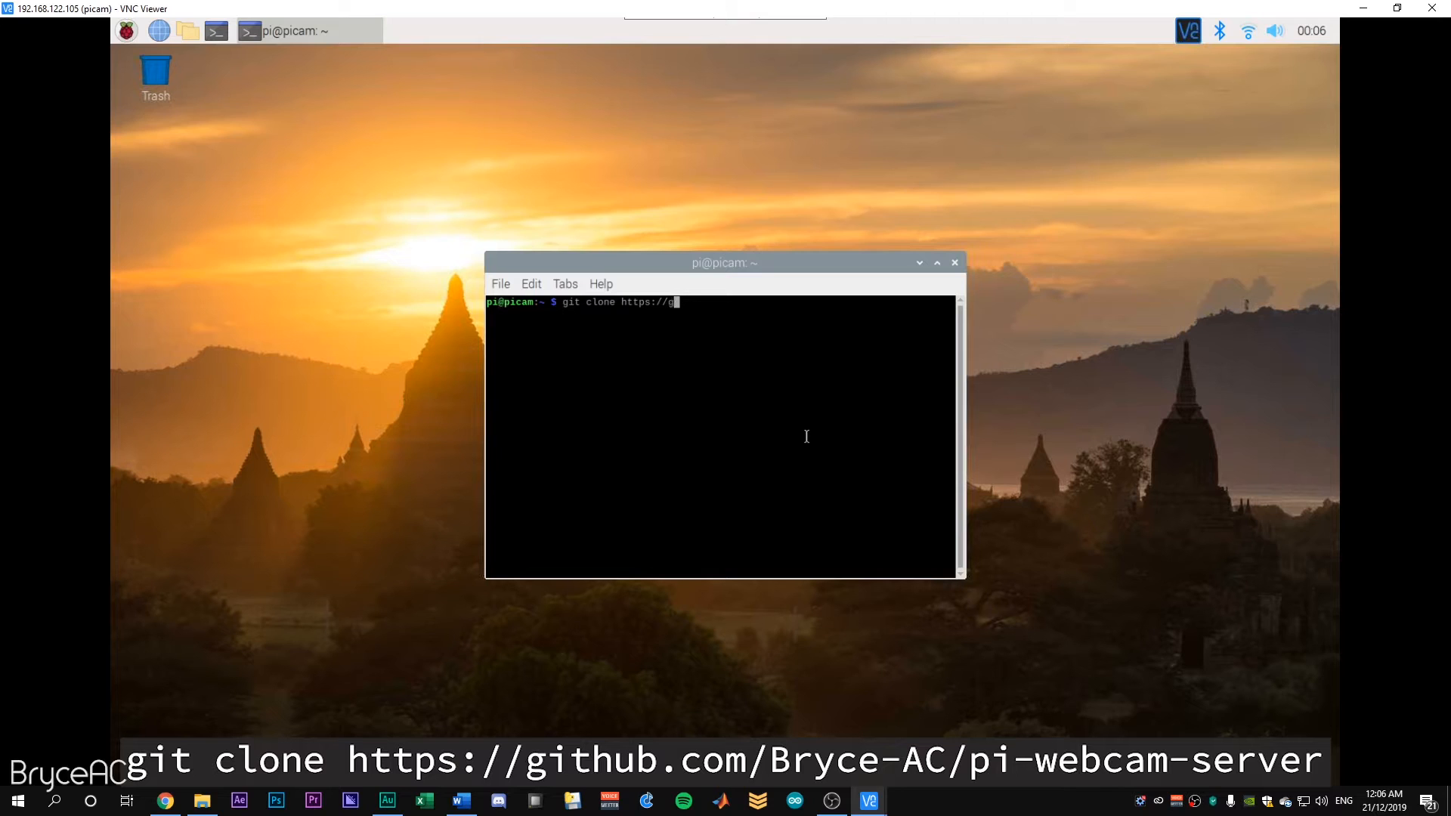
{"action": "type", "text": "ithub"}
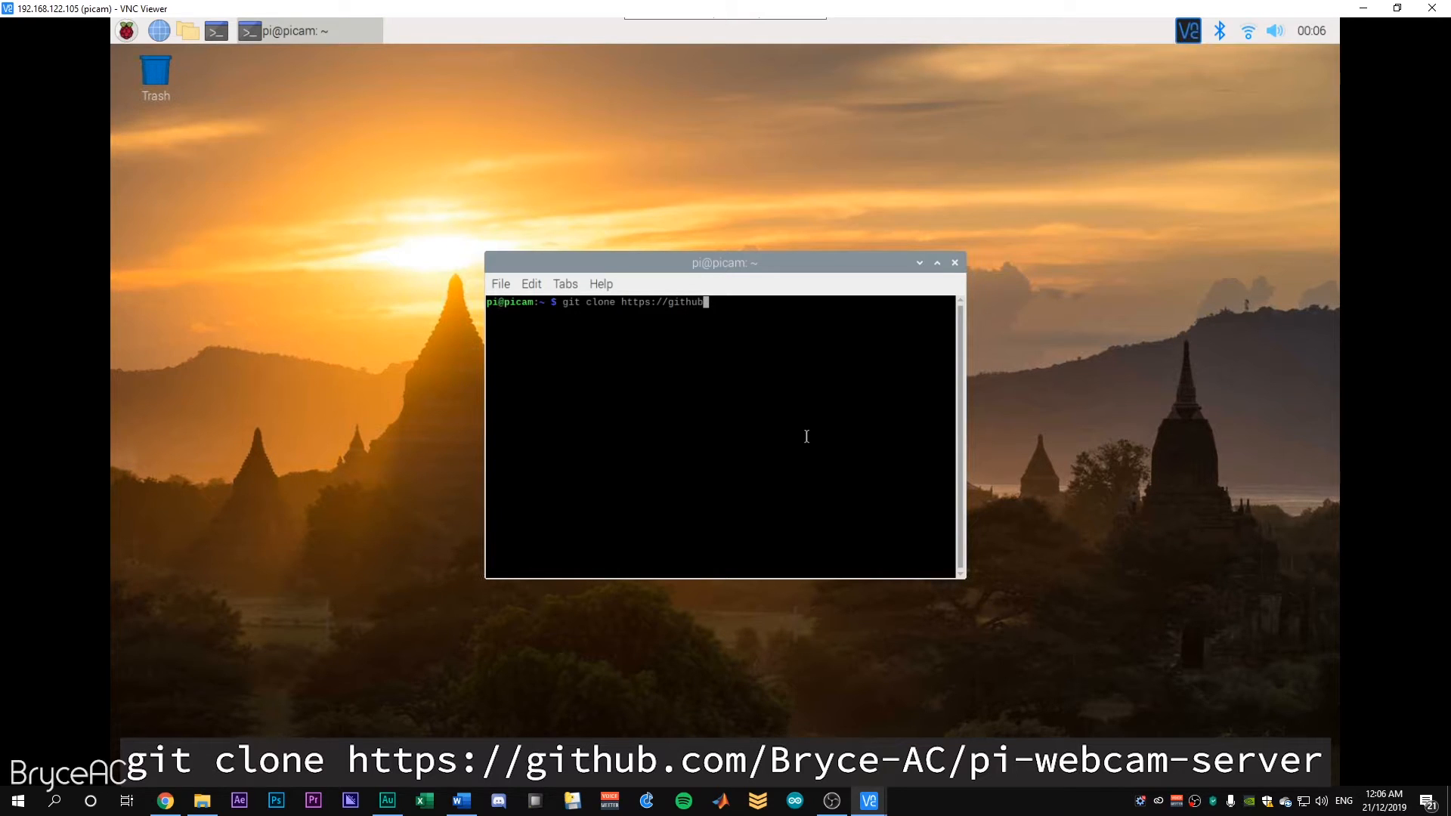
{"action": "type", "text": ".com"}
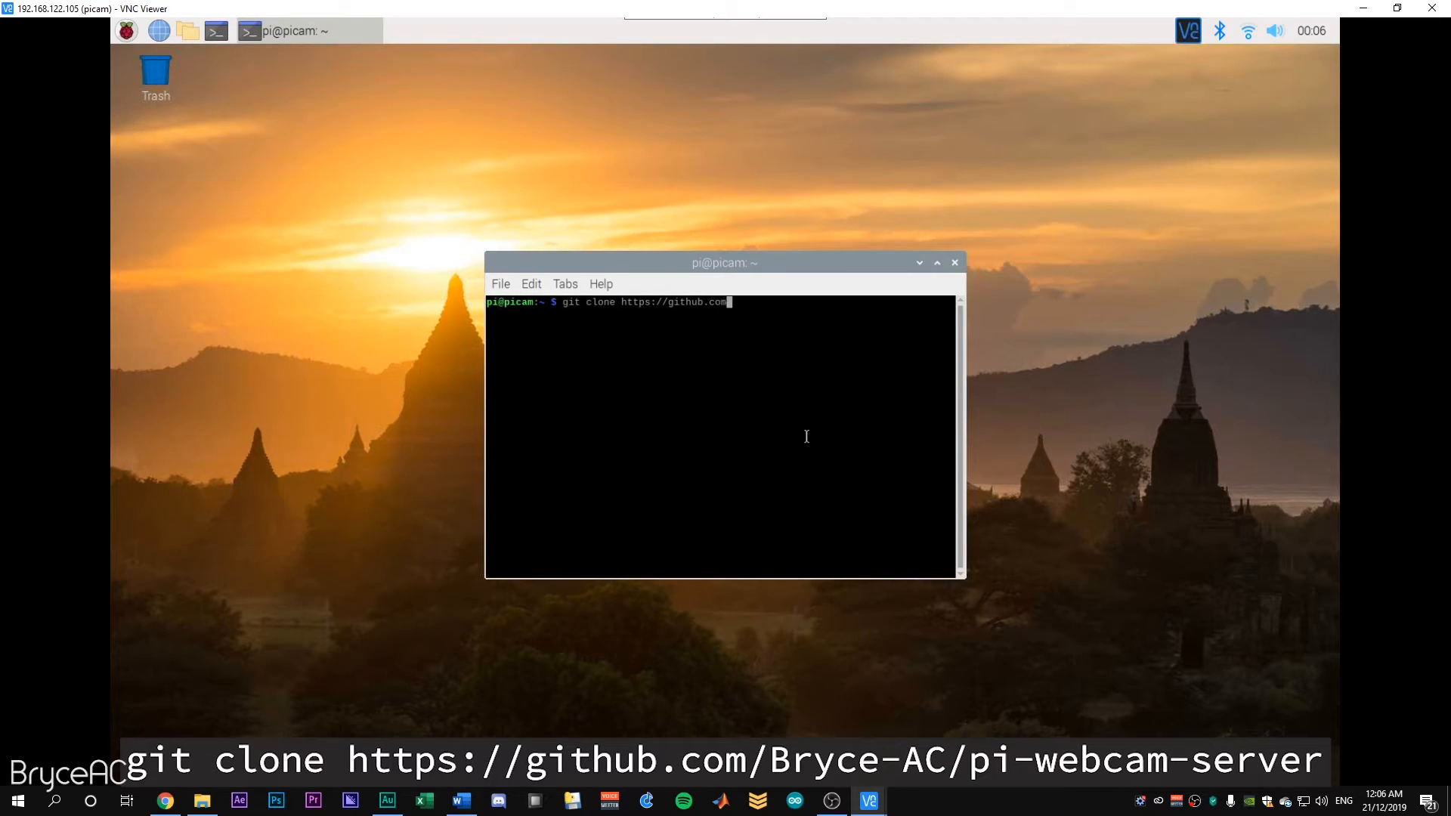
{"action": "type", "text": "/Bryce"}
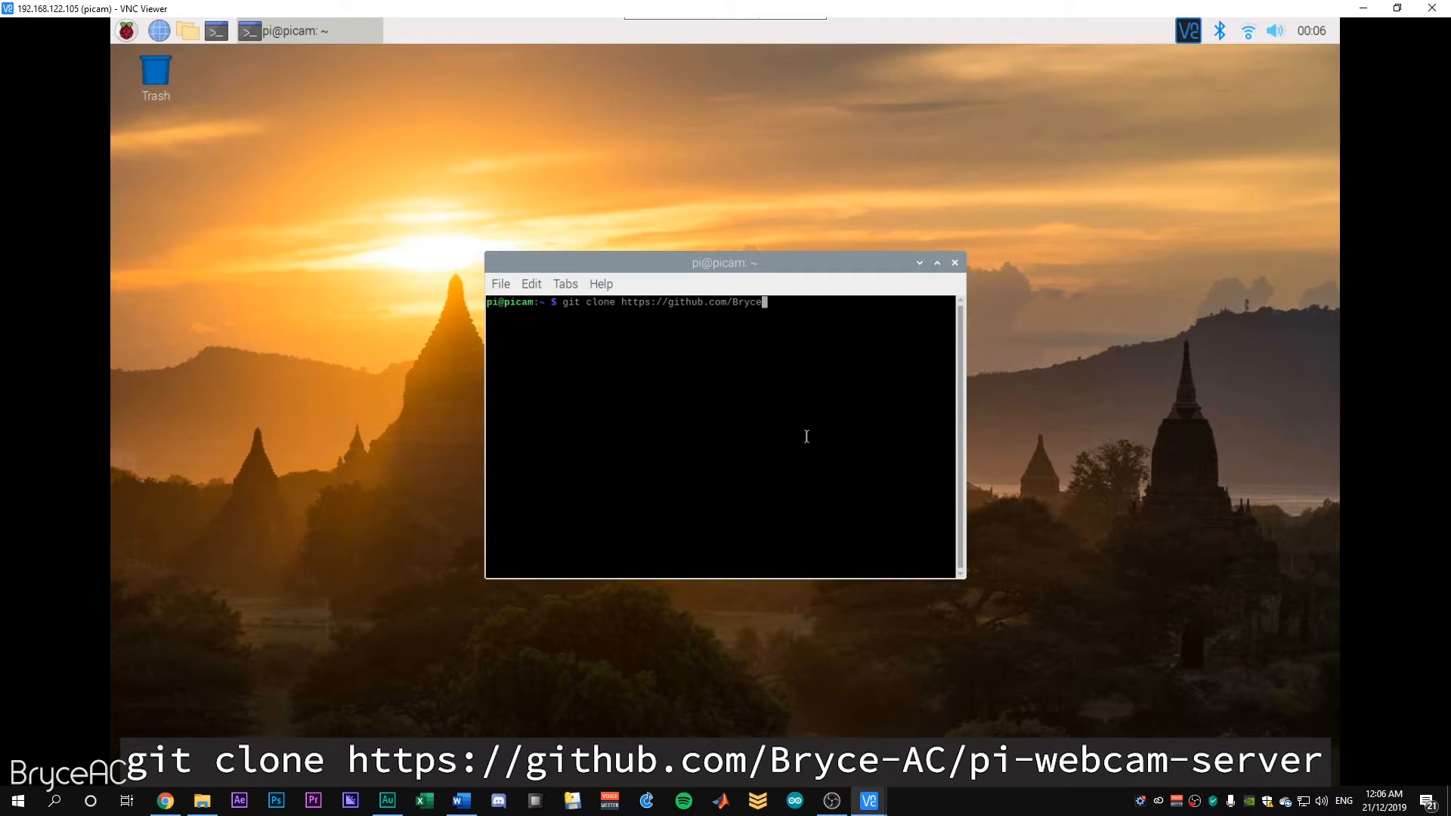
{"action": "type", "text": "-AC"}
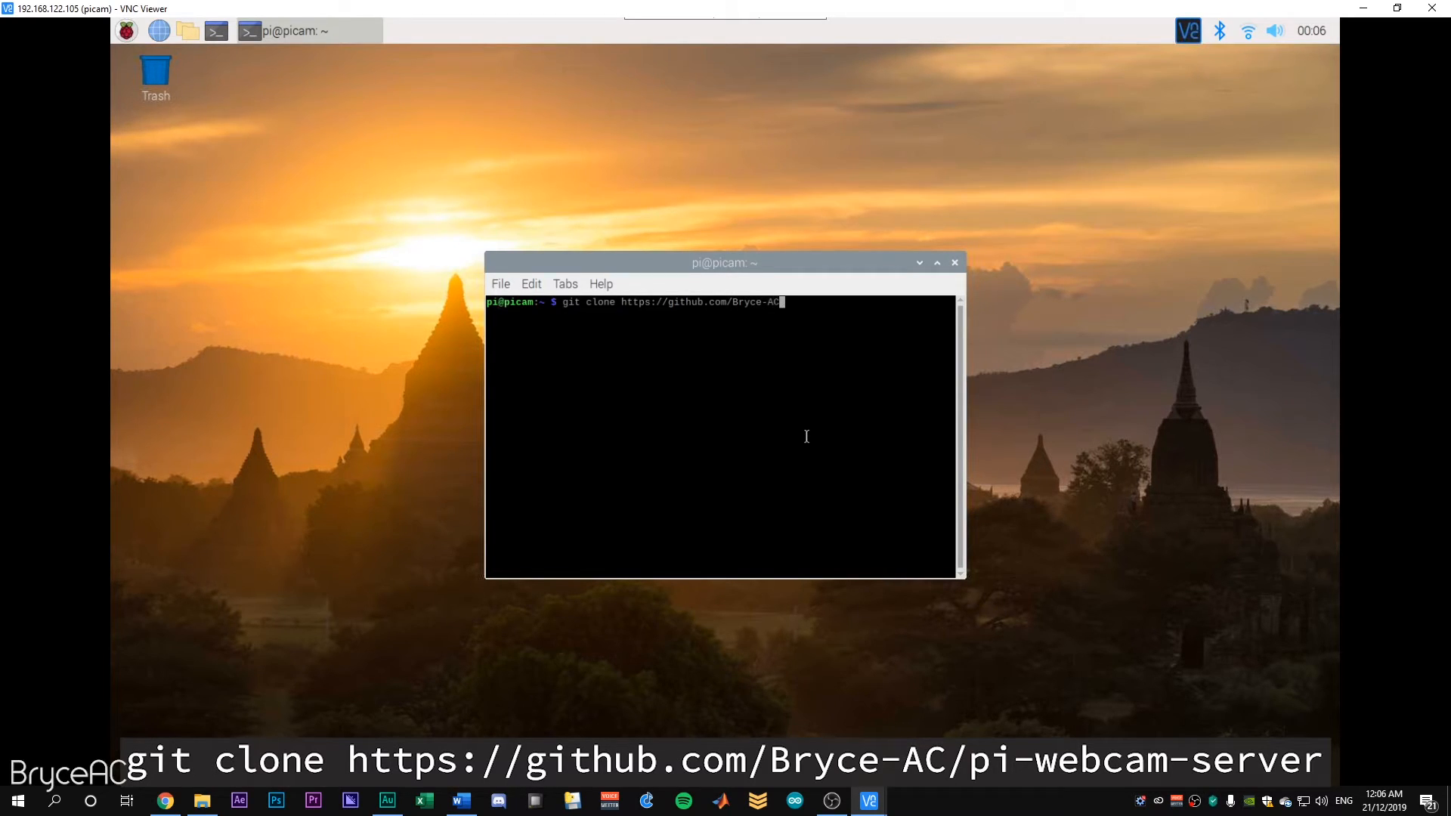
{"action": "type", "text": "pi"}
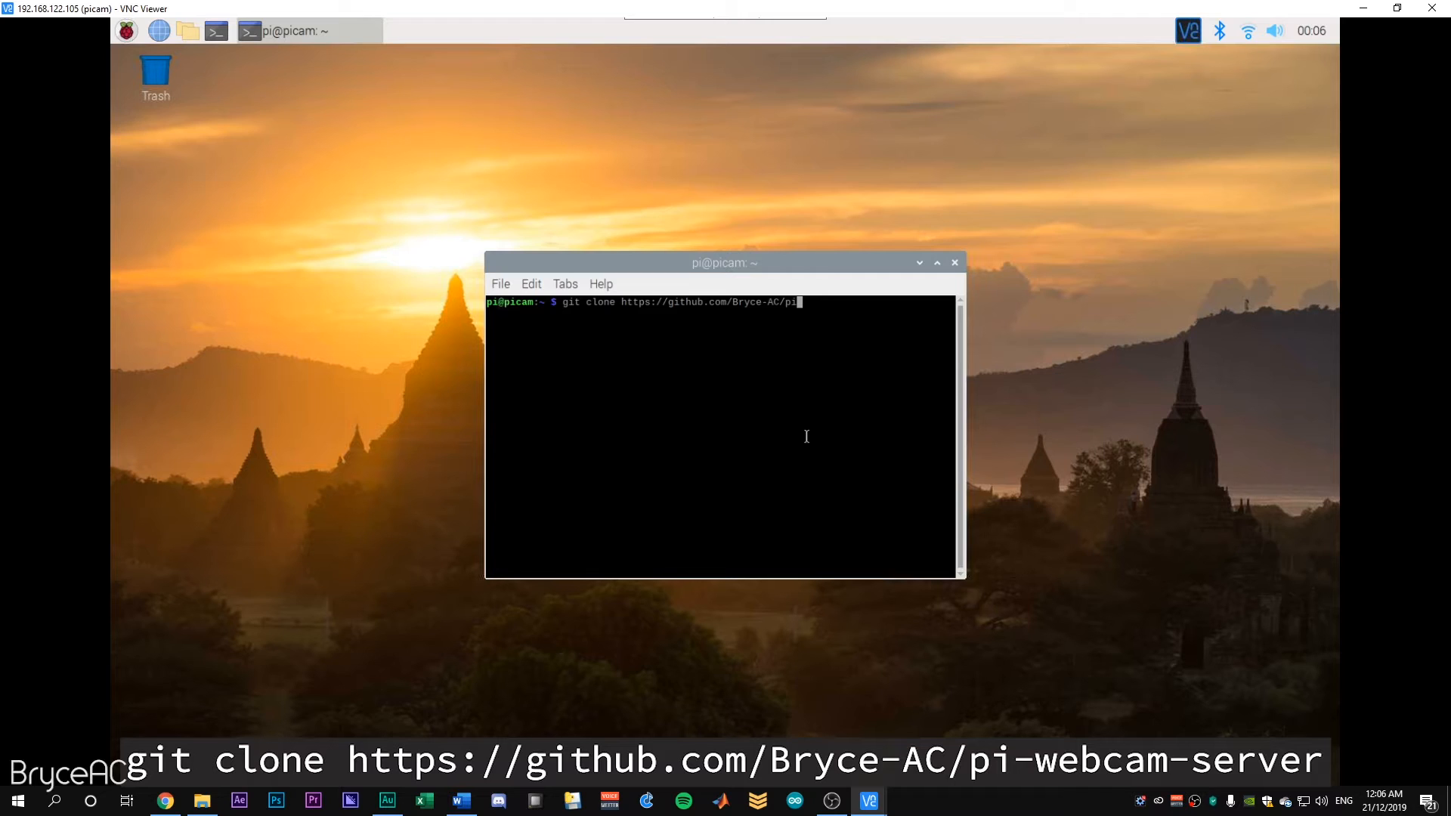
{"action": "type", "text": "-webcam"}
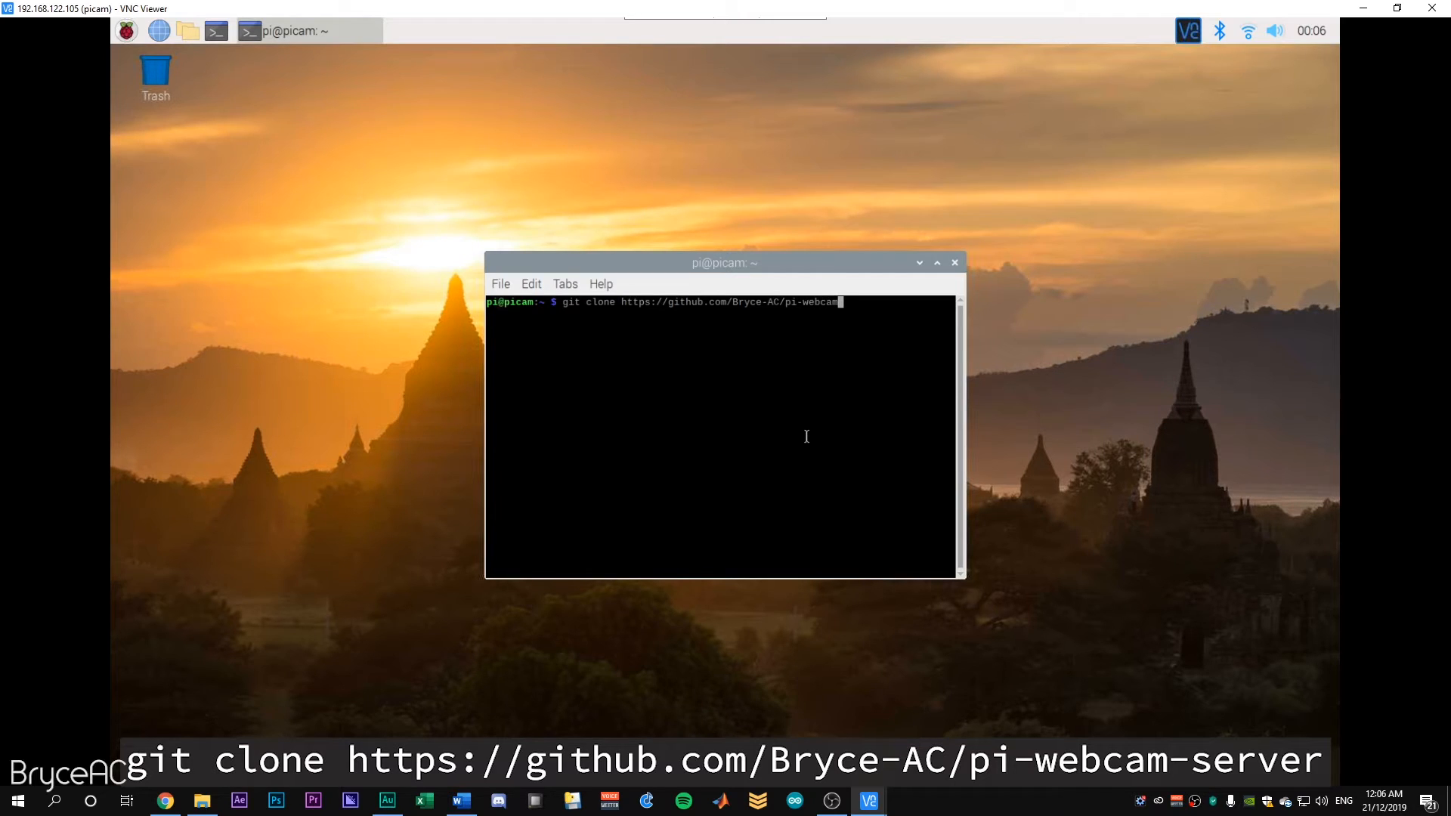
{"action": "type", "text": "-server"}
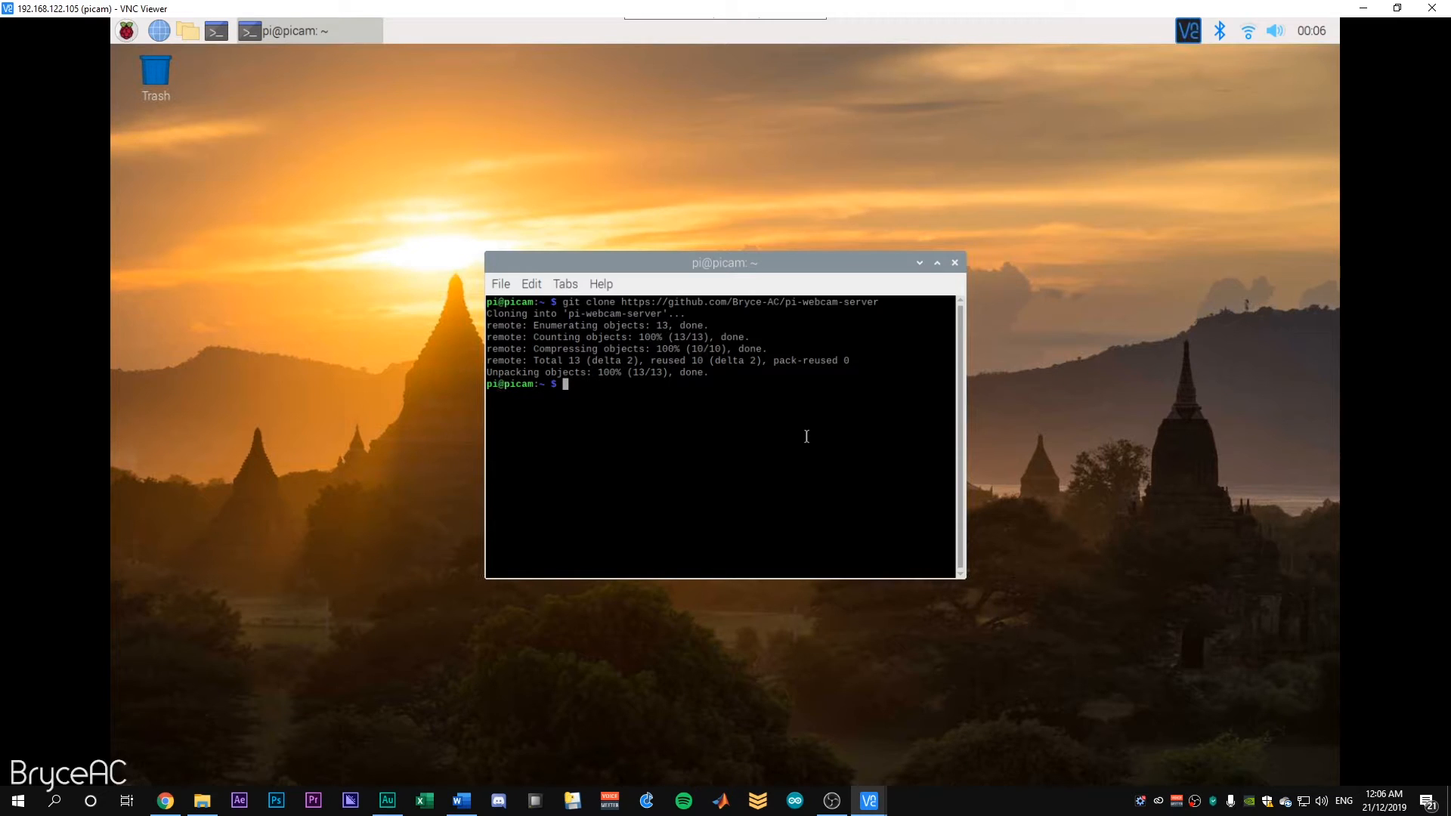
{"action": "mouse_move", "coordinate": [187, 31]}
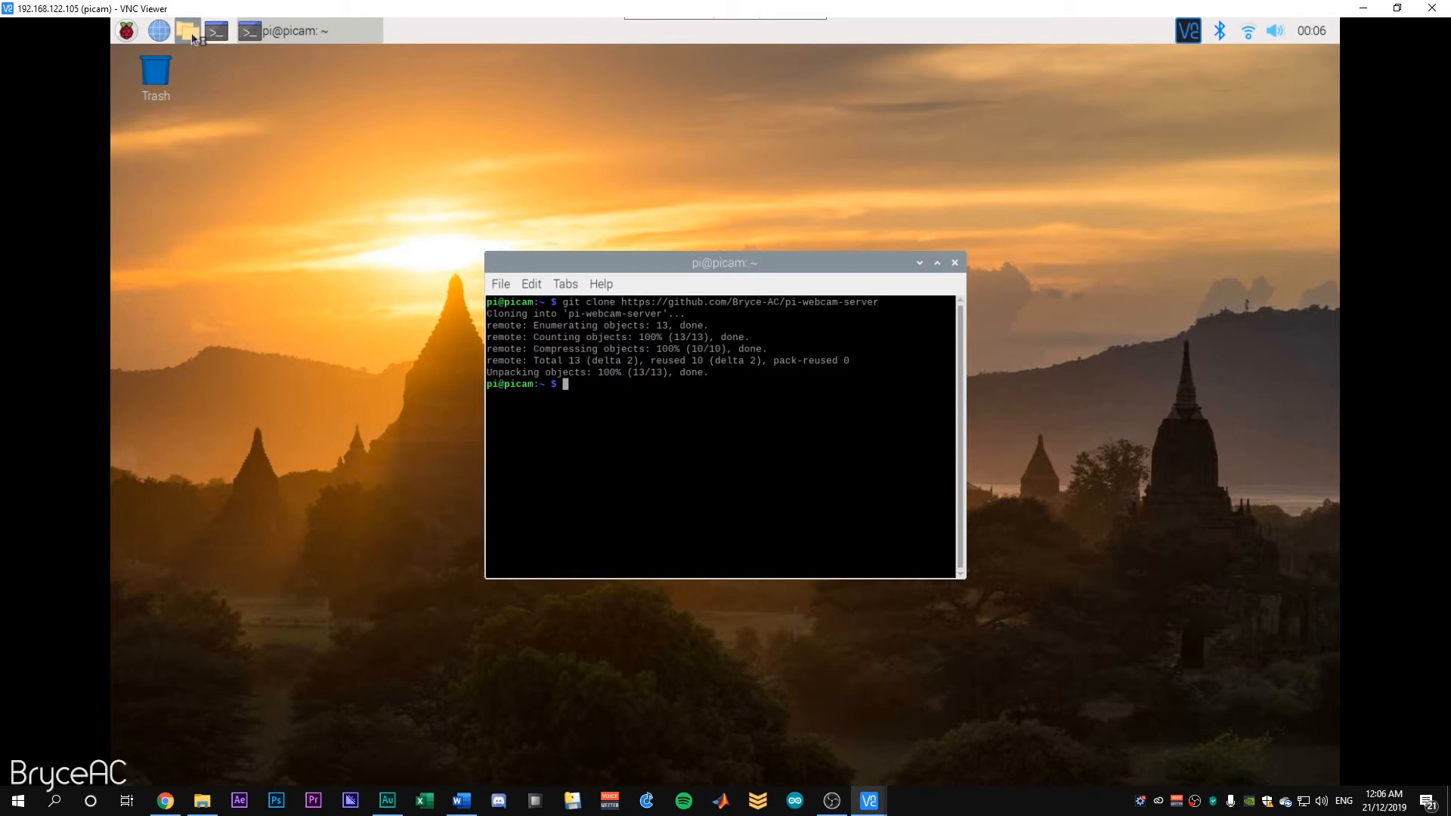
{"action": "left_click", "coordinate": [187, 30]}
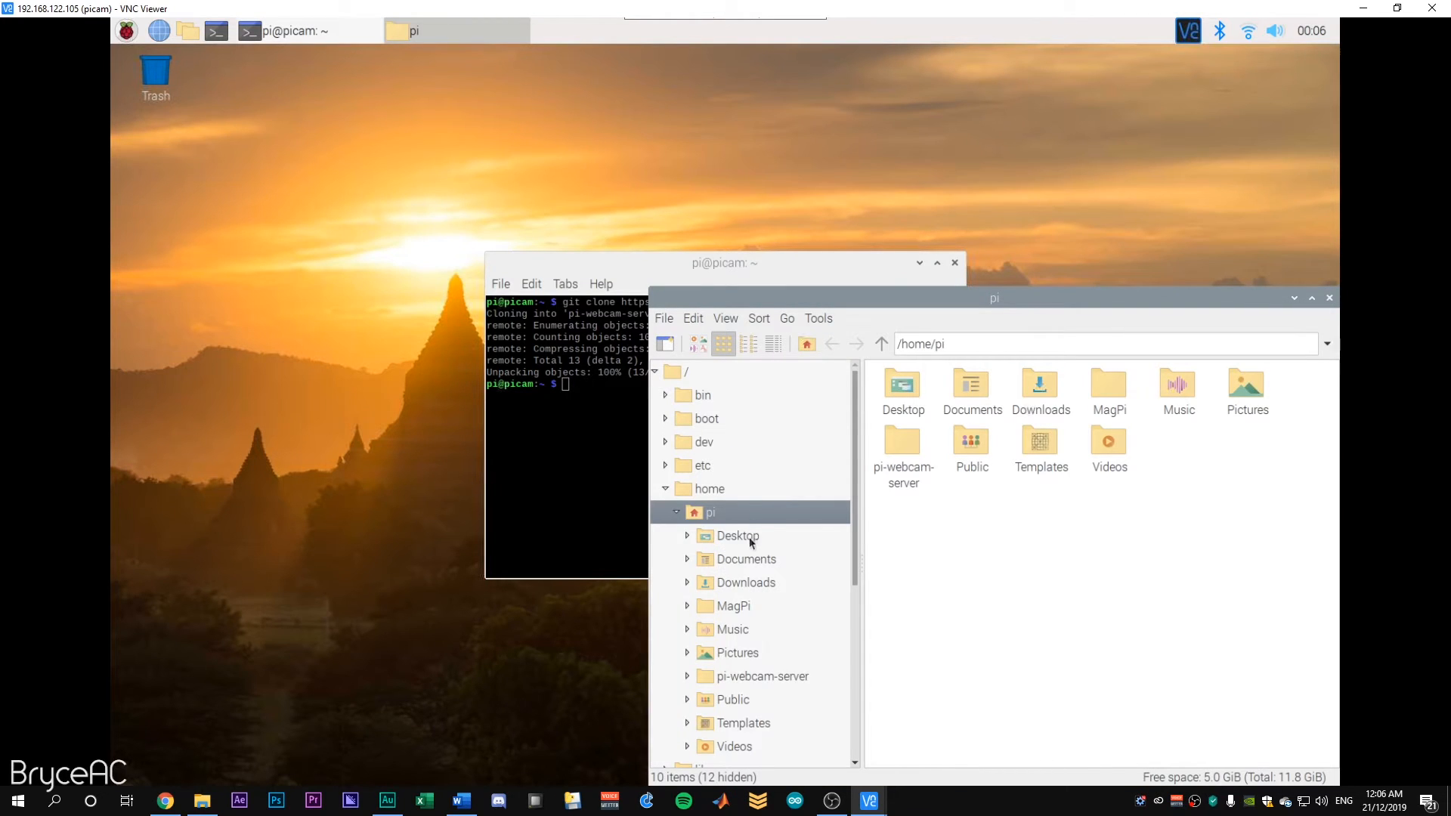
{"action": "scroll", "scroll_direction": "down", "scroll_amount": 3}
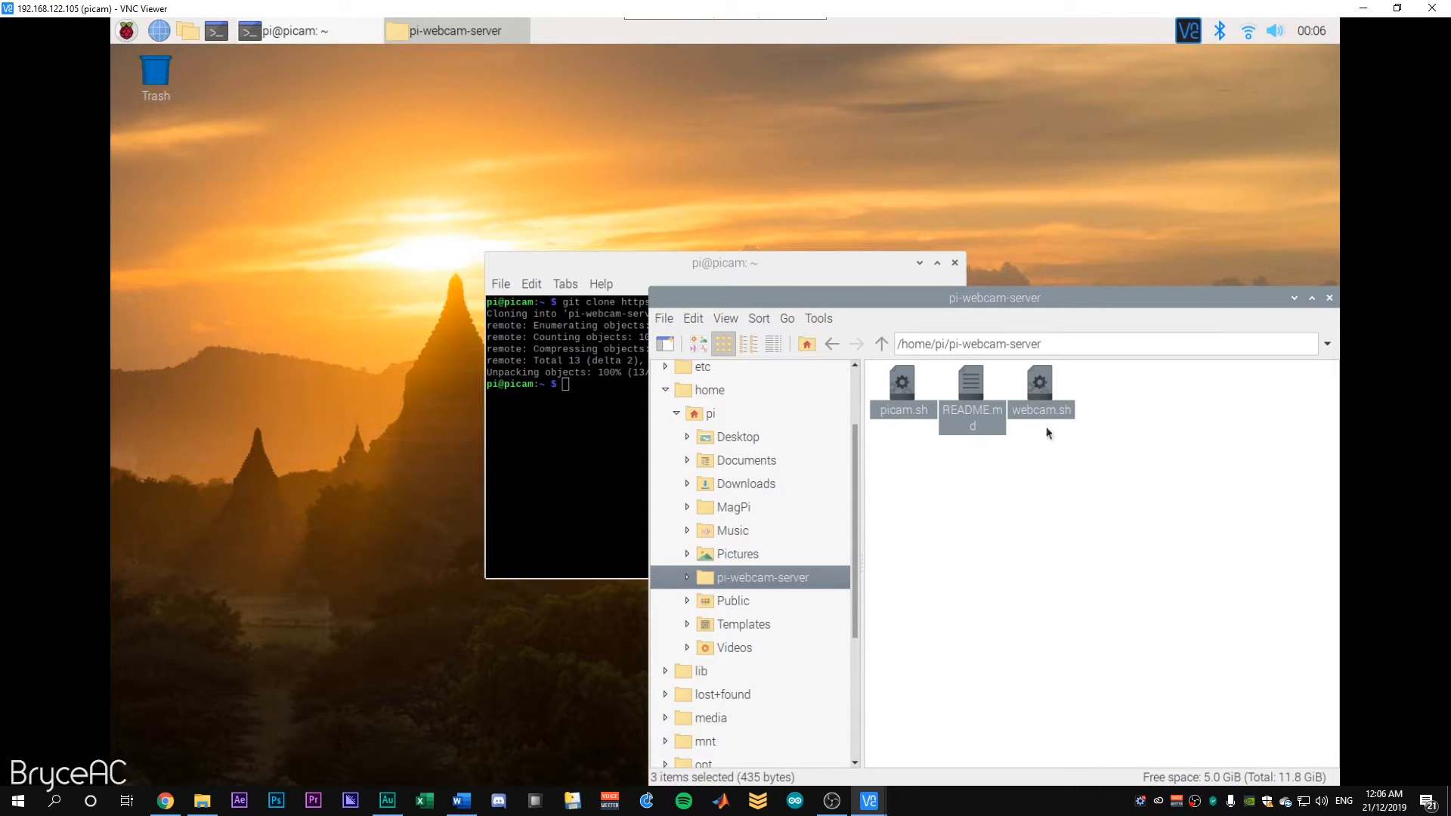
{"action": "left_click", "coordinate": [1039, 388]}
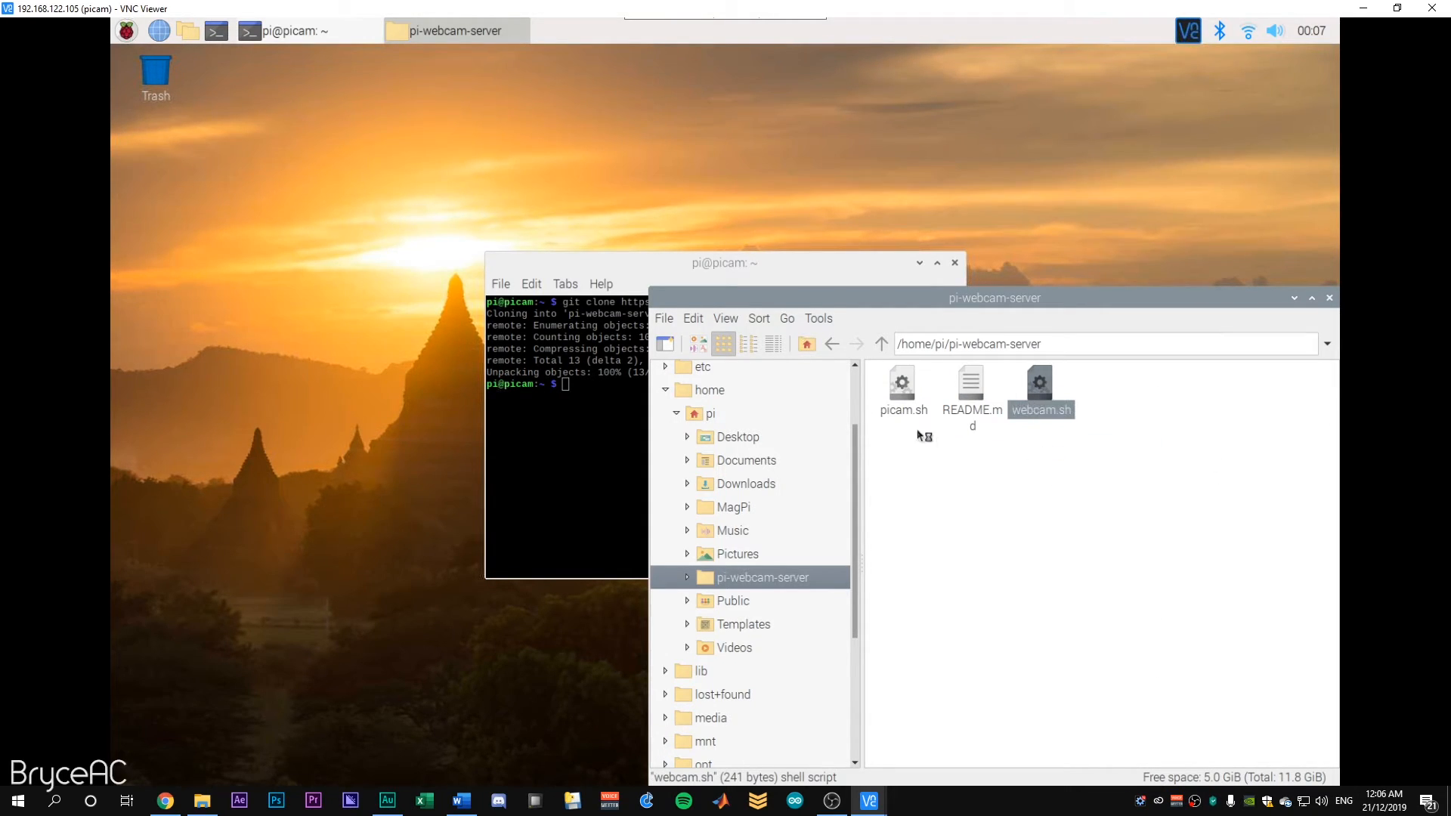
{"action": "double_click", "coordinate": [1039, 380]}
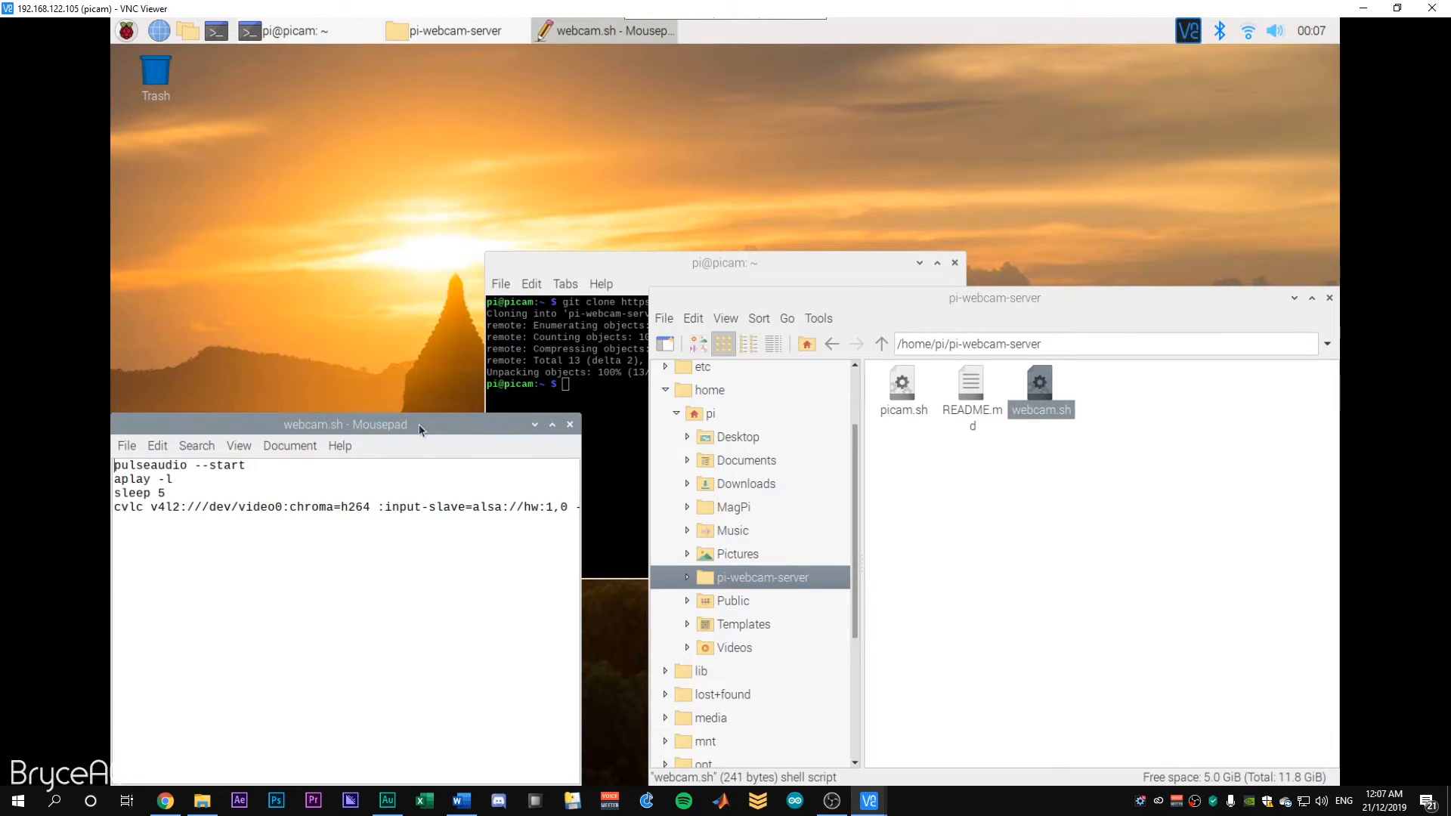
{"action": "left_click_drag", "start_coordinate": [345, 424], "coordinate": [498, 324]}
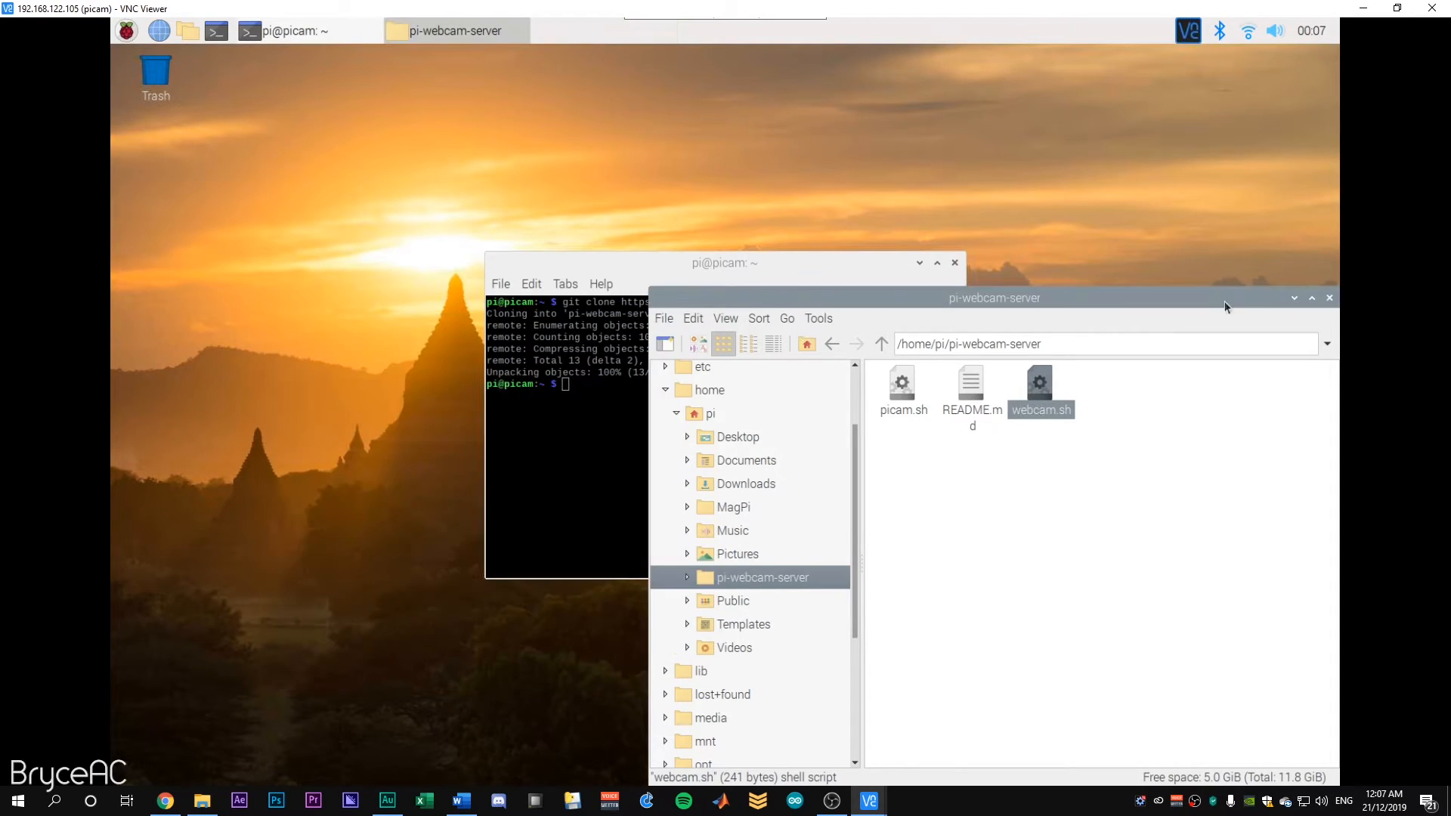
{"action": "left_click", "coordinate": [1294, 297]}
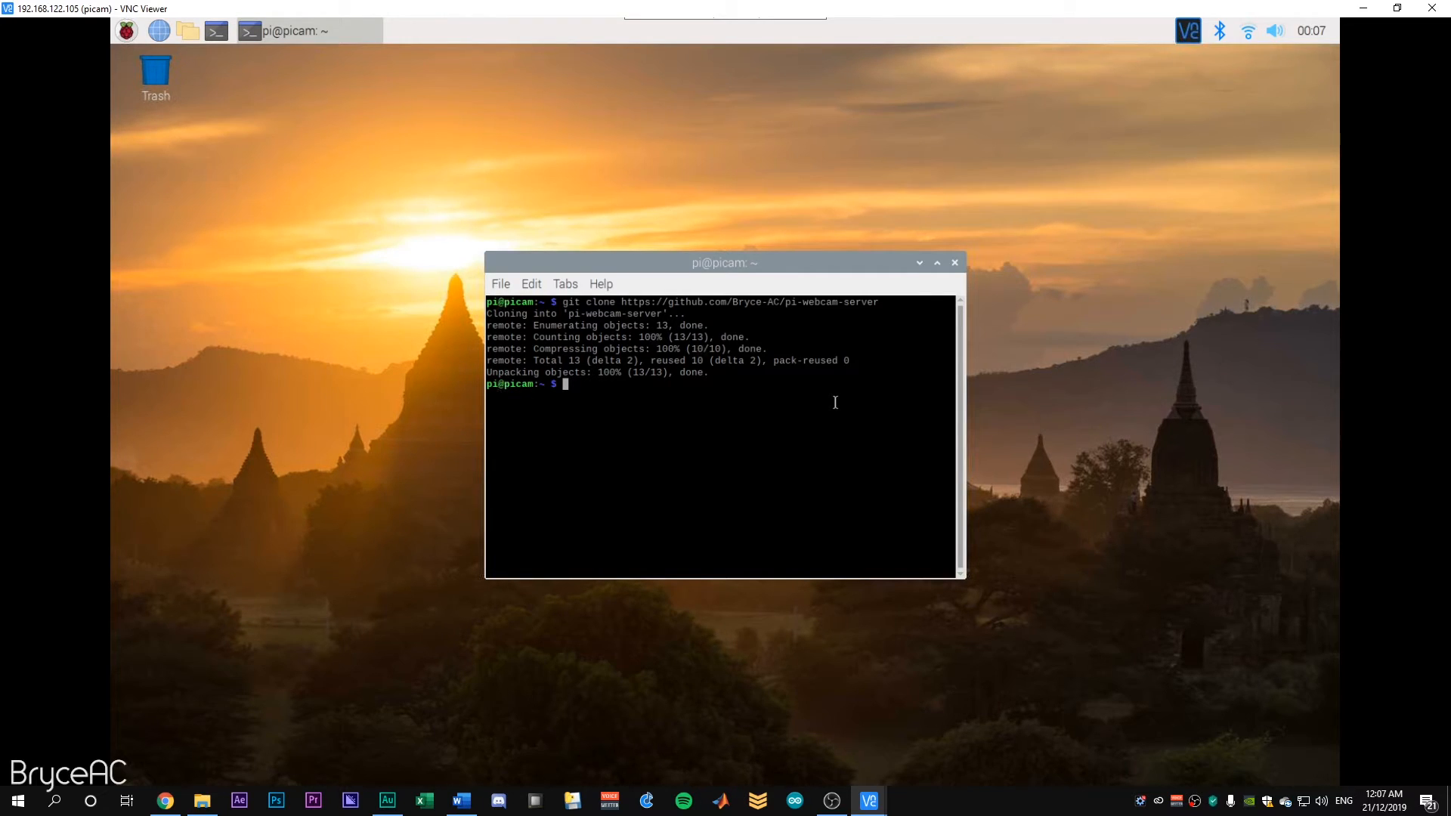
- Run crontab -e and pick option 1 to edit with /bin/nano
{"action": "type", "text": "crontab"}
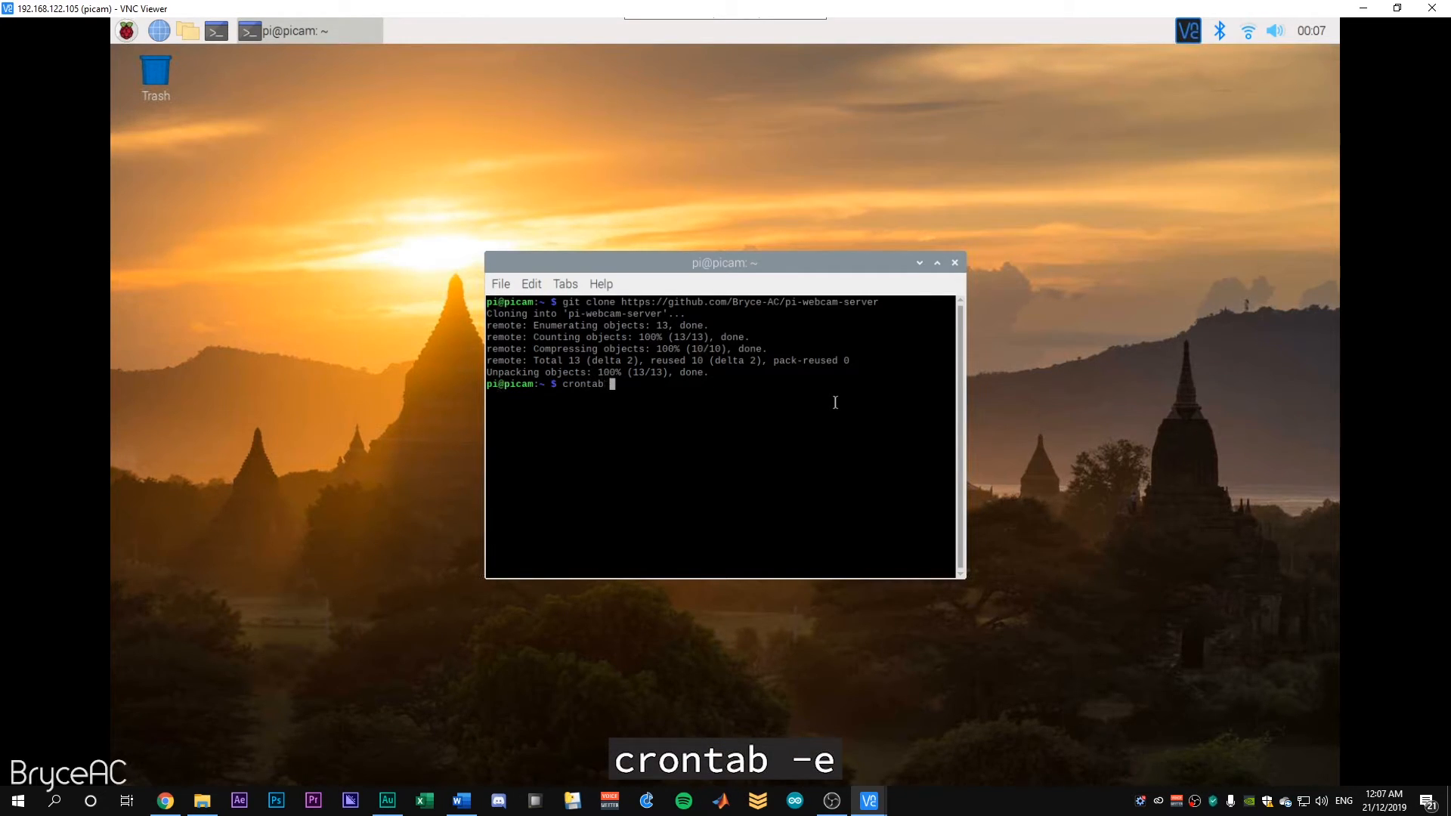
{"action": "key", "text": "Return"}
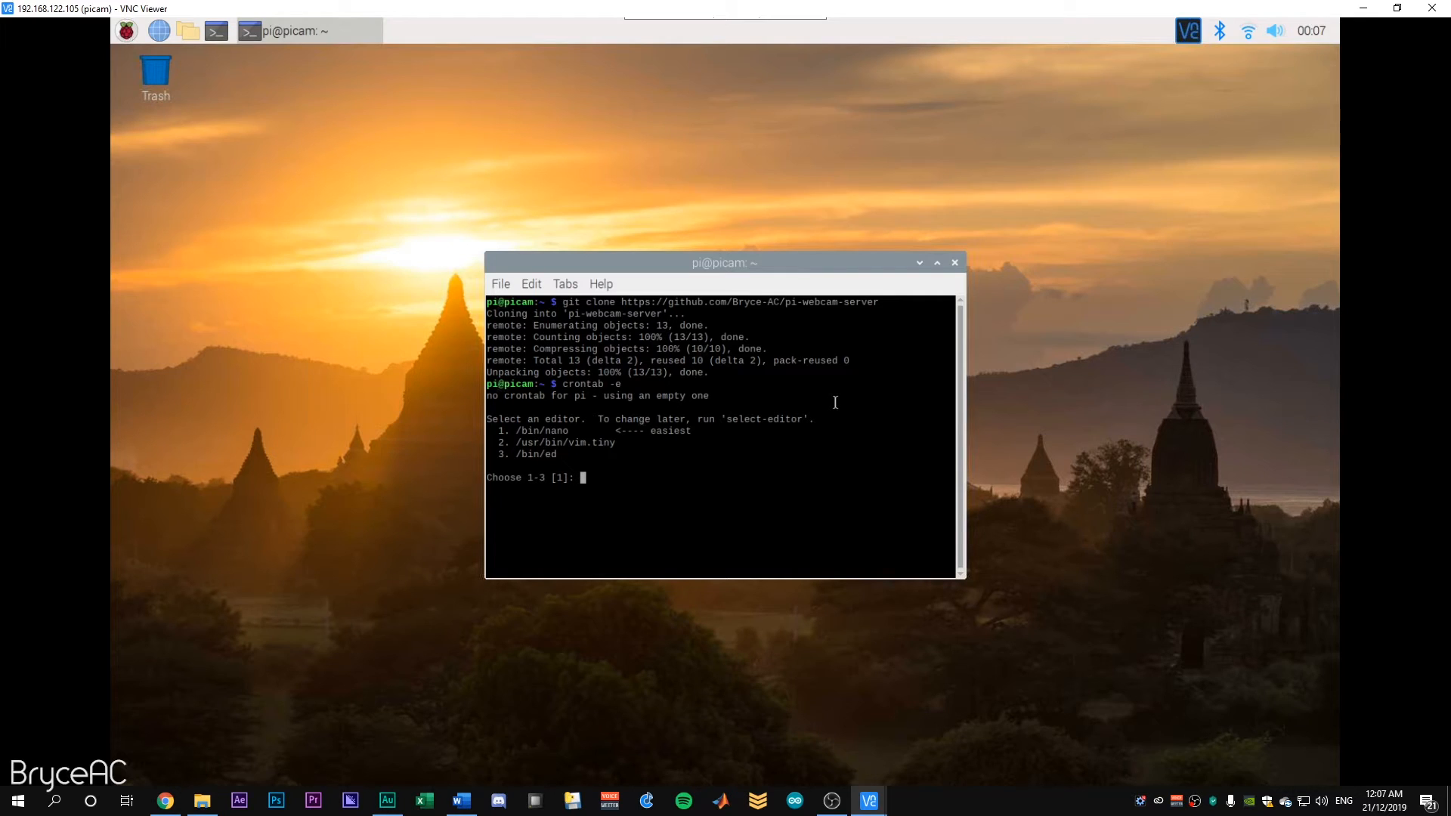
{"action": "type", "text": "1"}
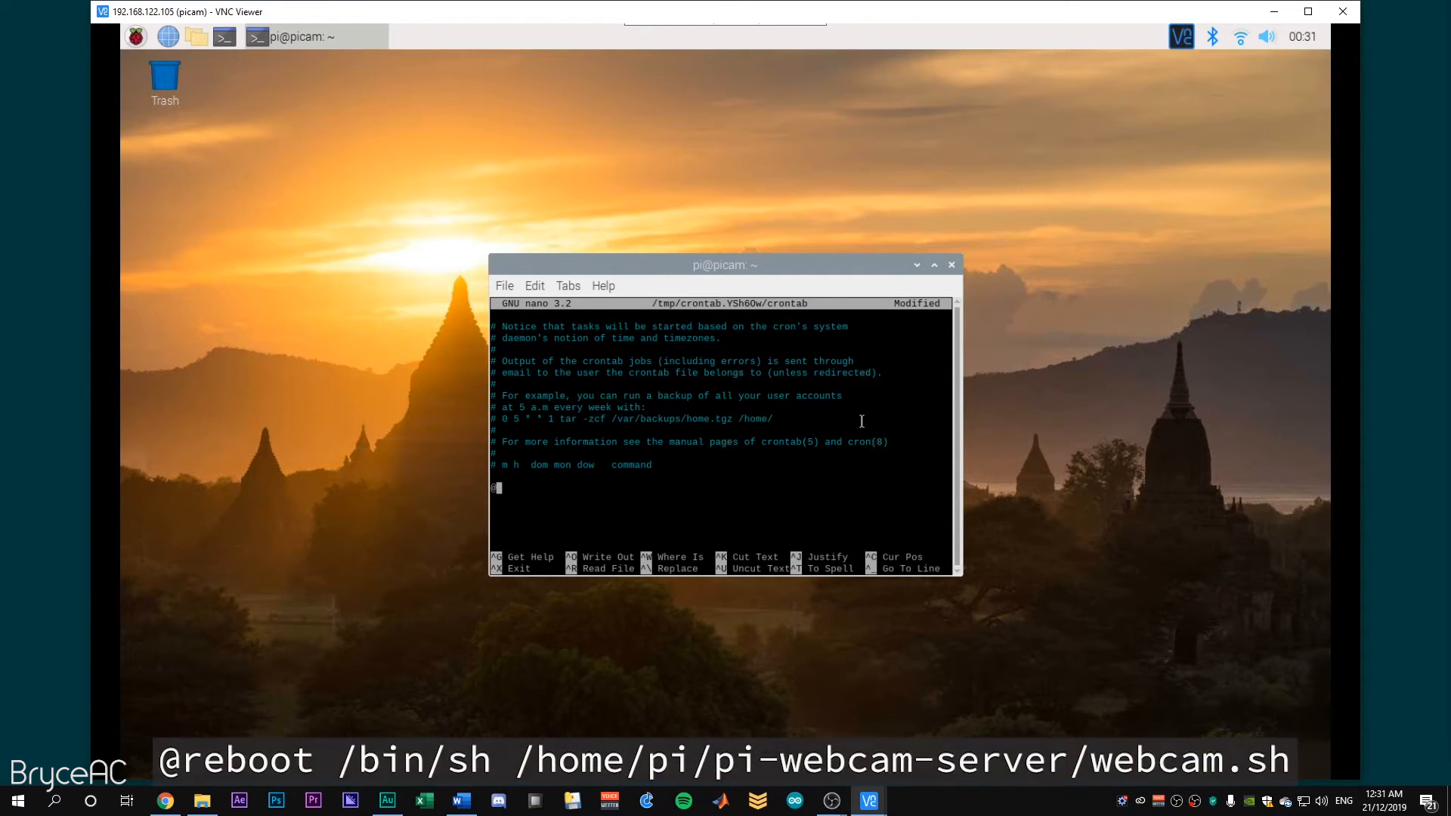
{"action": "type", "text": "@reb"}
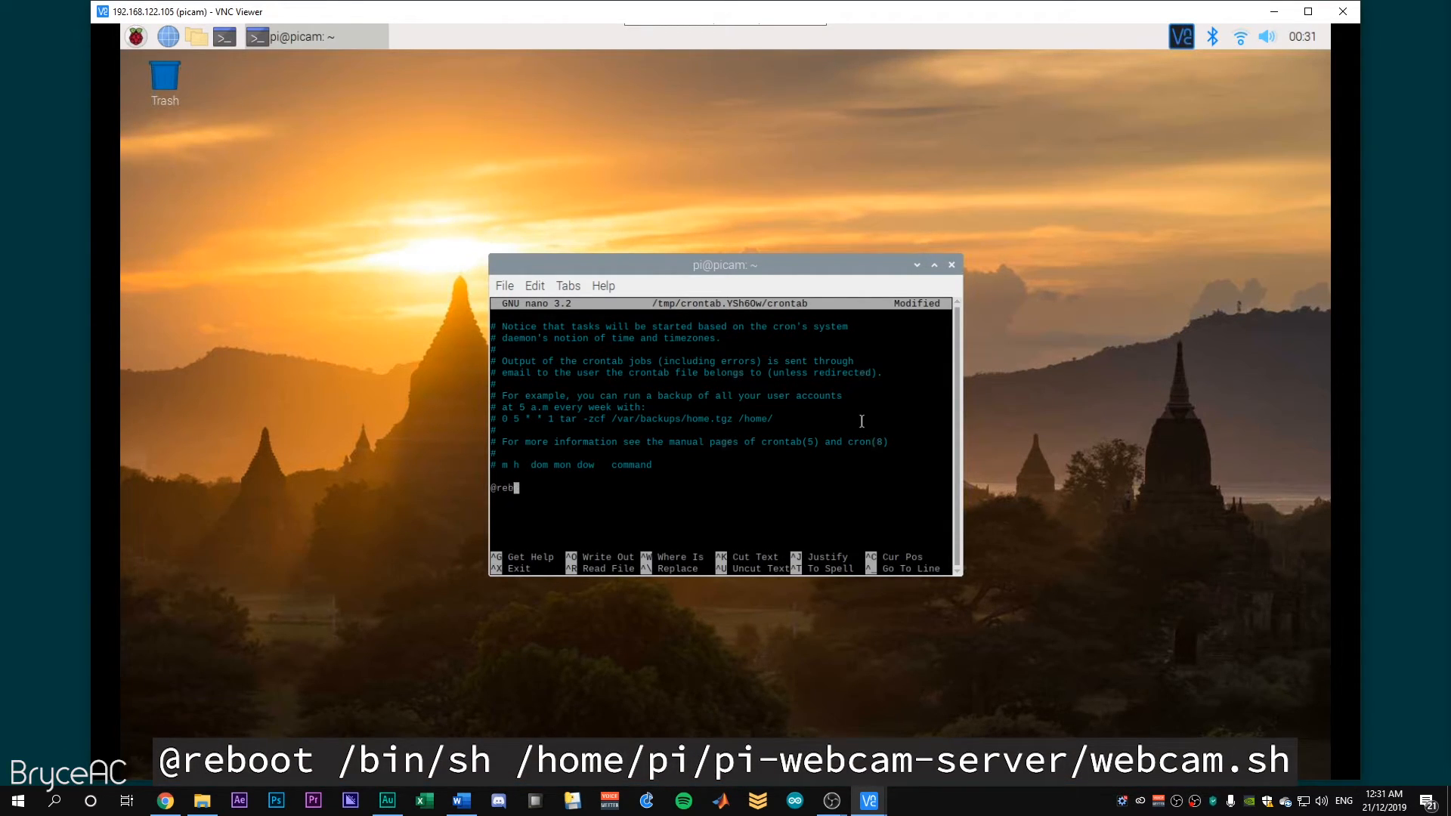
{"action": "type", "text": "oot"}
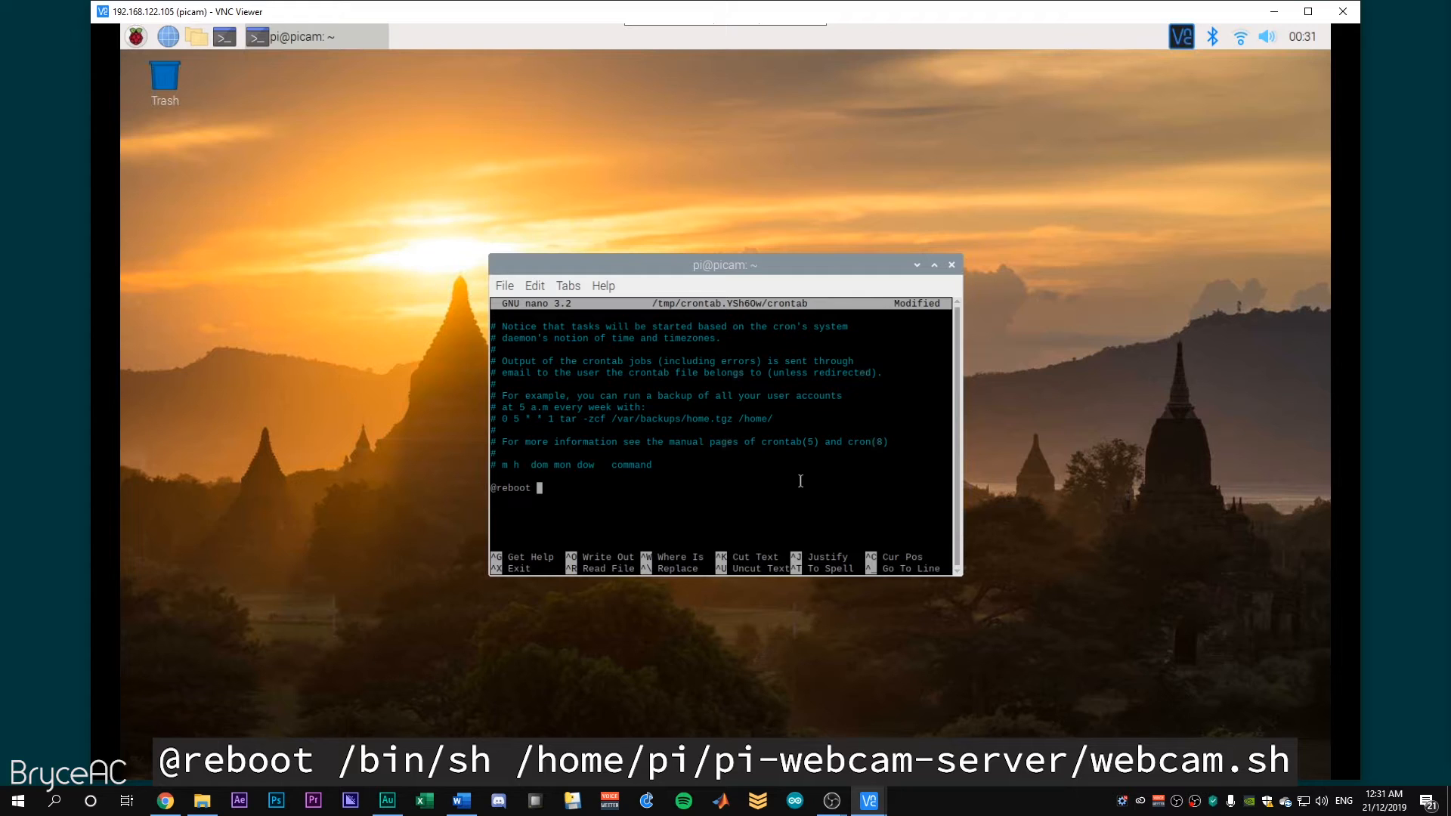
{"action": "type", "text": "/bin"}
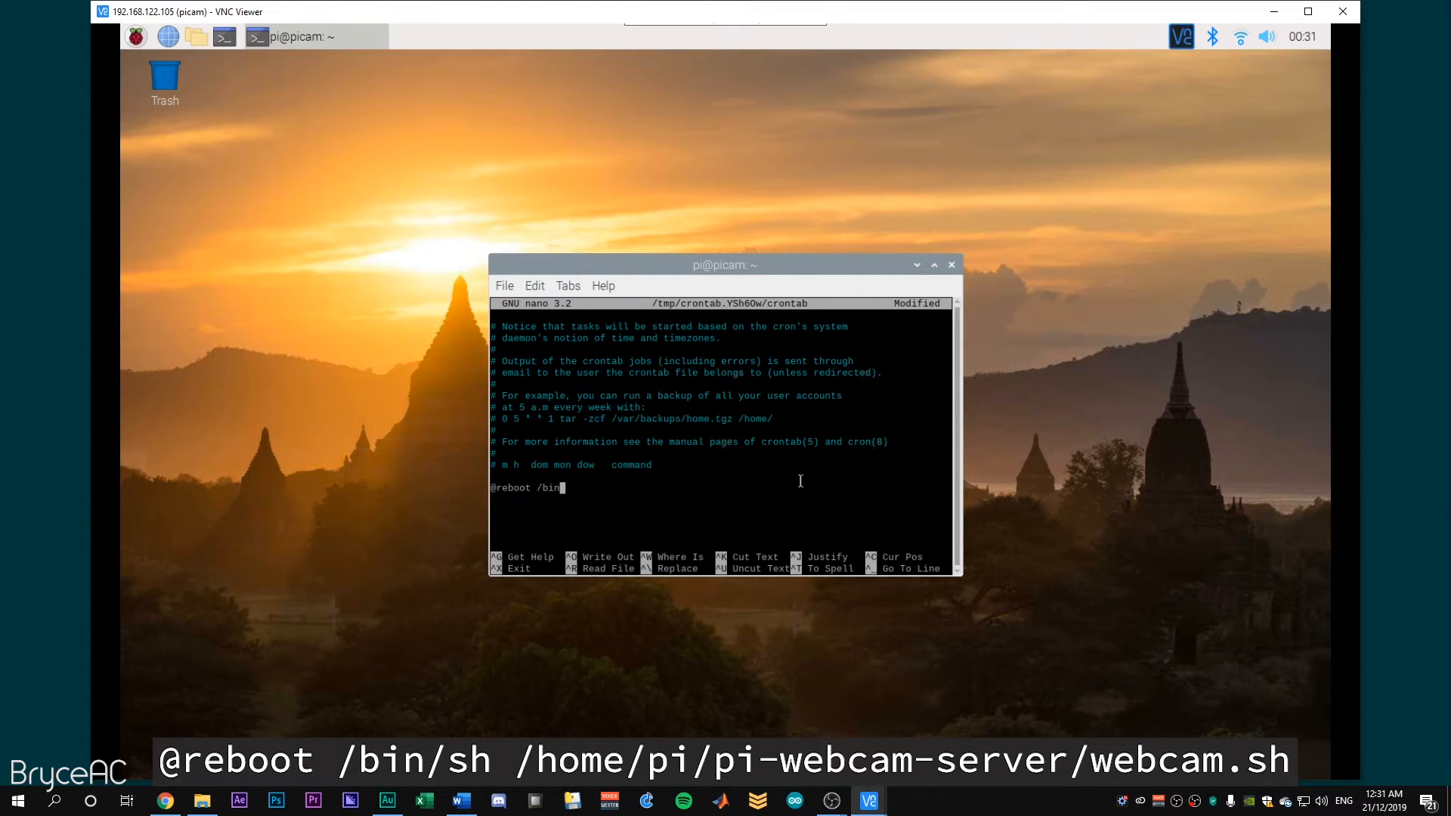
{"action": "type", "text": "/sh /home/"}
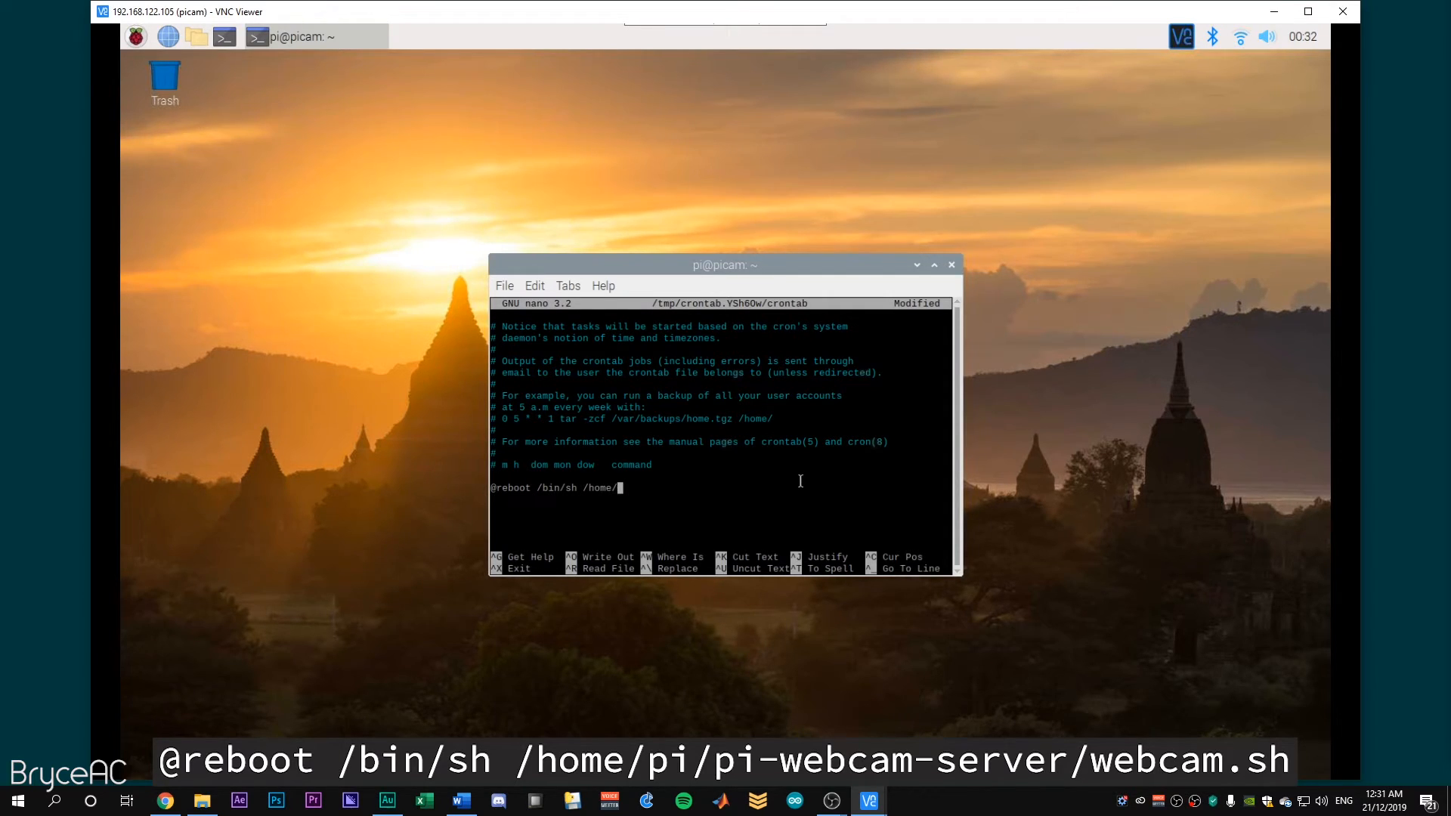
{"action": "type", "text": "pi/pi-"}
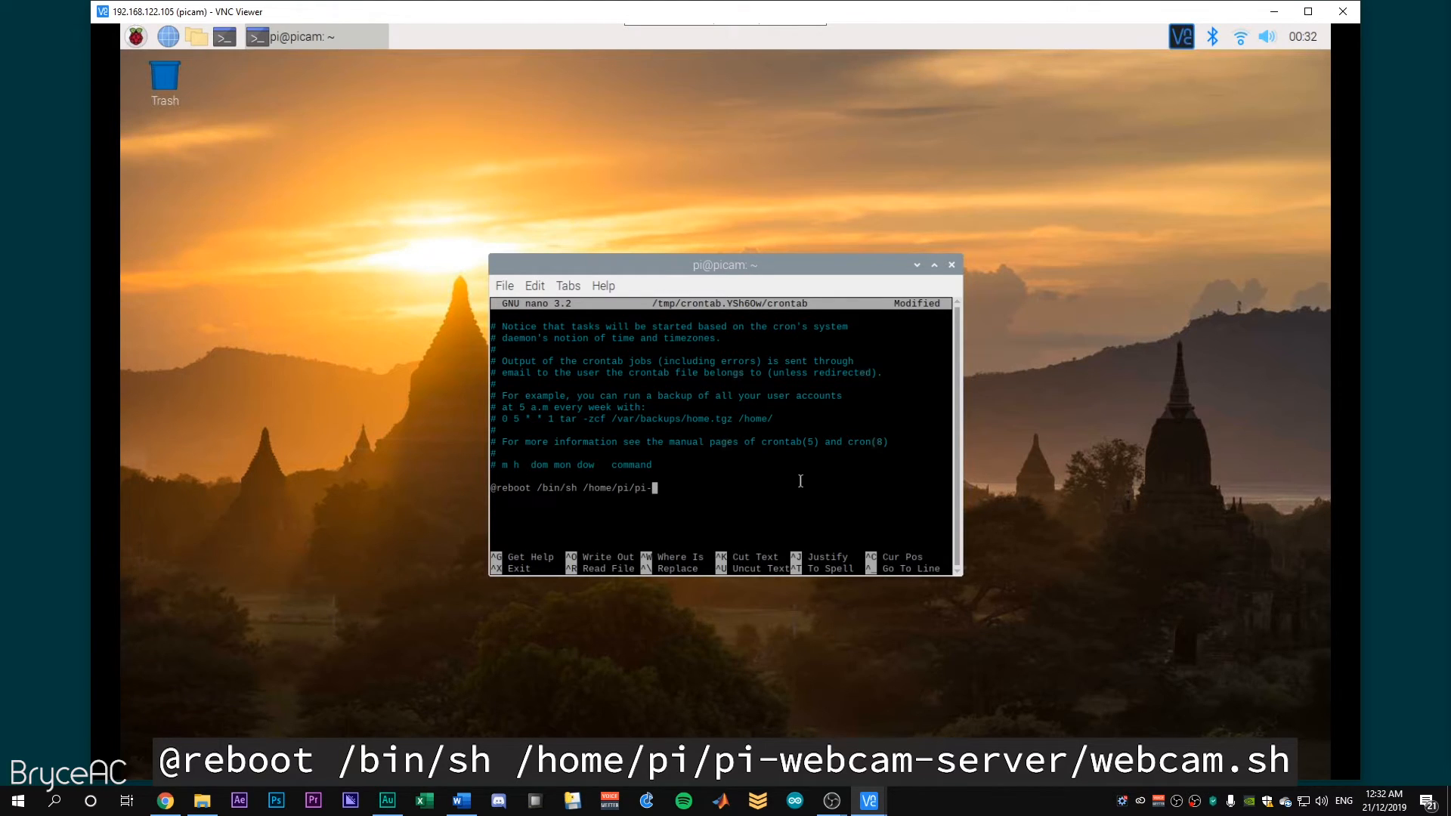
{"action": "type", "text": "webcam-"}
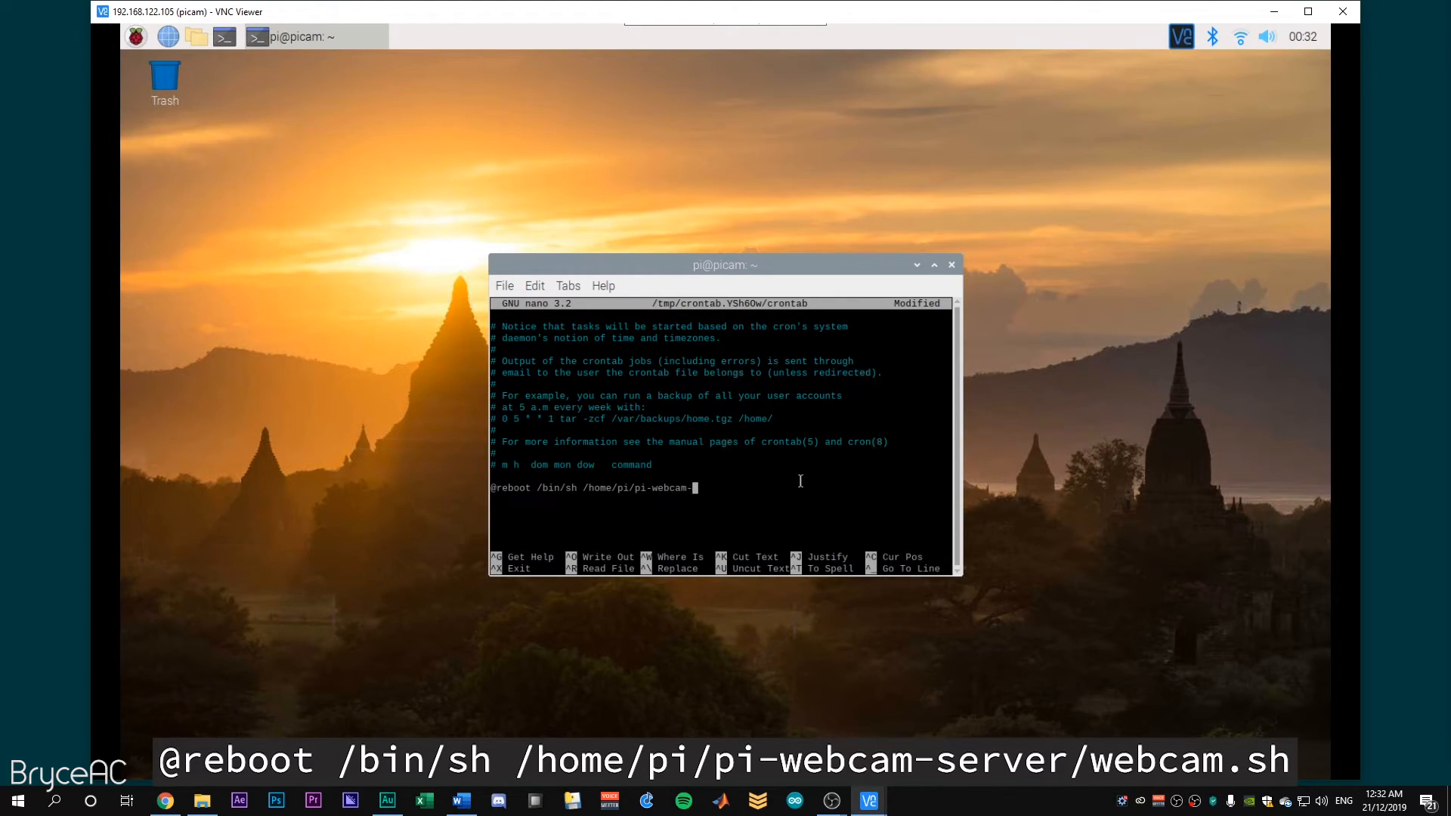
{"action": "type", "text": "server/webcam"}
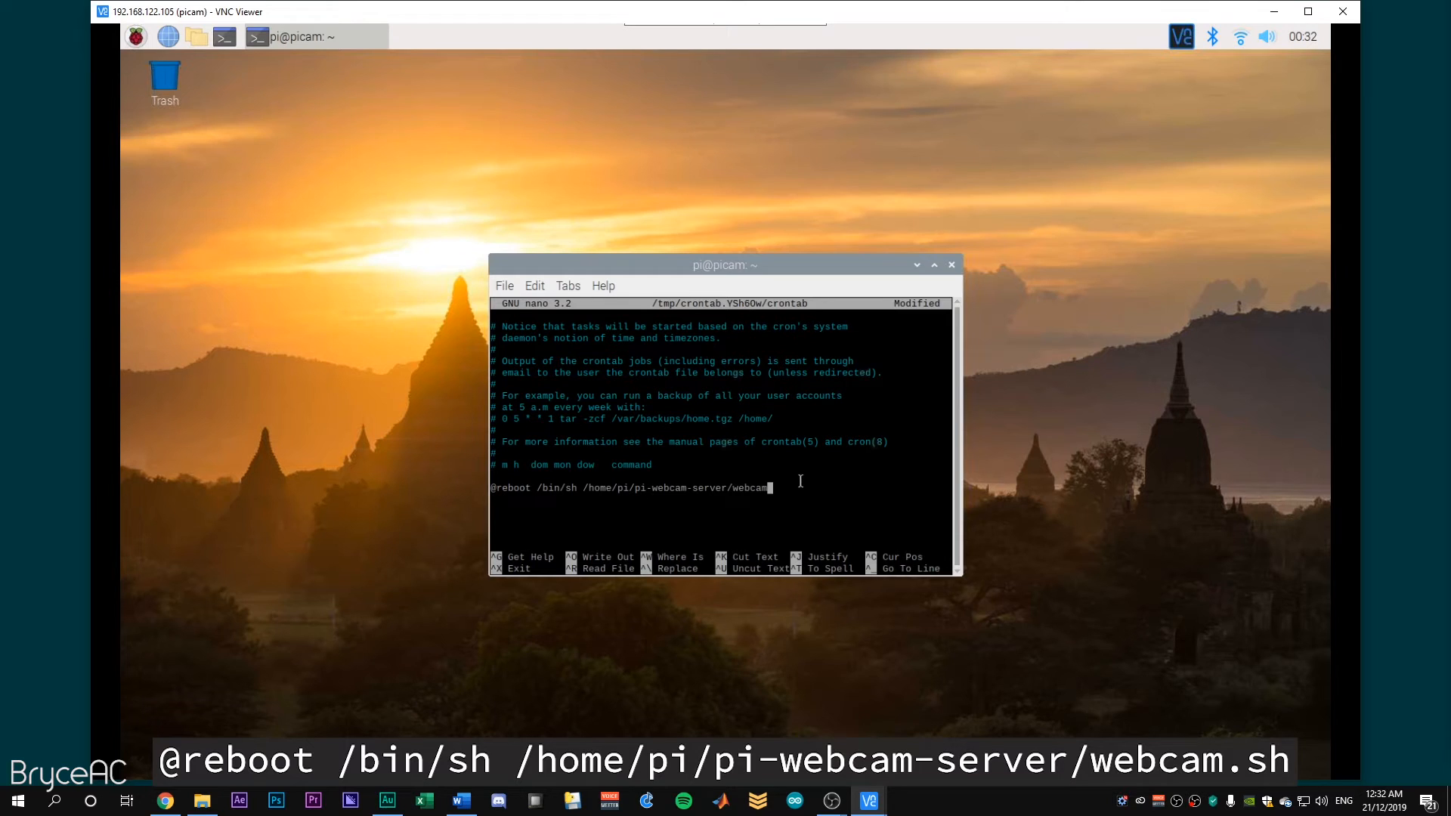
{"action": "type", "text": ".sh"}
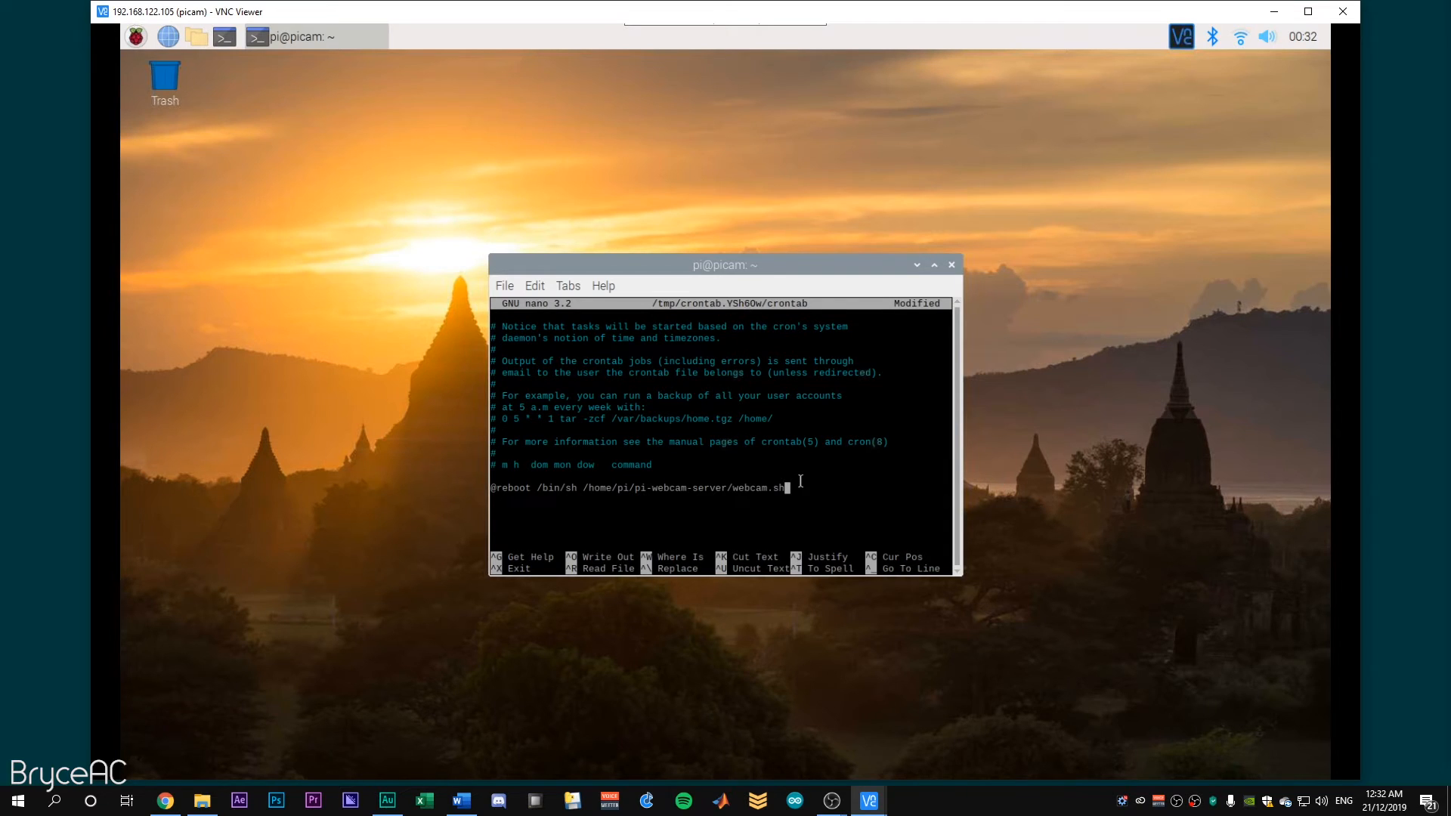
- Correct the script name at the end of the entry to webcam.sh
{"action": "key", "text": "BackSpace"}
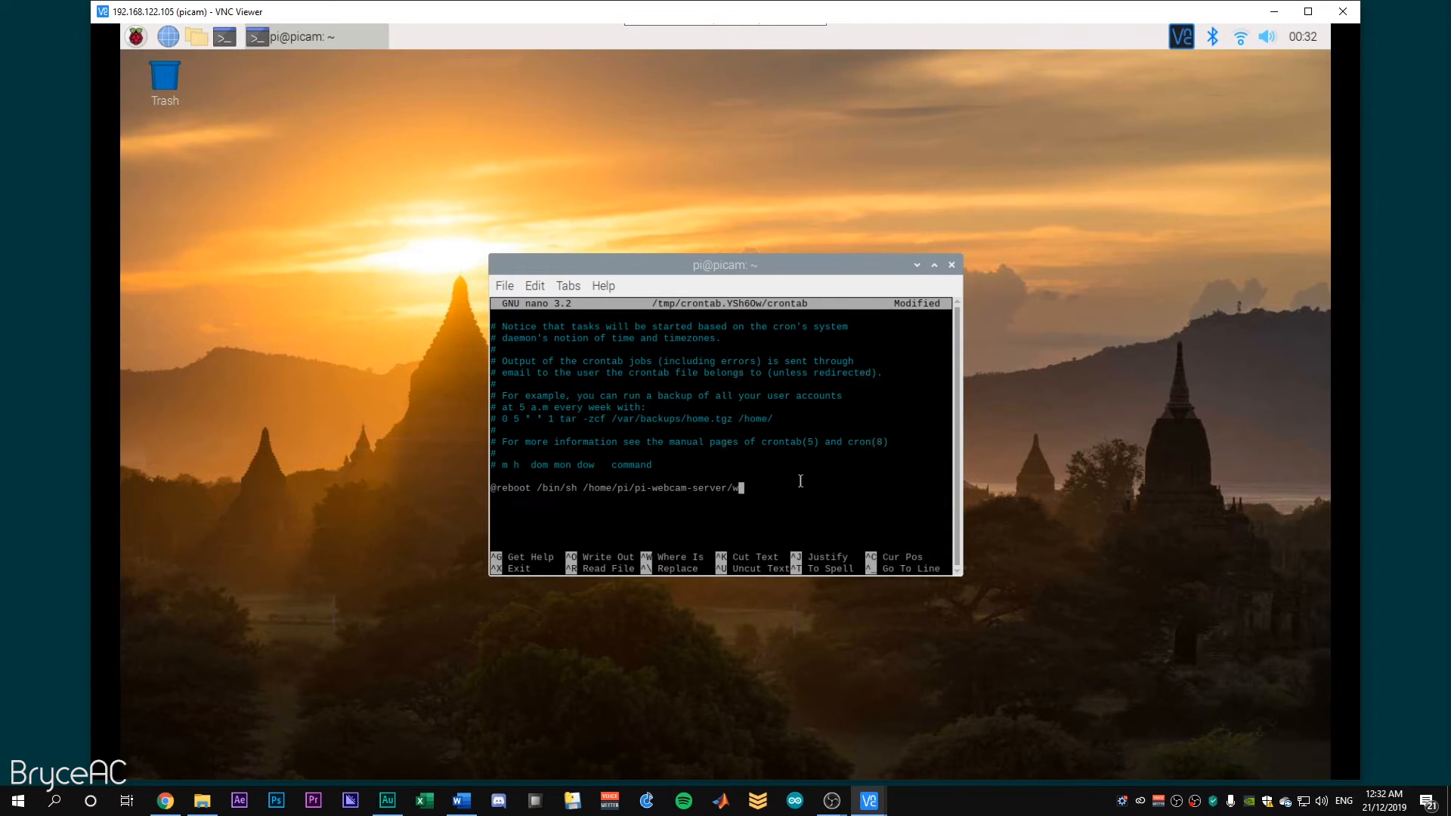
{"action": "type", "text": "icam.sh"}
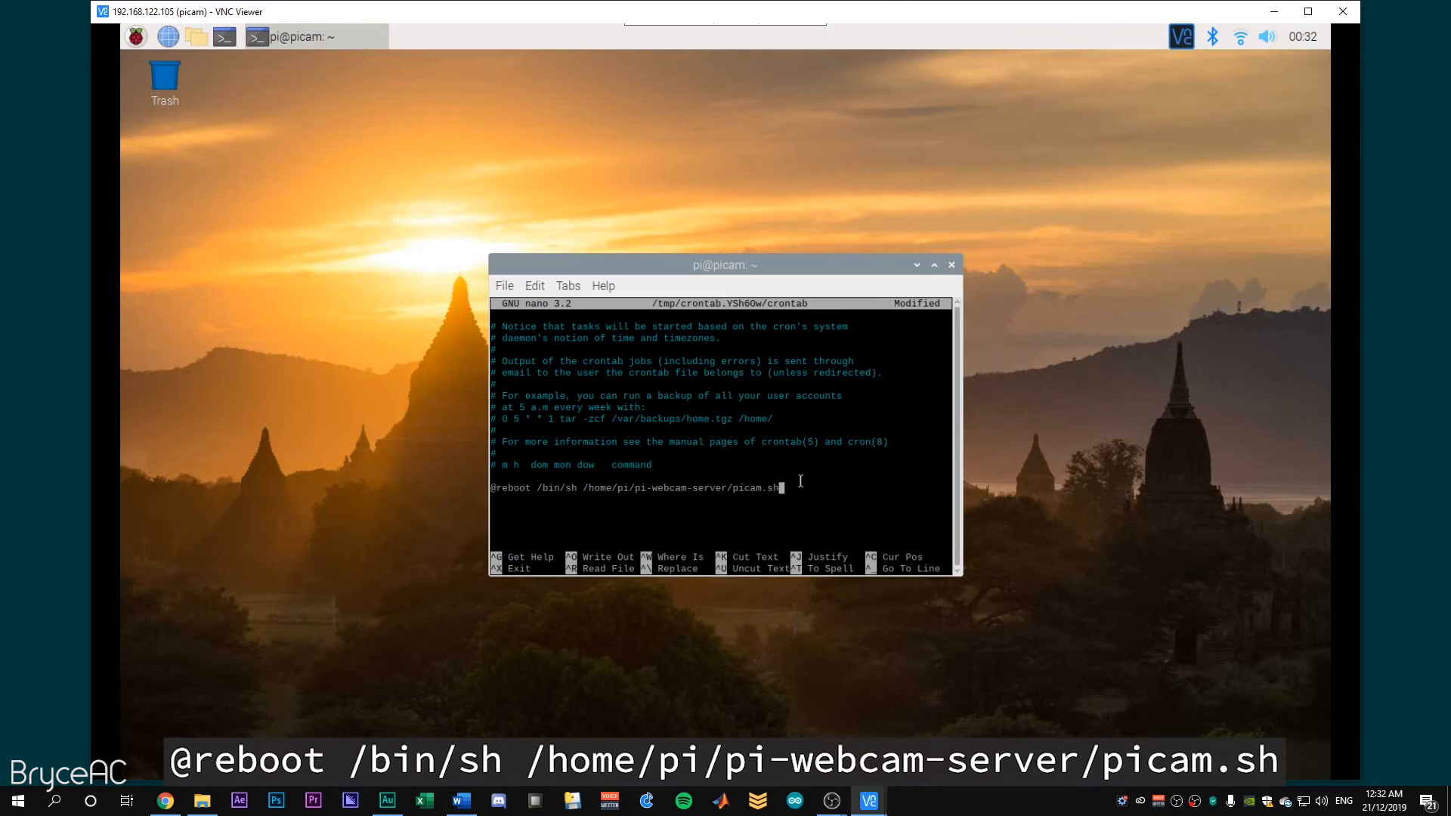
{"action": "key", "text": "BackSpace"}
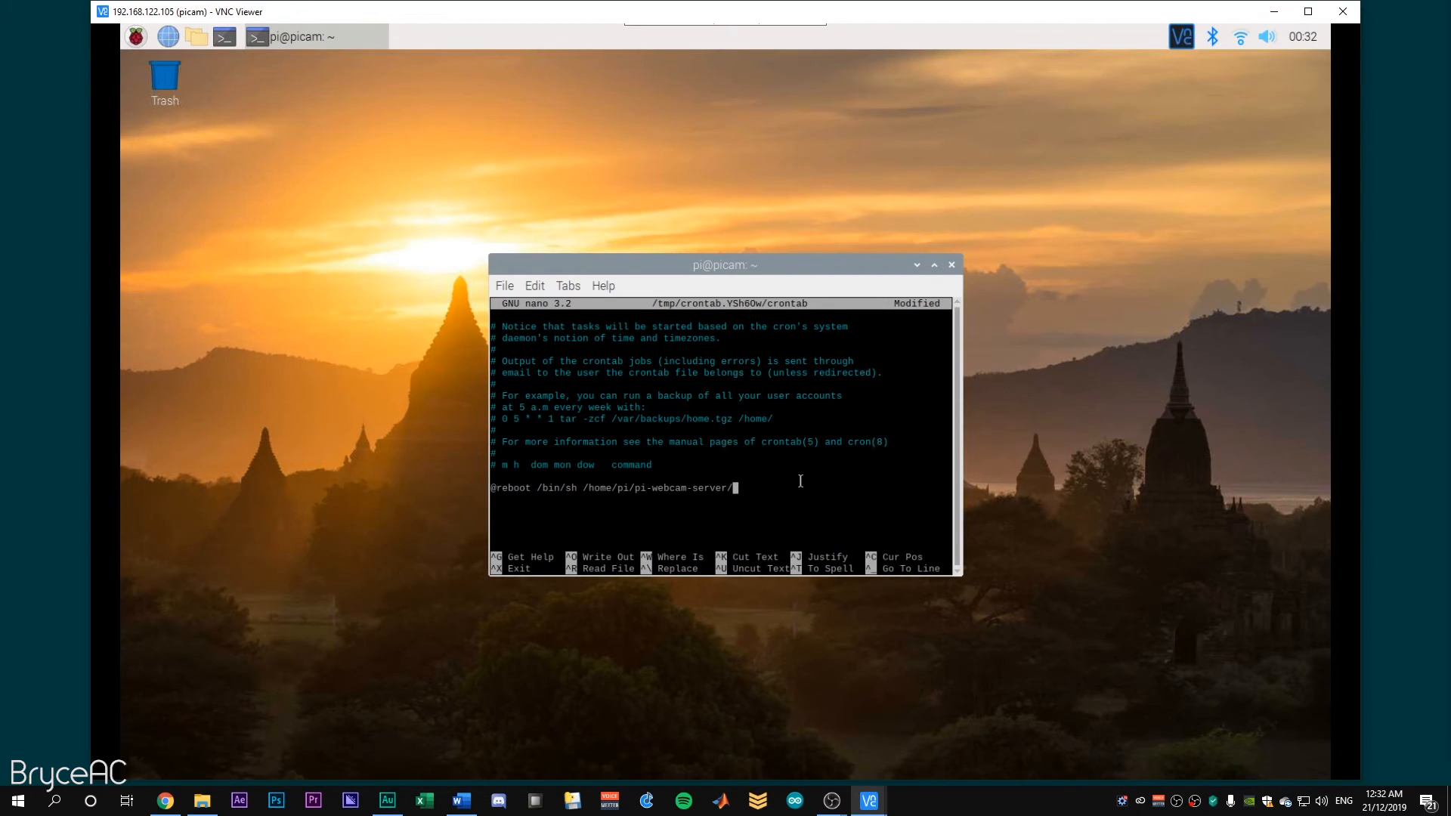
{"action": "type", "text": "webcam"}
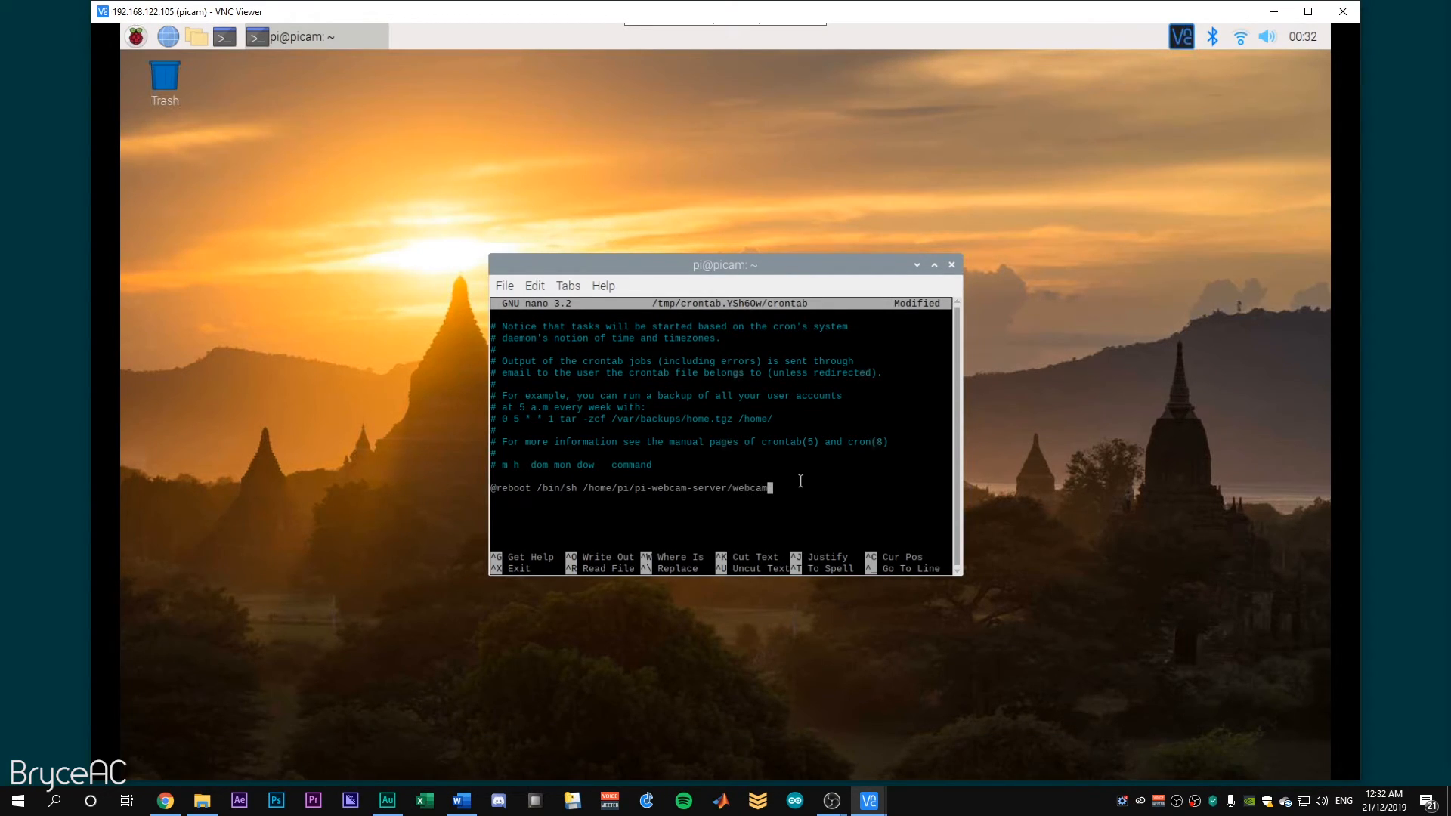
{"action": "type", "text": ".sh"}
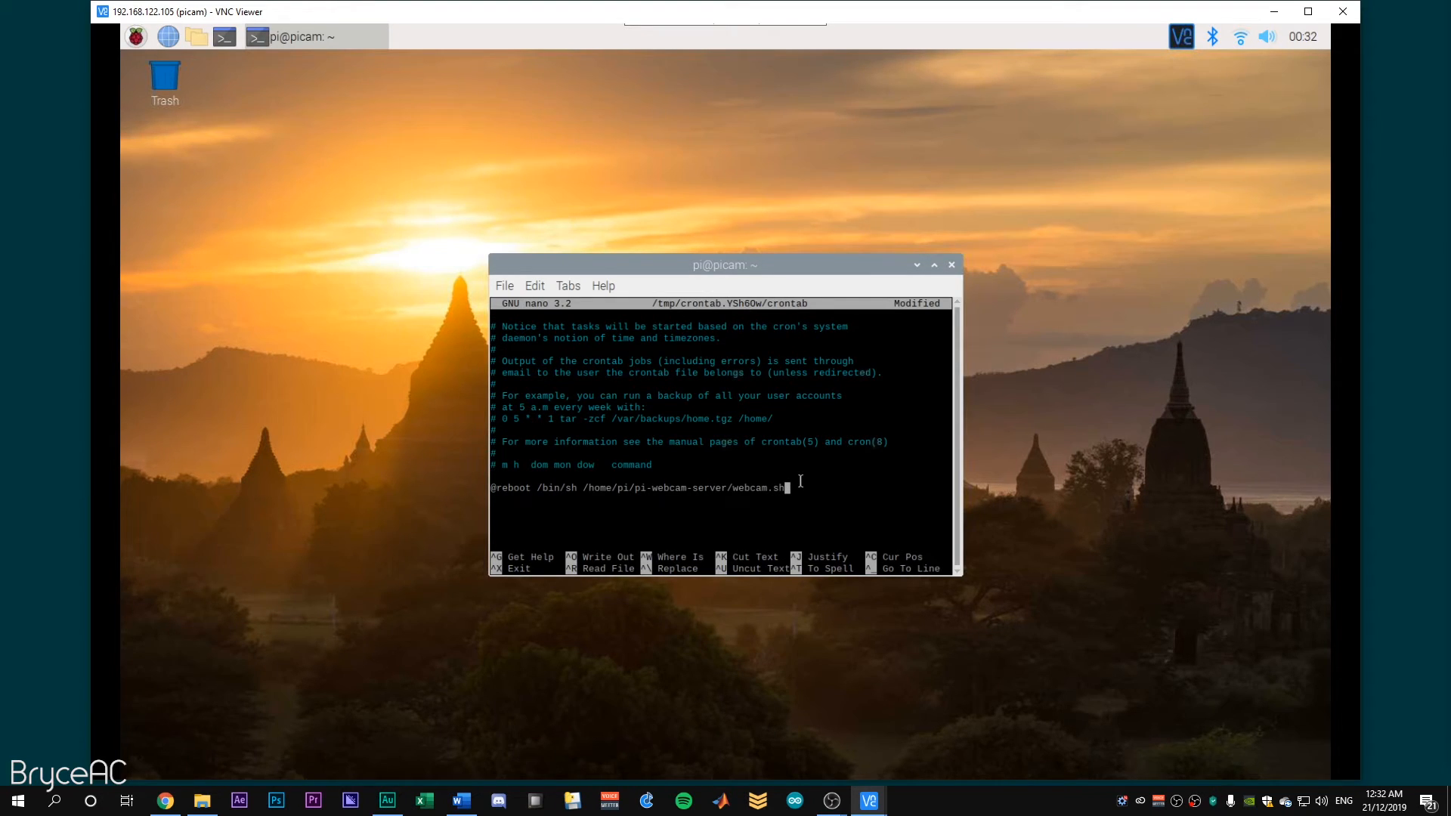
- Write the crontab under its current name, exit nano, and switch to OBS Studio
{"action": "key", "text": "ctrl+o"}
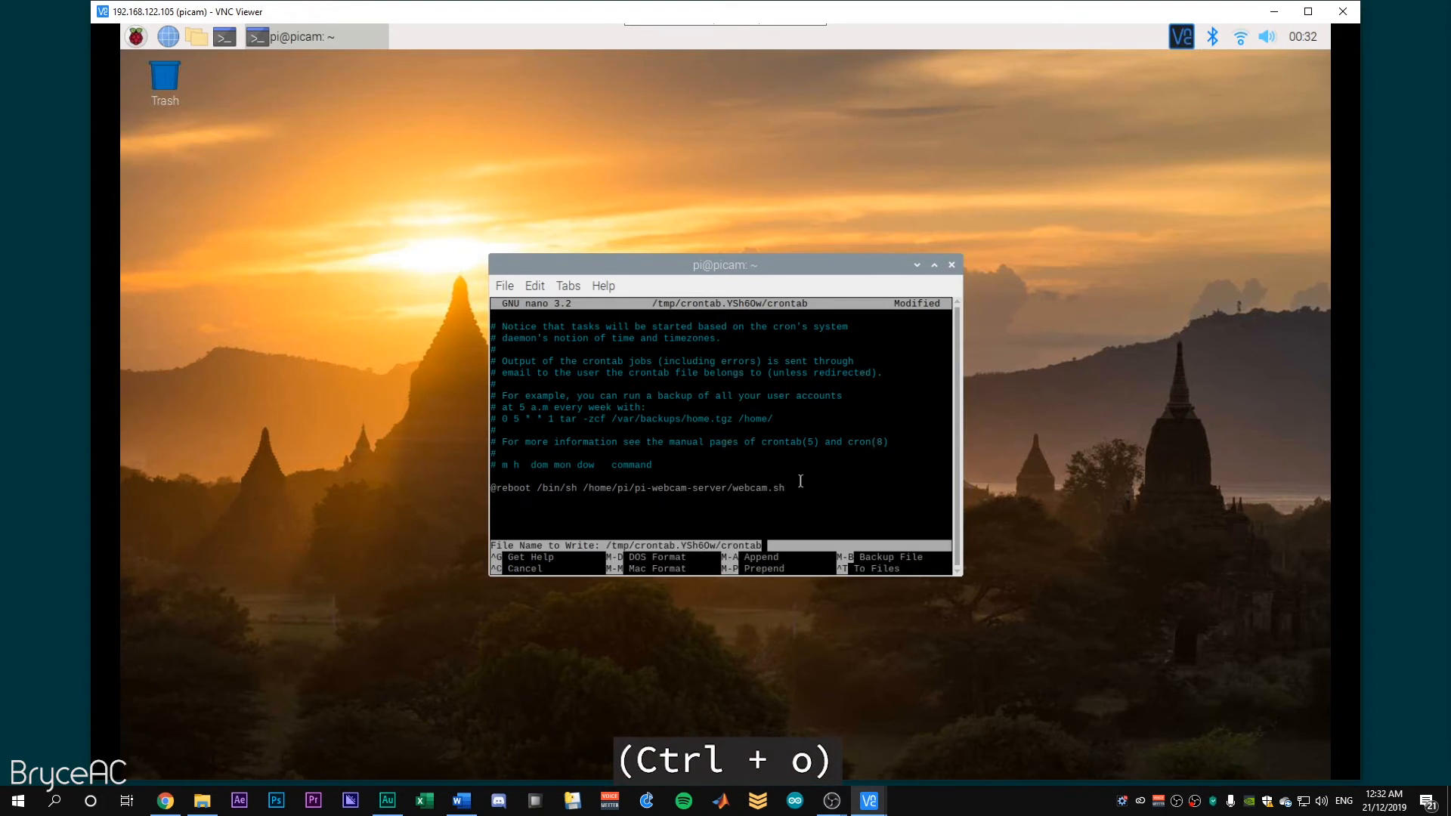
{"action": "key", "text": "Return"}
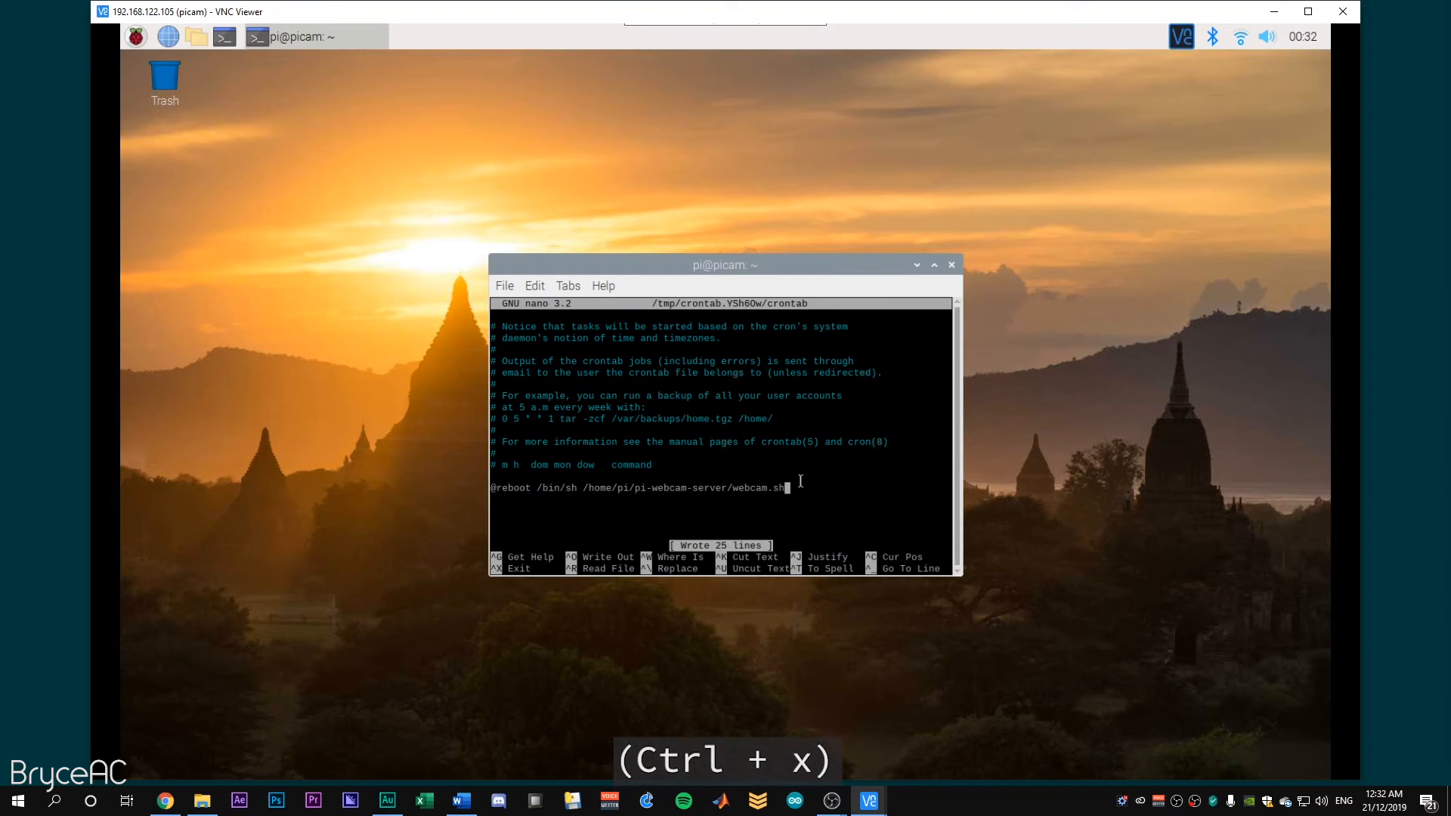
{"action": "key", "text": "ctrl+x"}
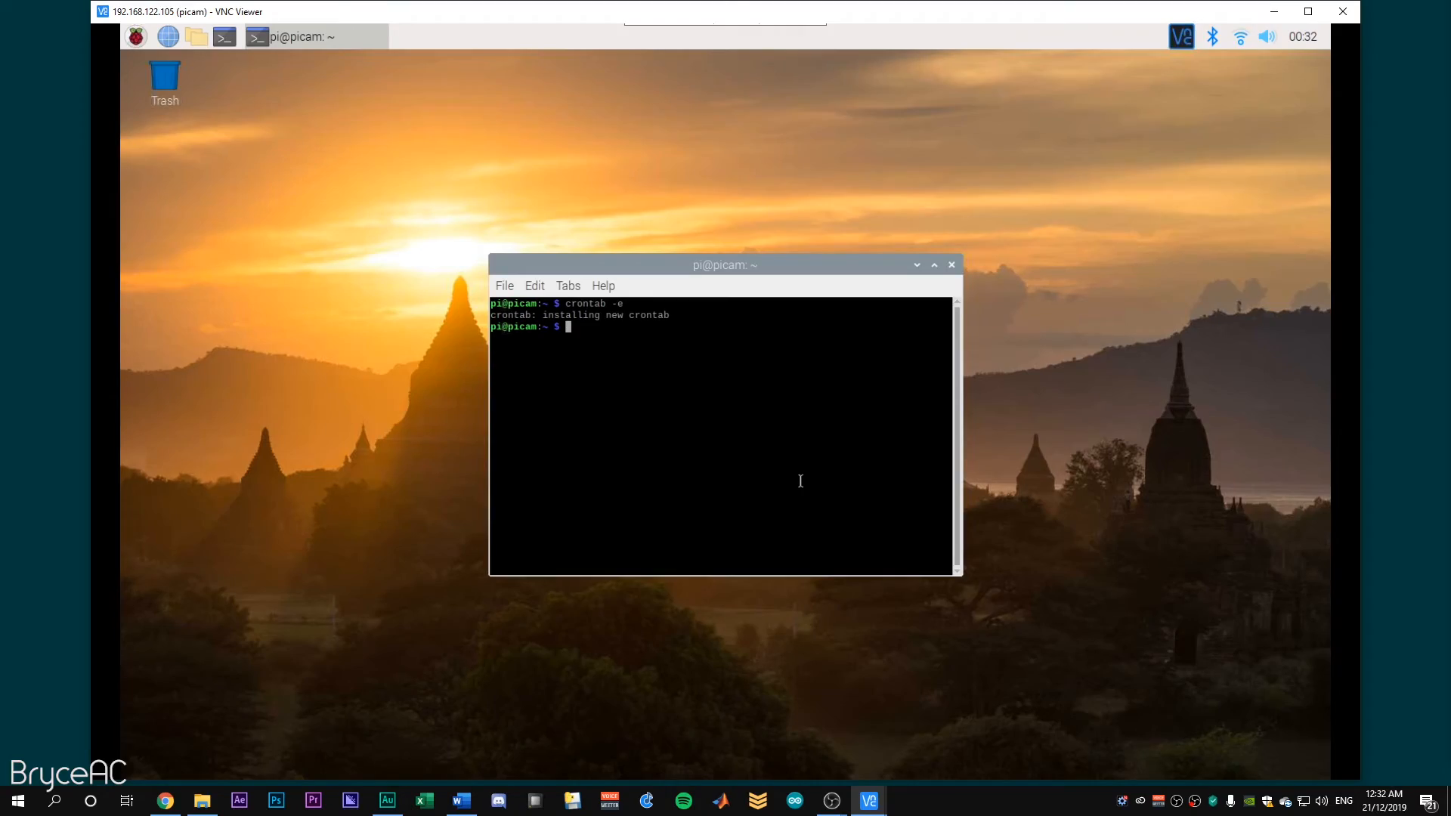
{"action": "left_click", "coordinate": [830, 800]}
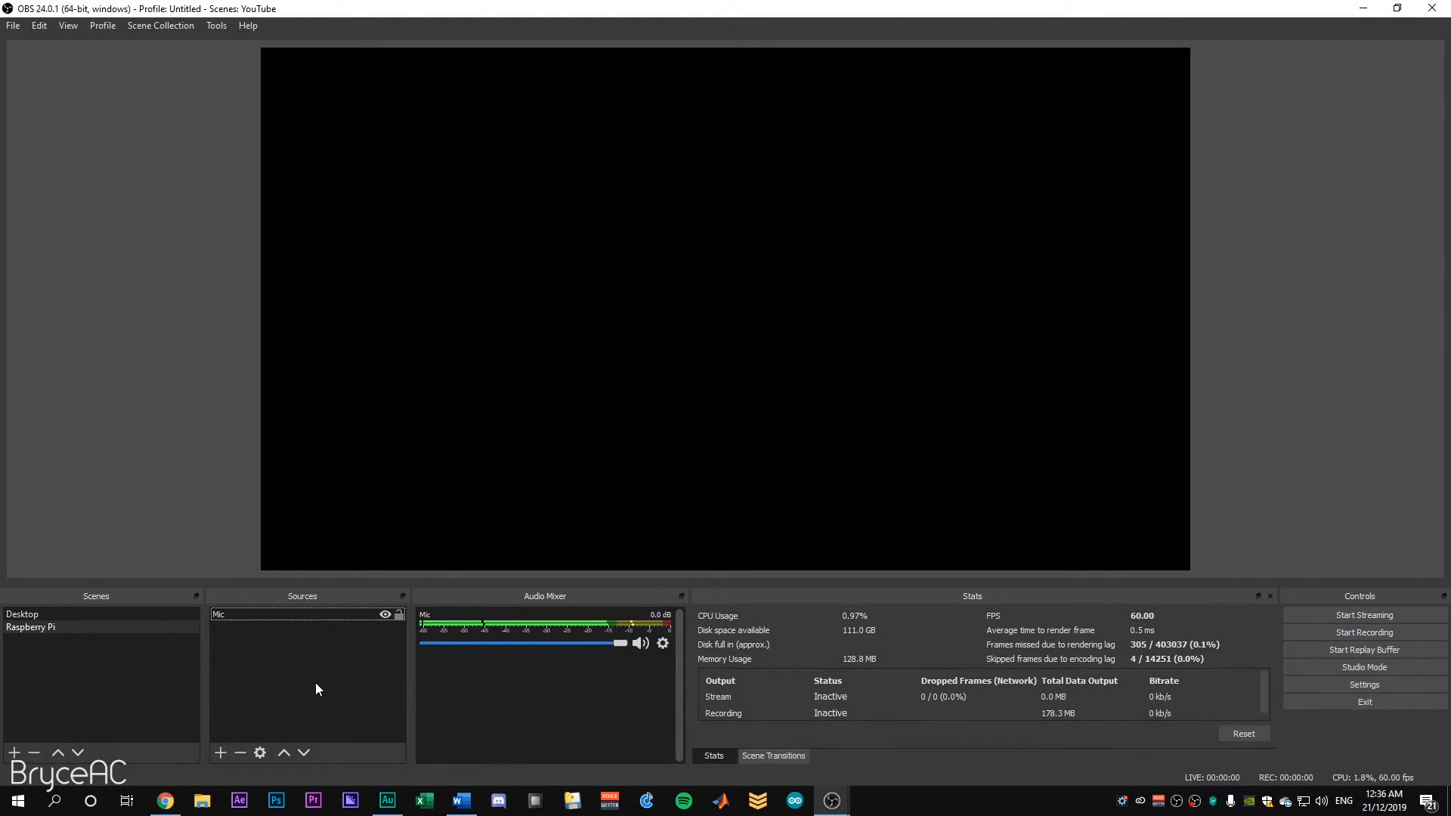
{"action": "left_click", "coordinate": [219, 753]}
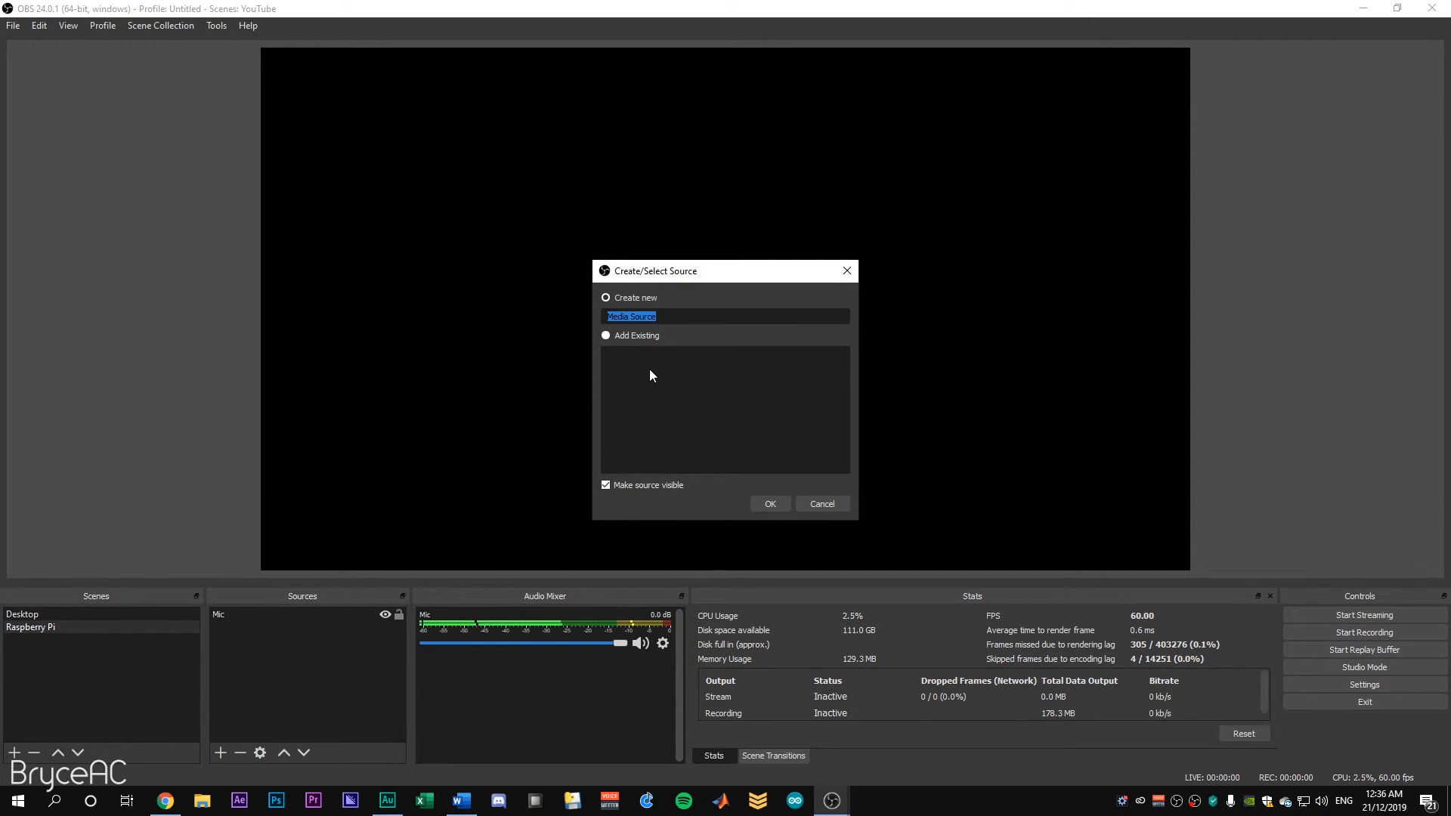
{"action": "type", "text": "rpi cam"}
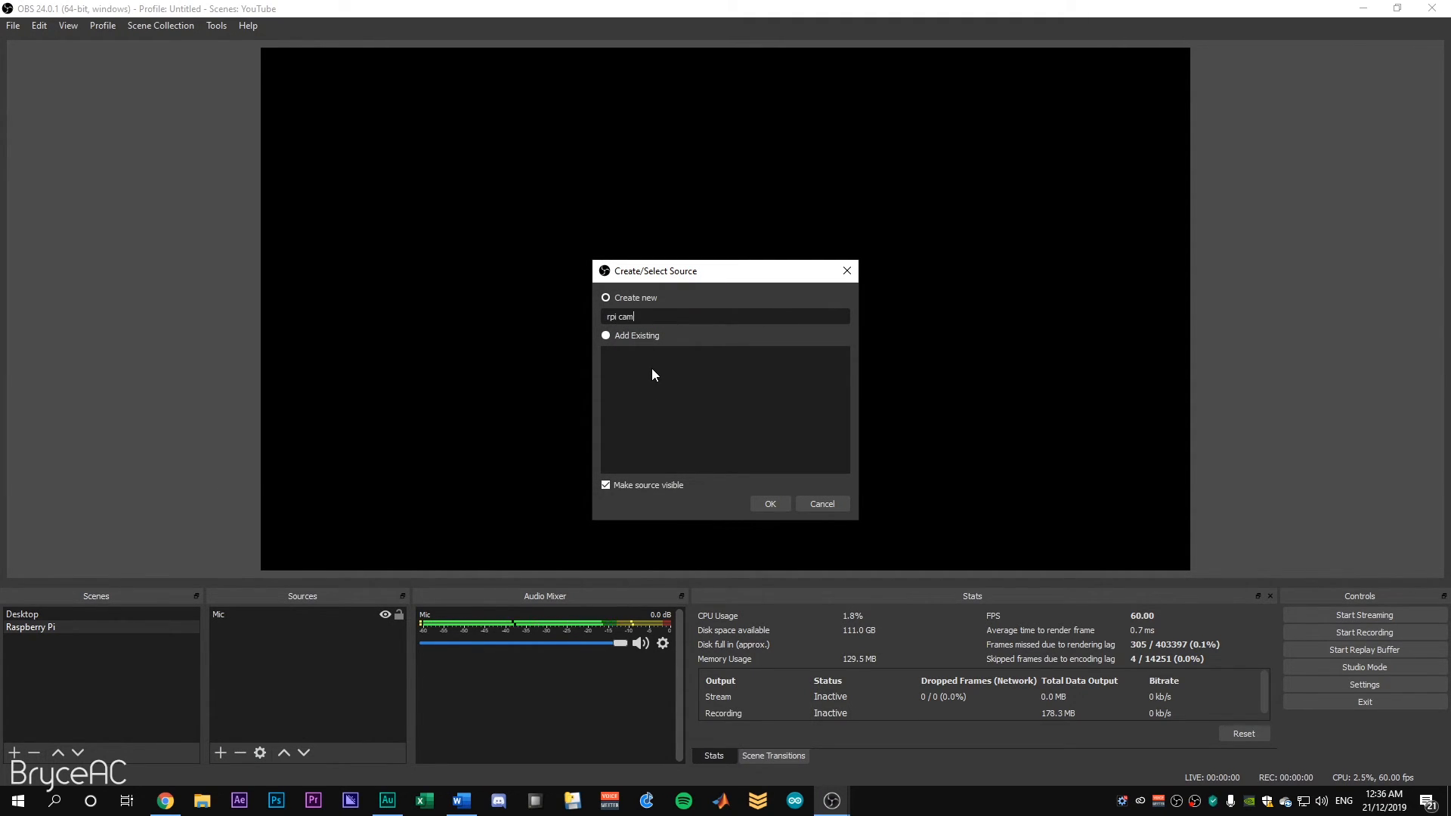
{"action": "left_click", "coordinate": [769, 503]}
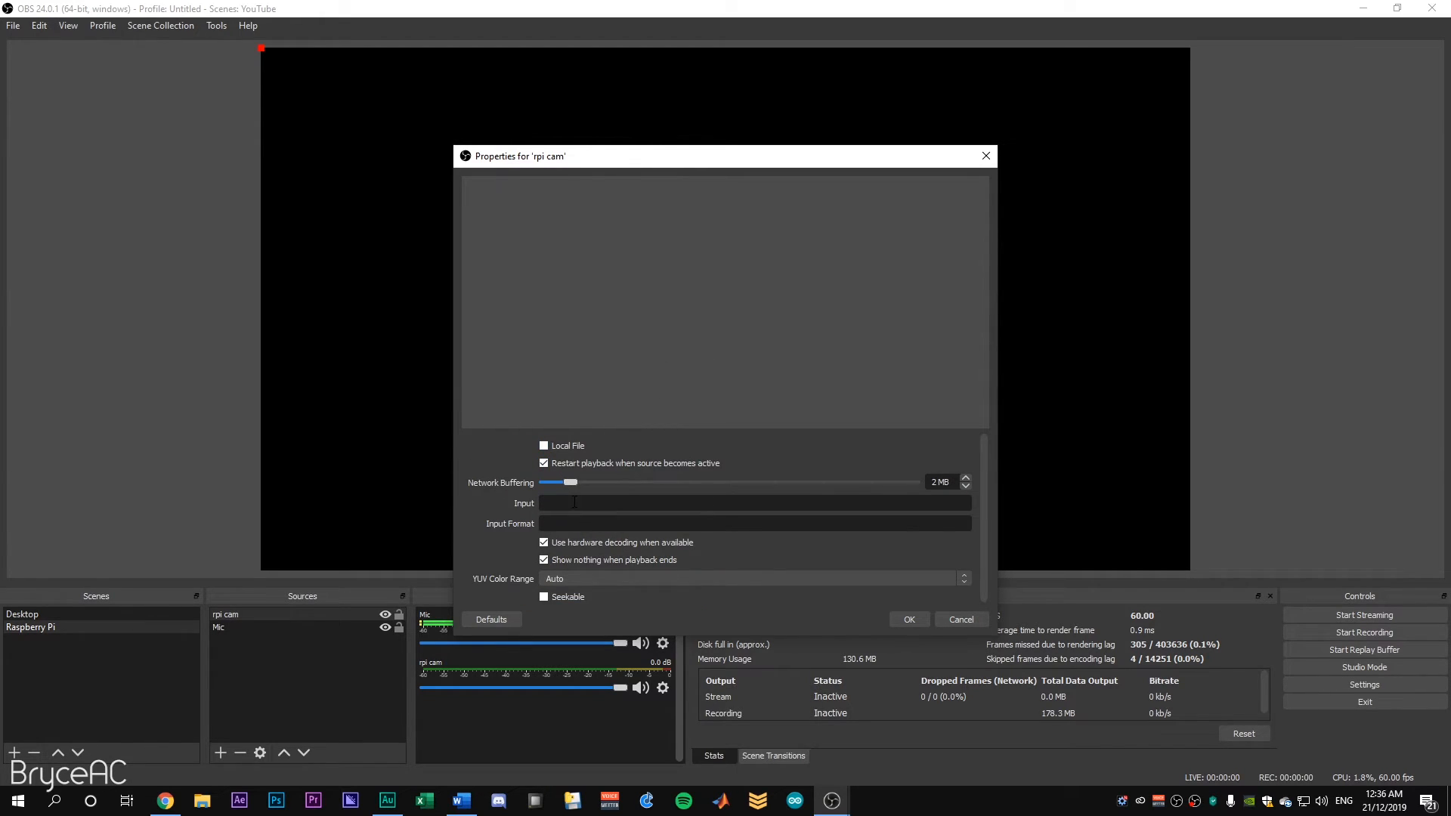
{"action": "type", "text": "http:/"}
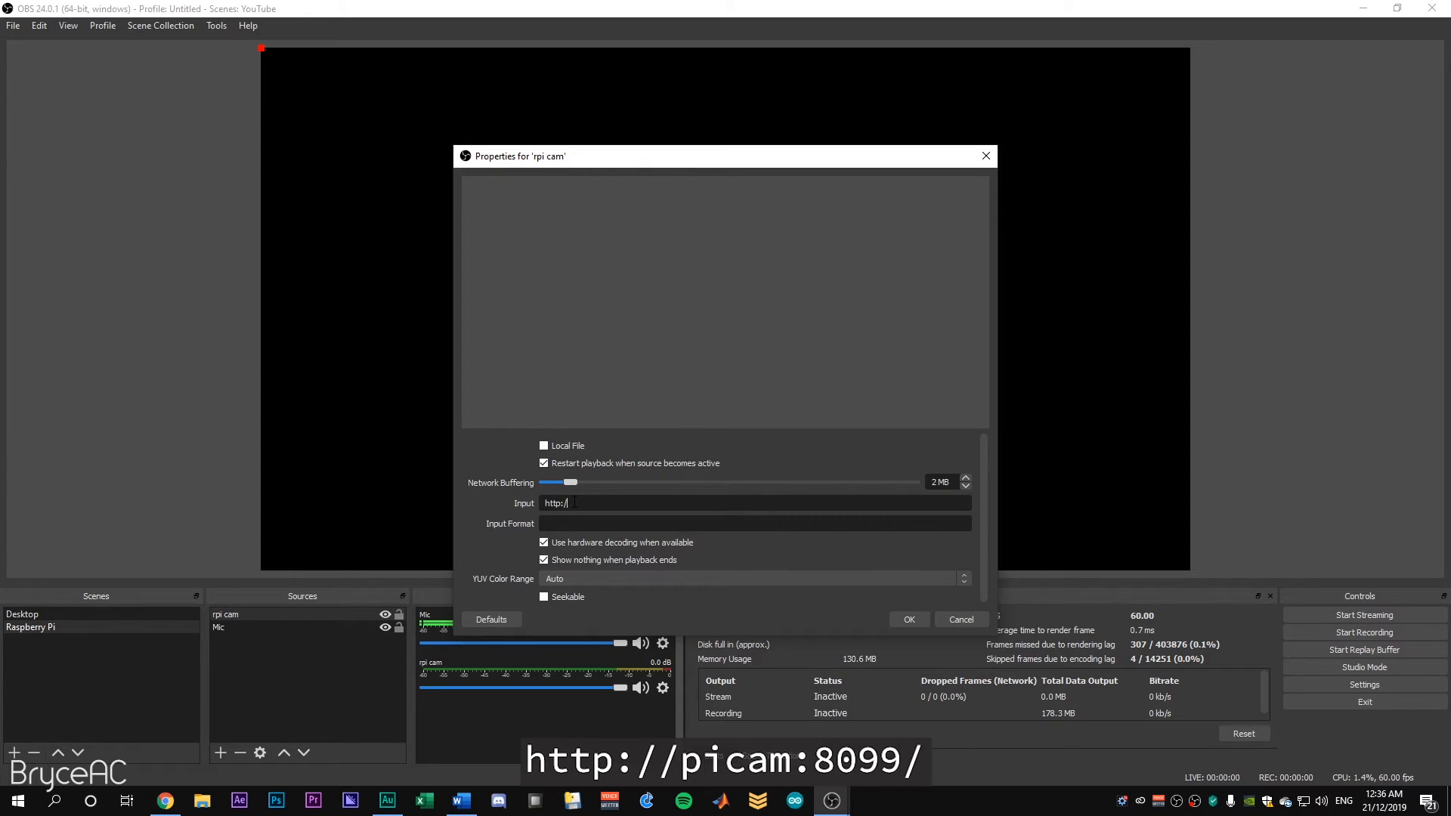
{"action": "type", "text": "picam"}
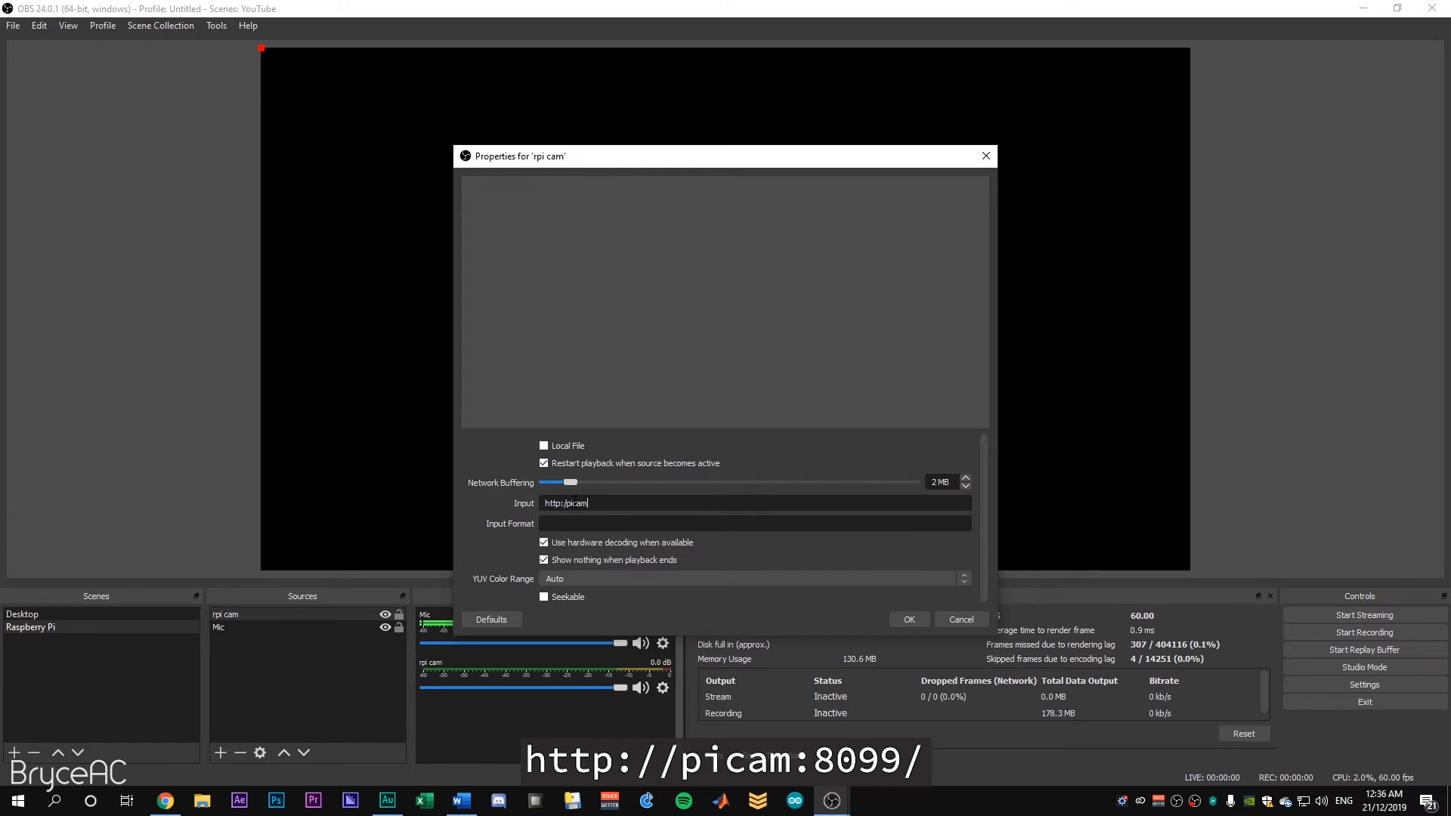
{"action": "type", "text": ":8099/"}
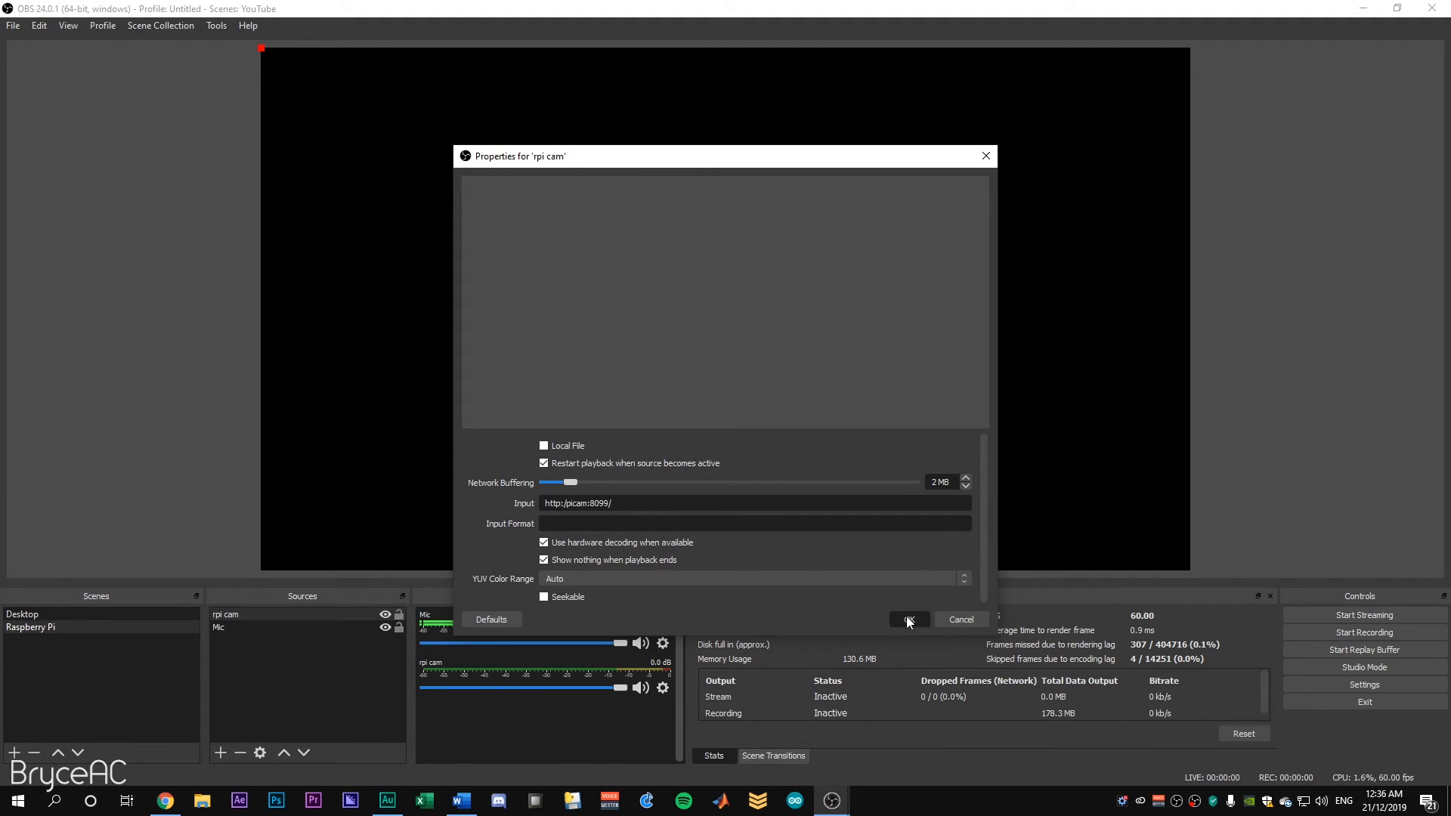
{"action": "left_click", "coordinate": [907, 618]}
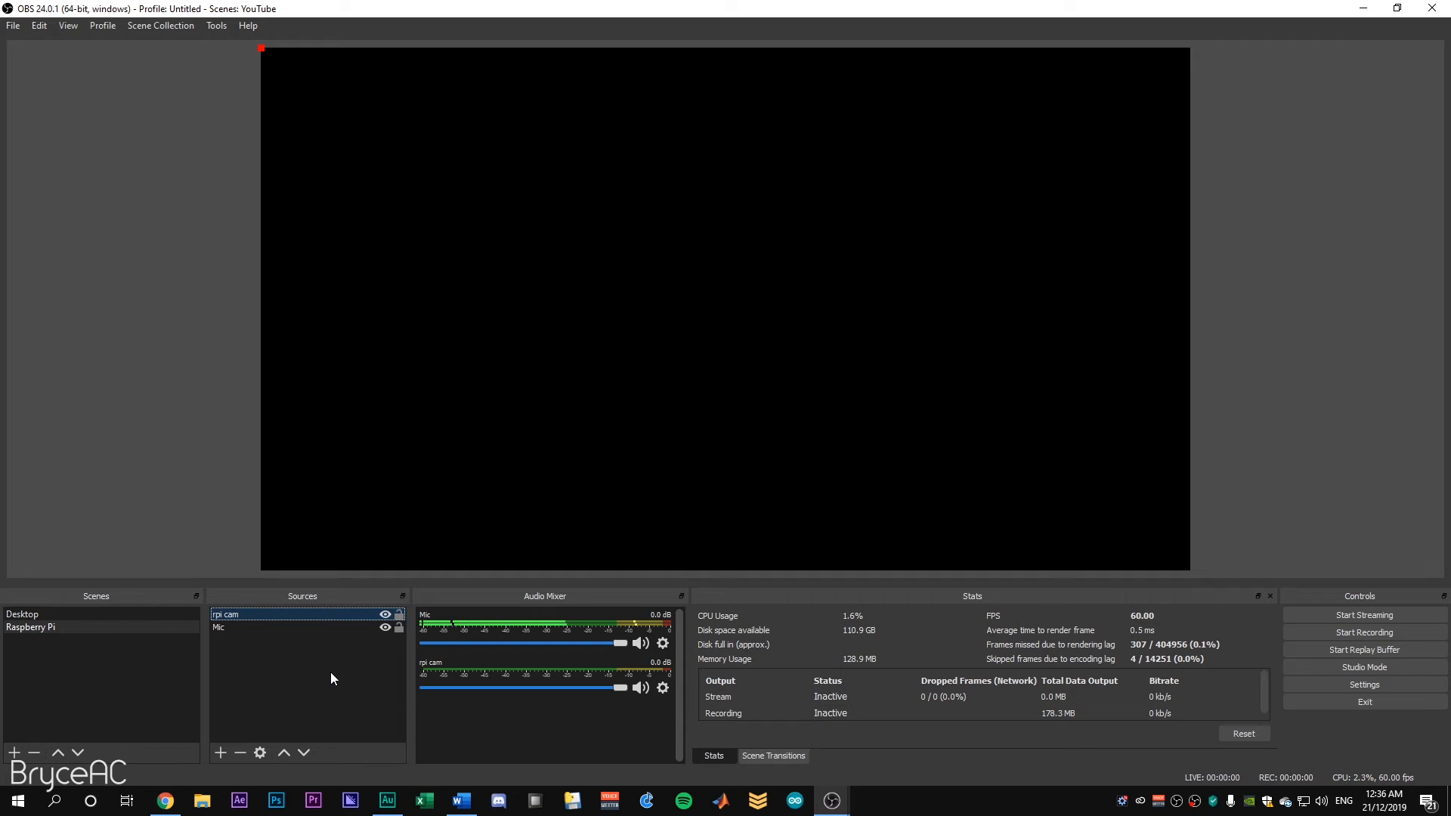
{"action": "mouse_move", "coordinate": [321, 679]}
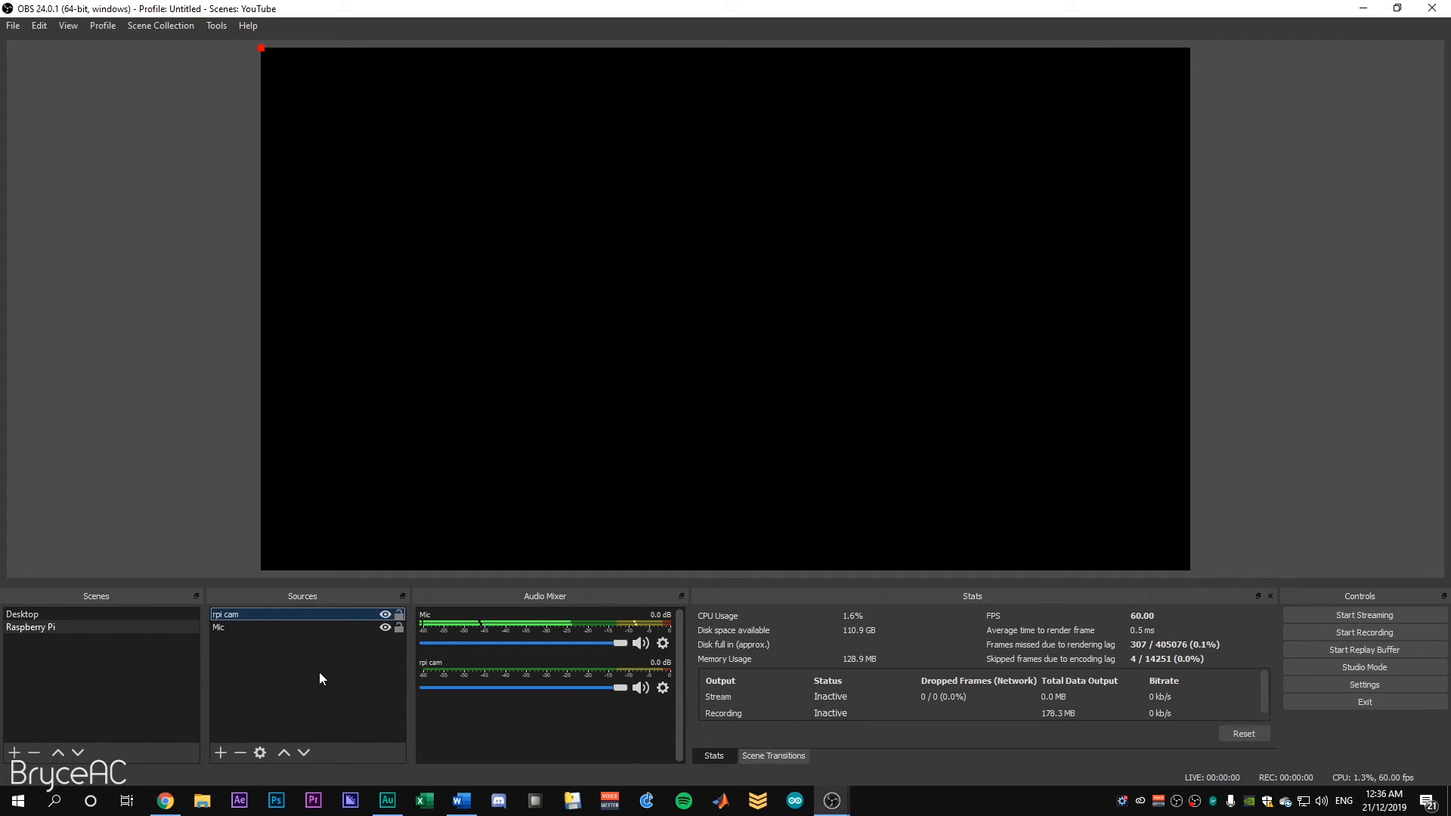